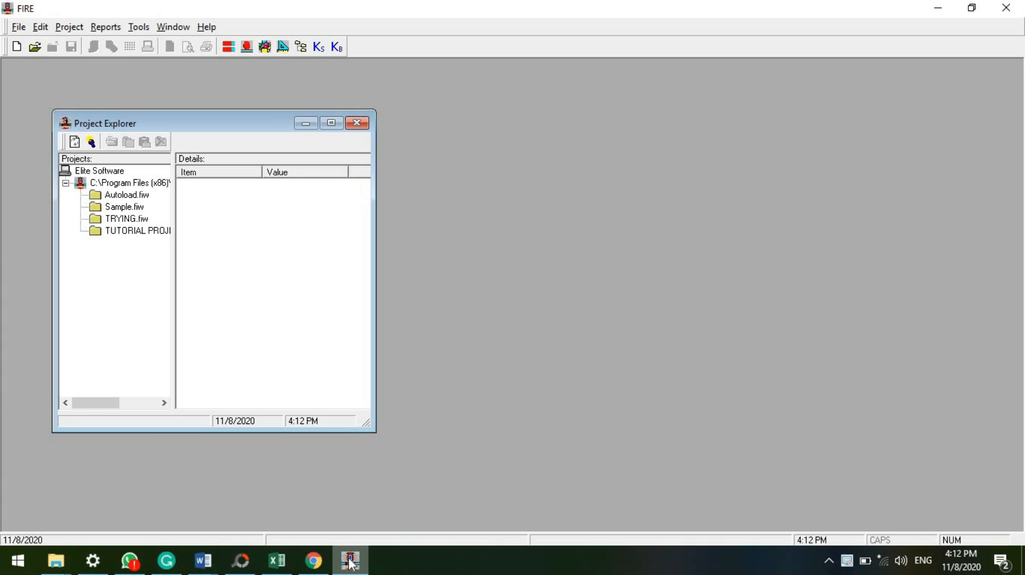
mouse_move(461, 159)
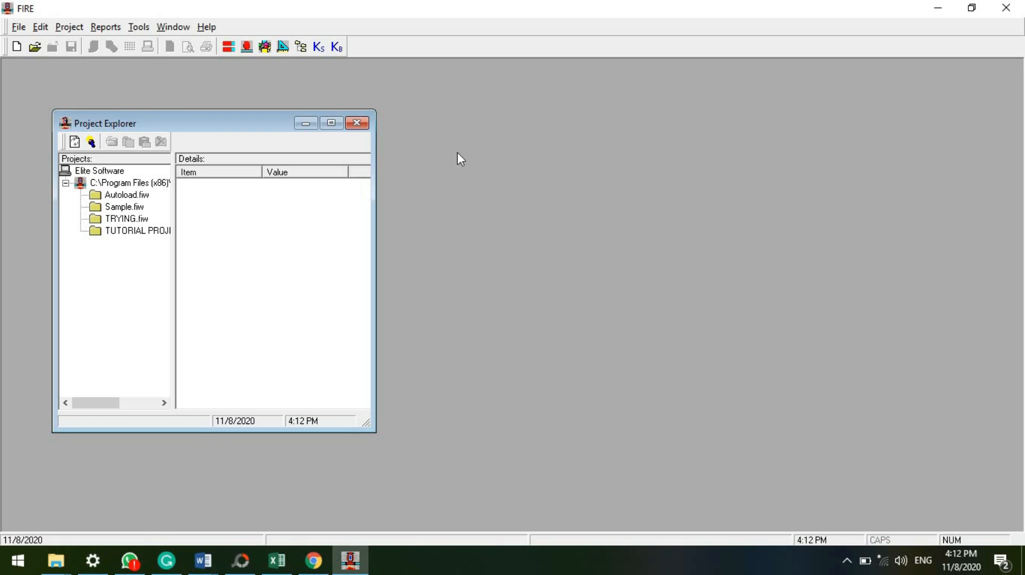
mouse_move(131, 145)
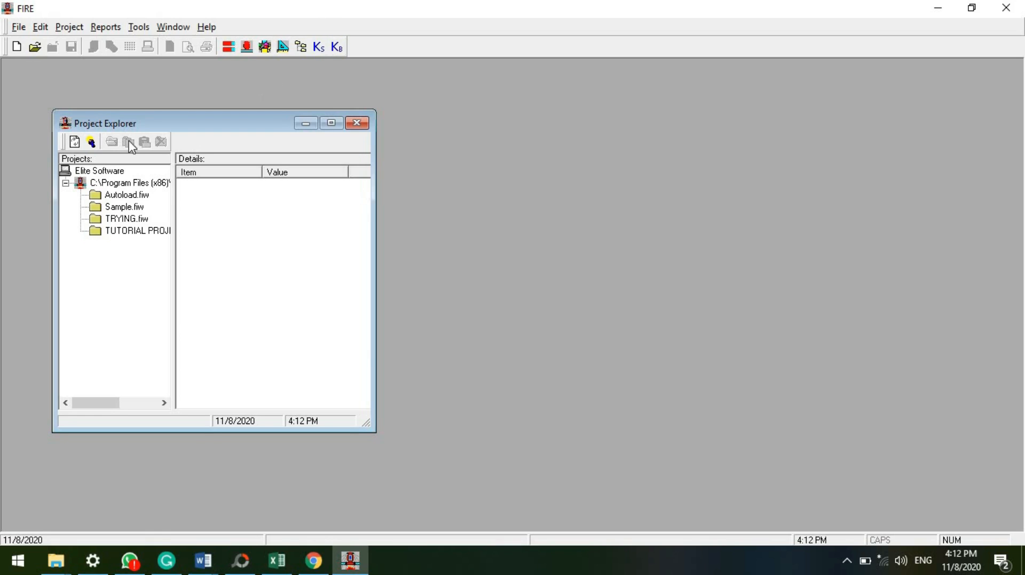
mouse_move(259, 424)
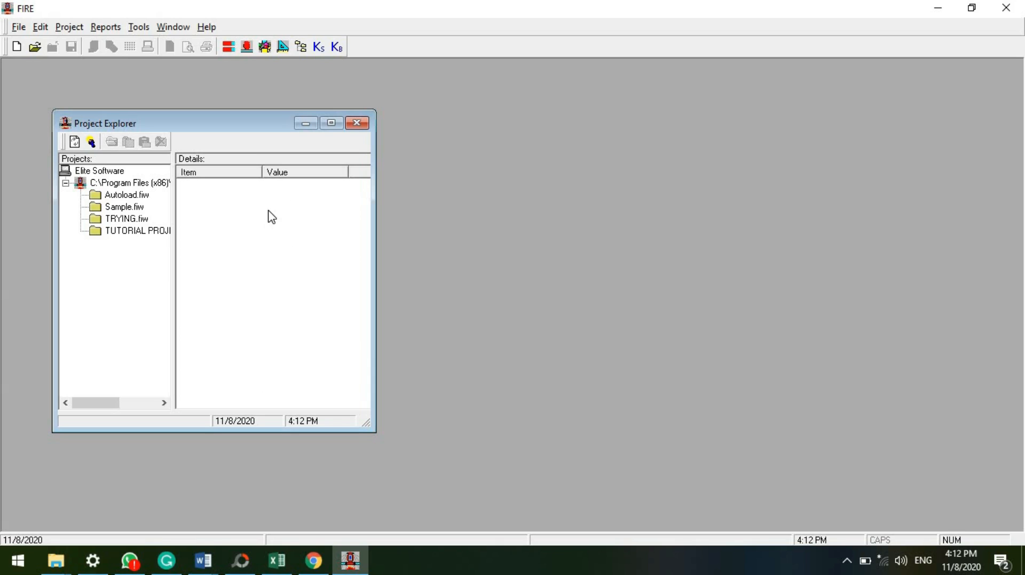
mouse_move(255, 248)
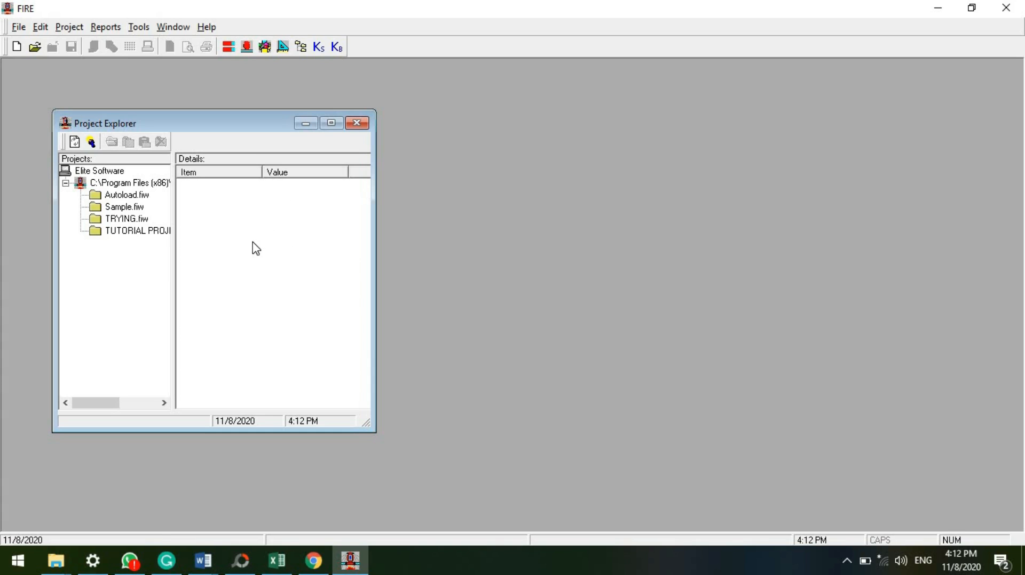
mouse_move(270, 372)
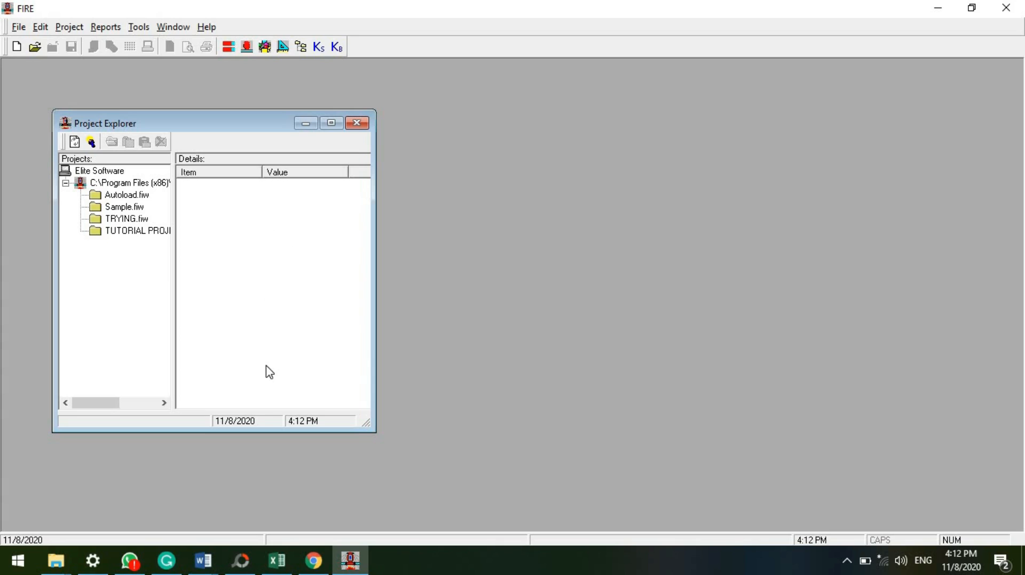
mouse_move(320, 60)
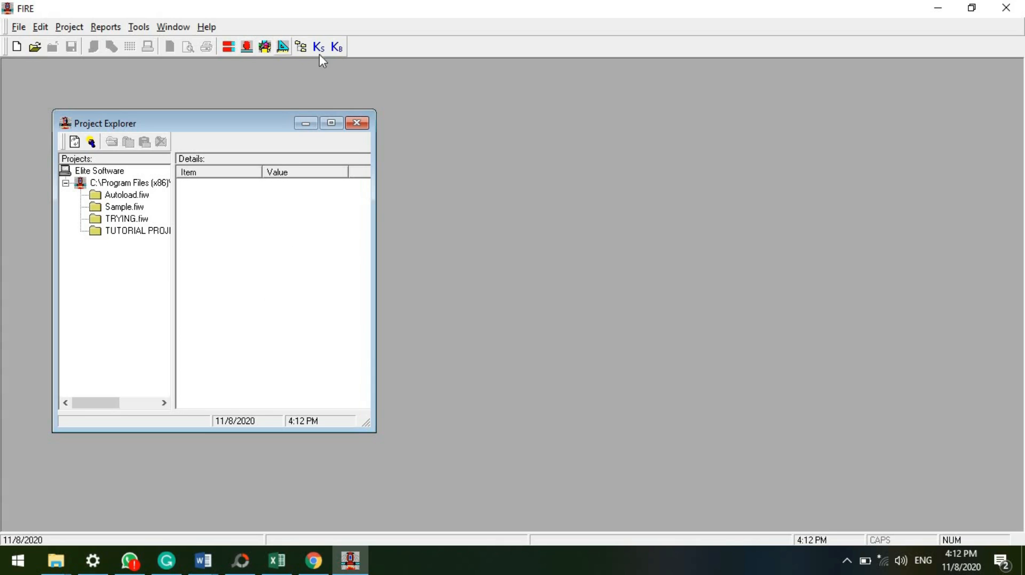
mouse_move(356, 79)
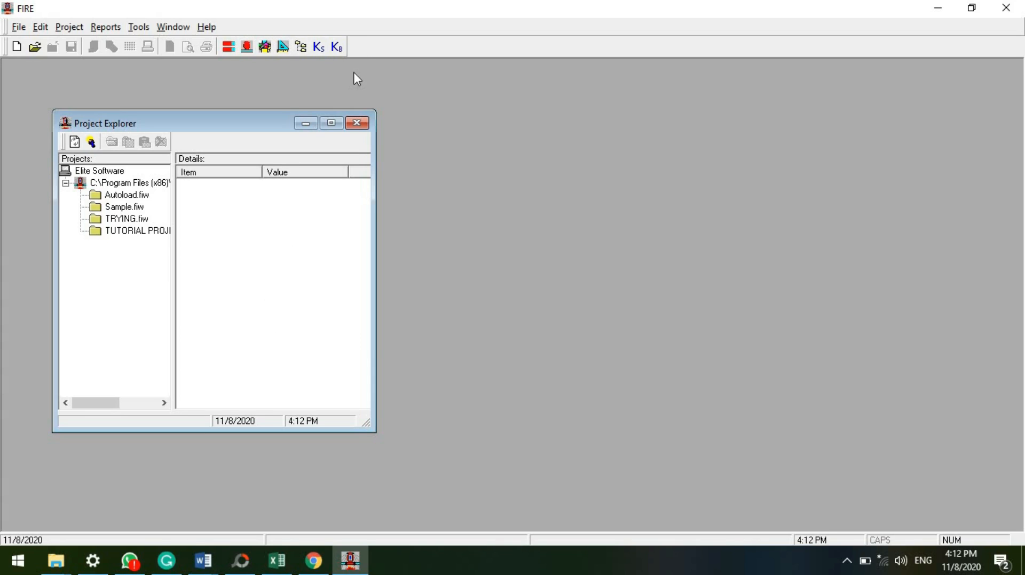
mouse_move(330, 34)
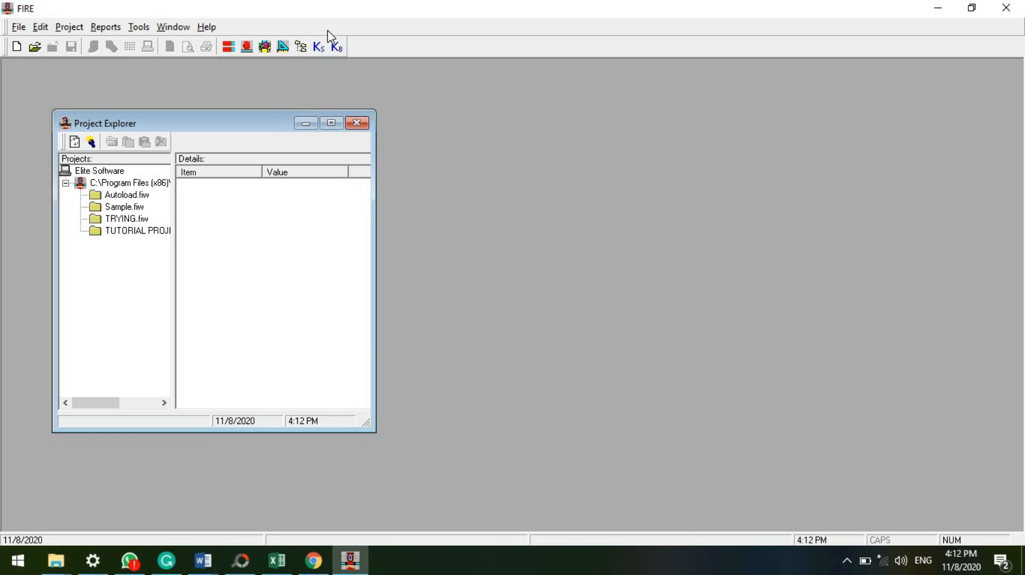
mouse_move(114, 210)
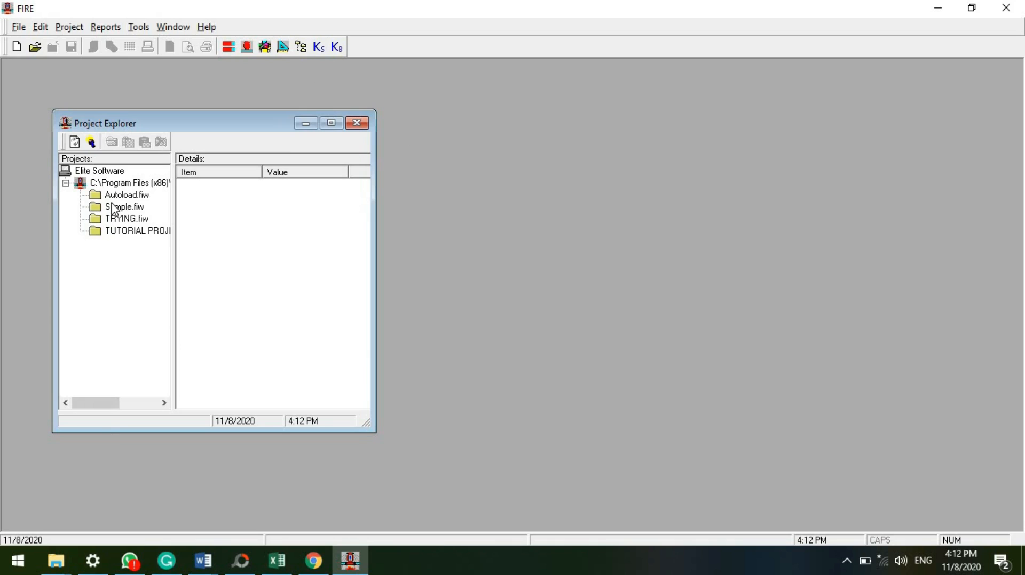
Open TUTORIAL PROJECT.fiw from the Project Explorer.
click(138, 231)
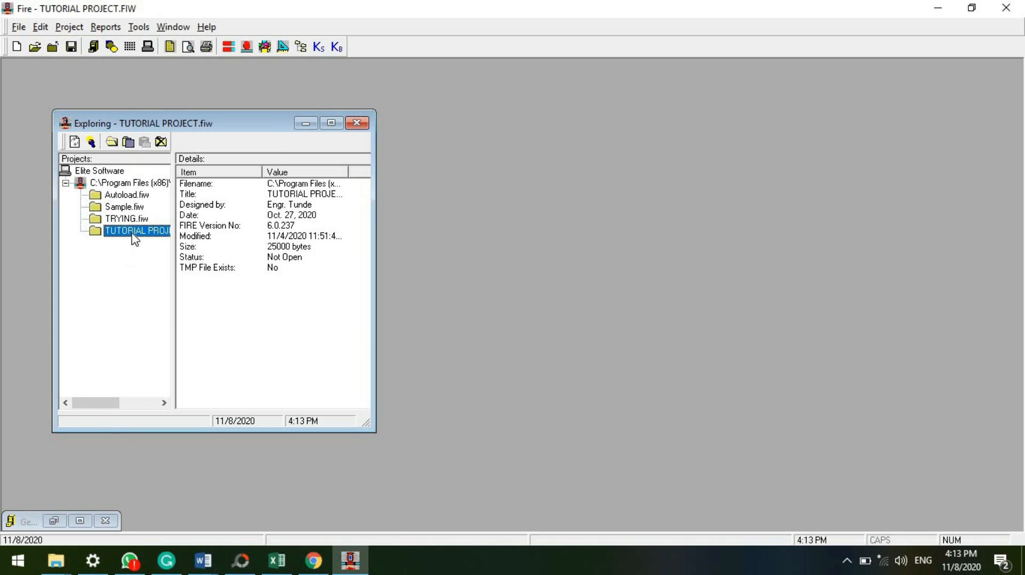
double_click(136, 231)
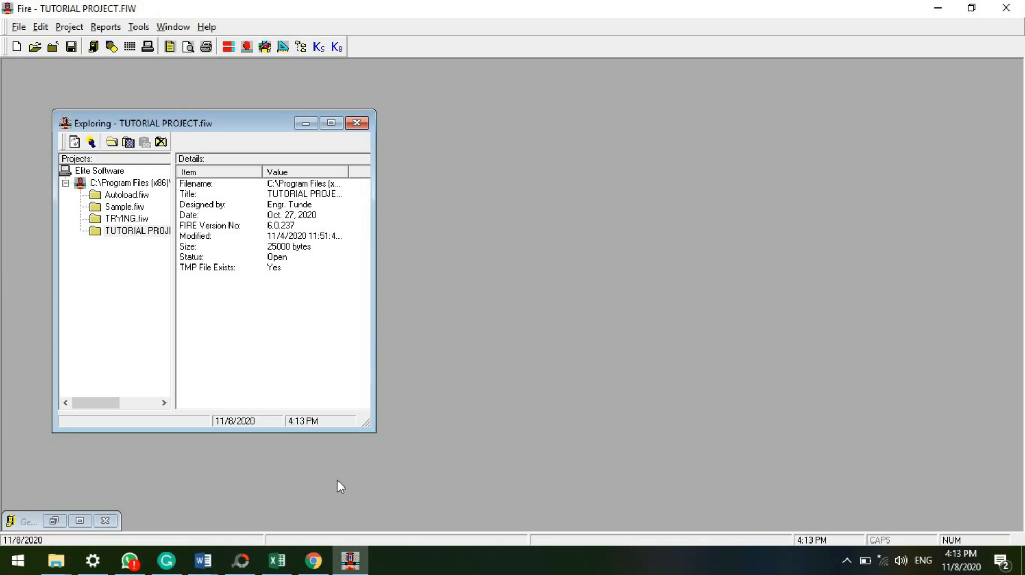
mouse_move(330, 68)
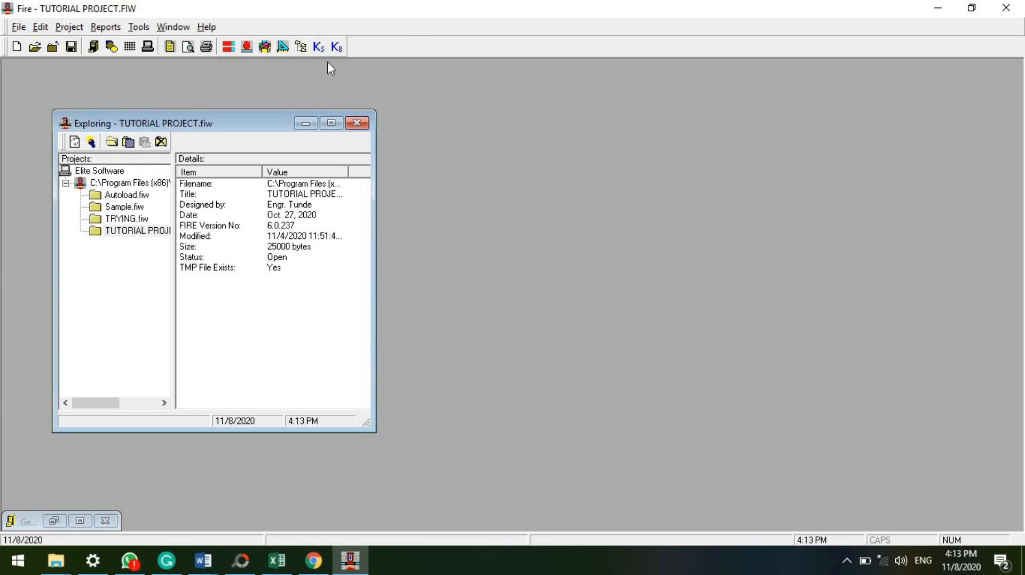
mouse_move(385, 92)
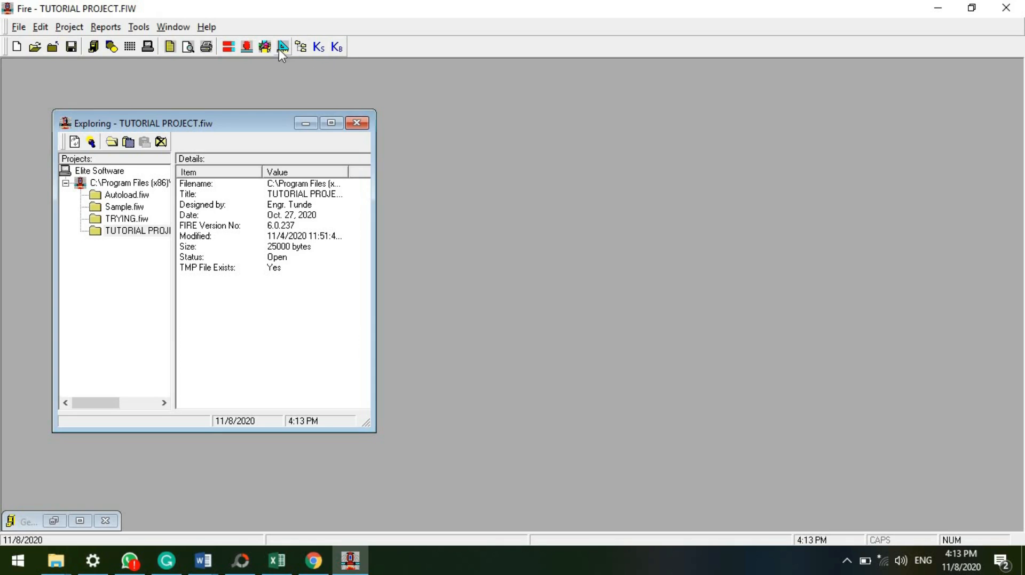
mouse_move(336, 53)
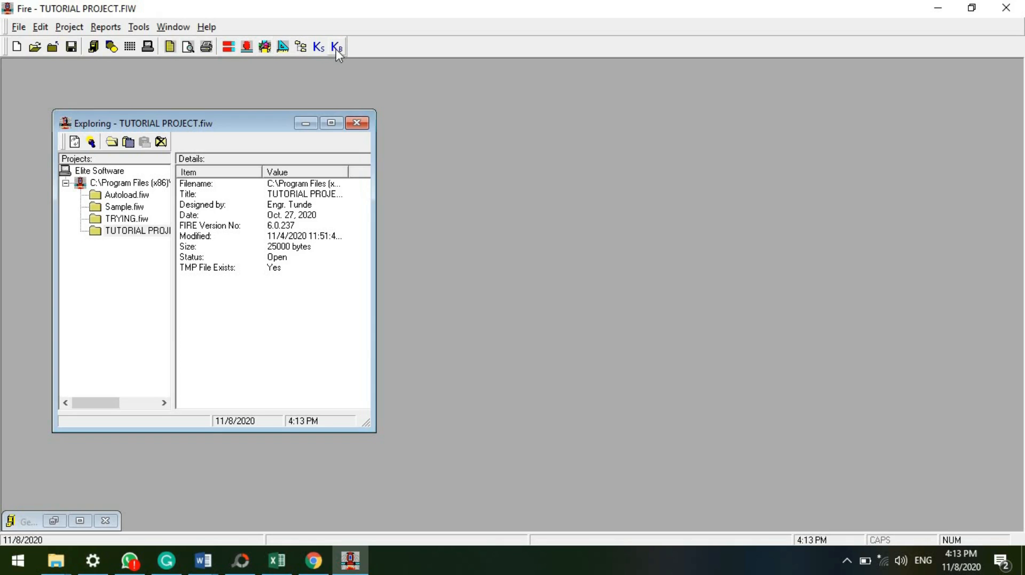
mouse_move(336, 47)
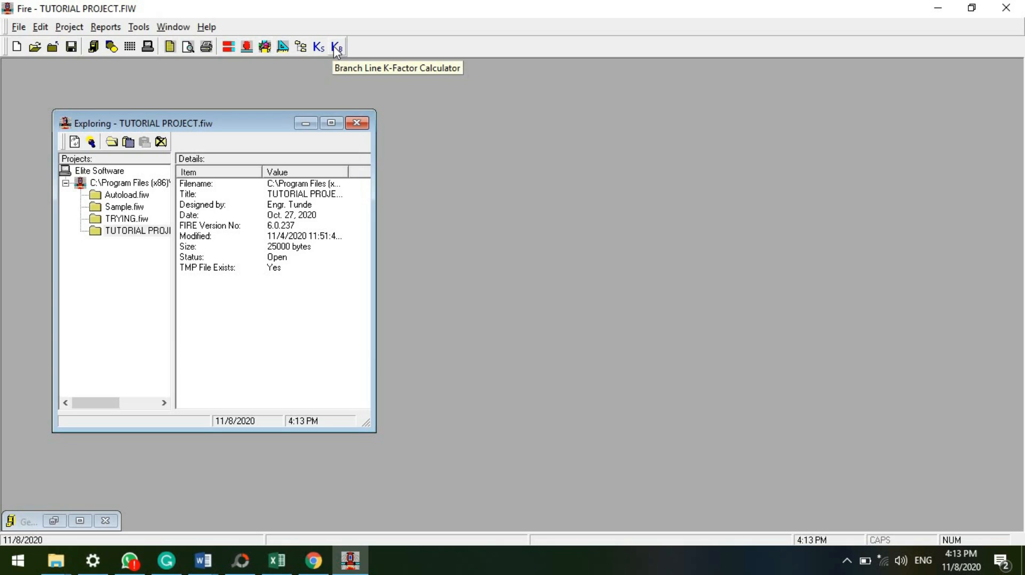
mouse_move(339, 47)
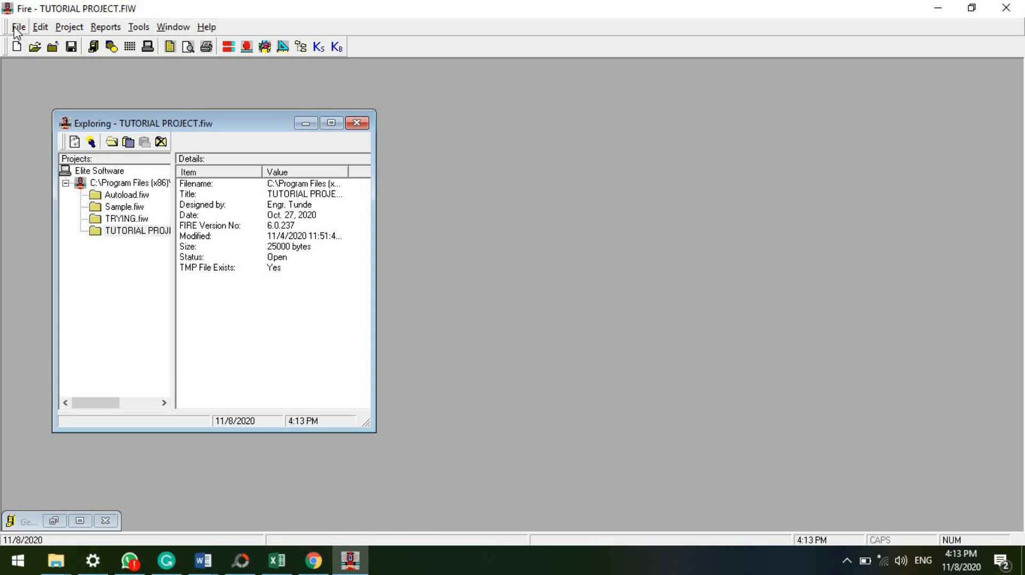
mouse_move(86, 31)
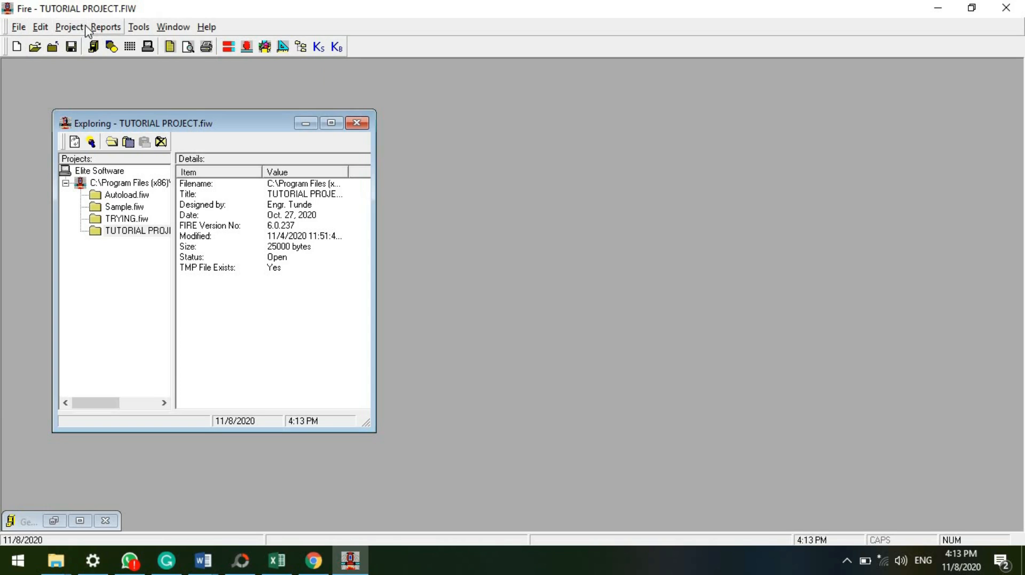
click(68, 27)
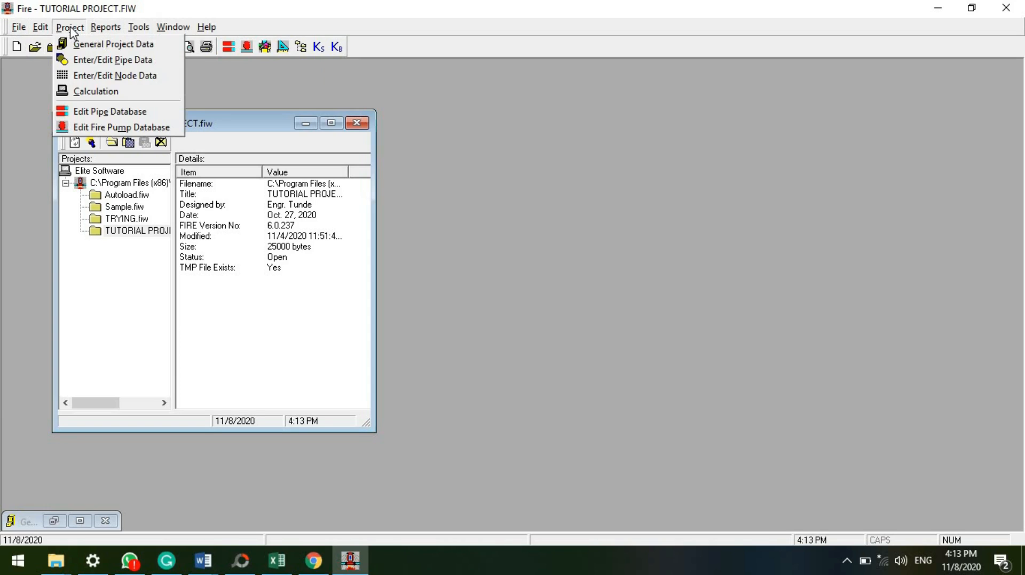
click(105, 26)
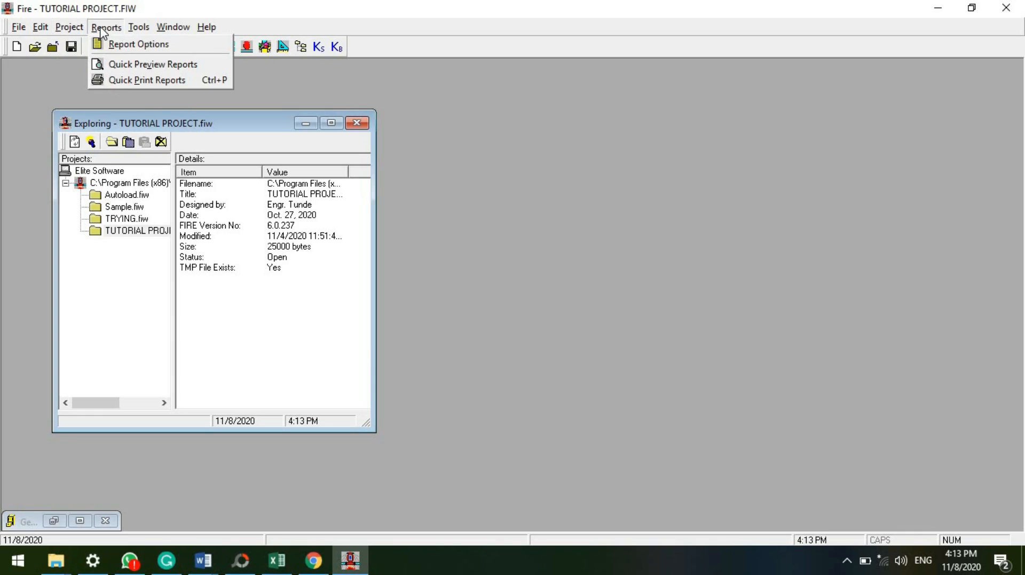
click(137, 27)
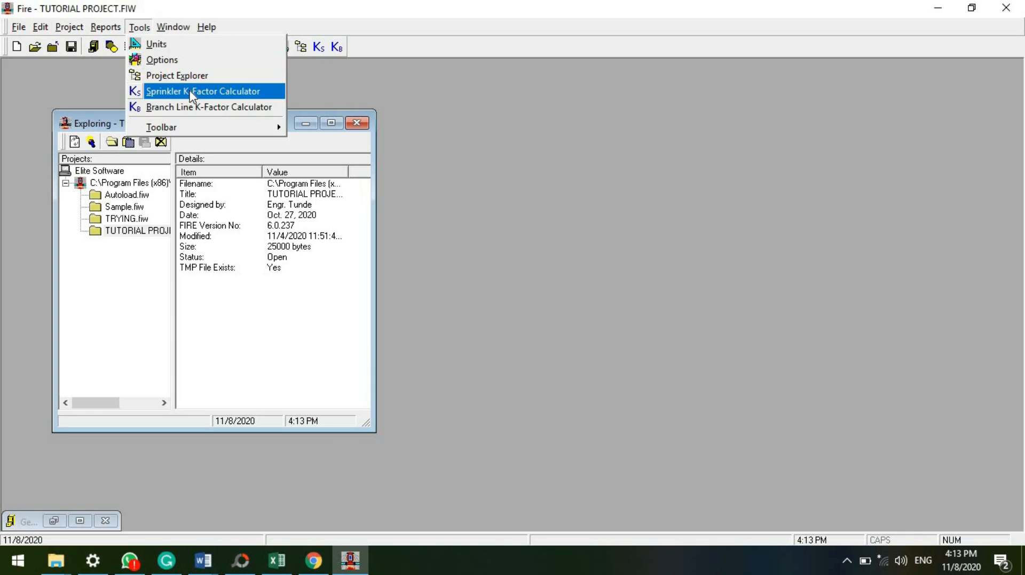
mouse_move(209, 107)
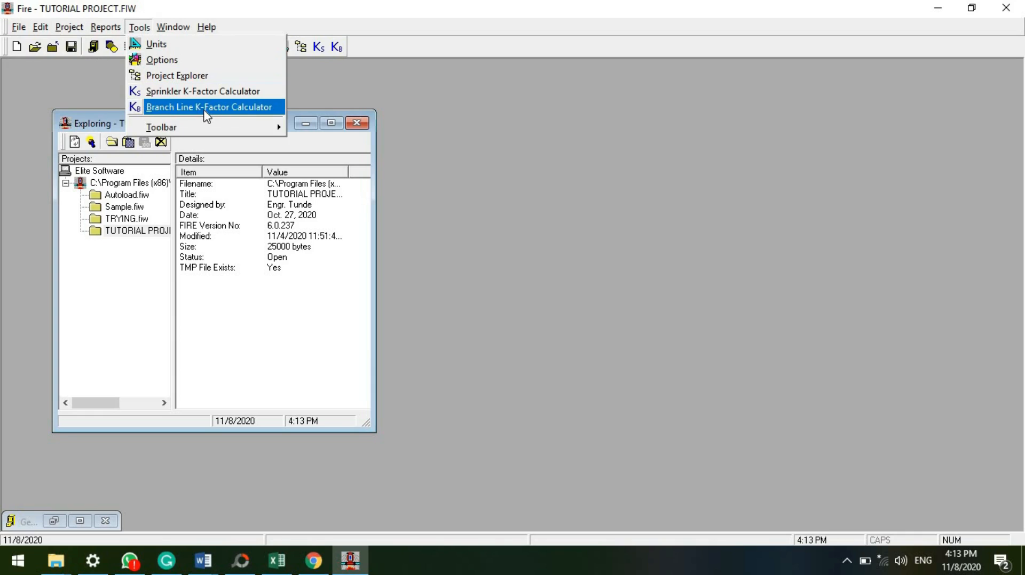
mouse_move(211, 117)
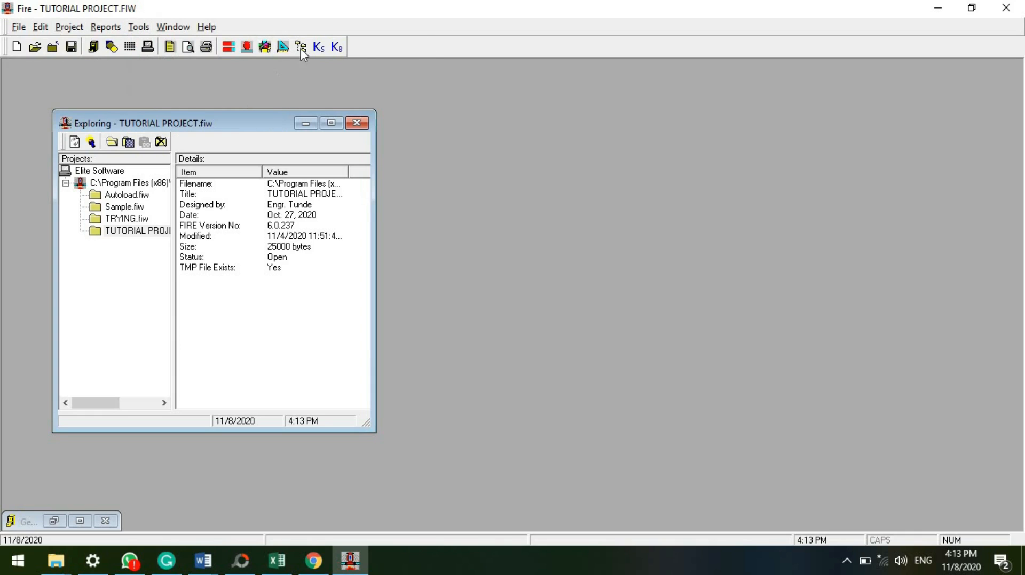
click(138, 27)
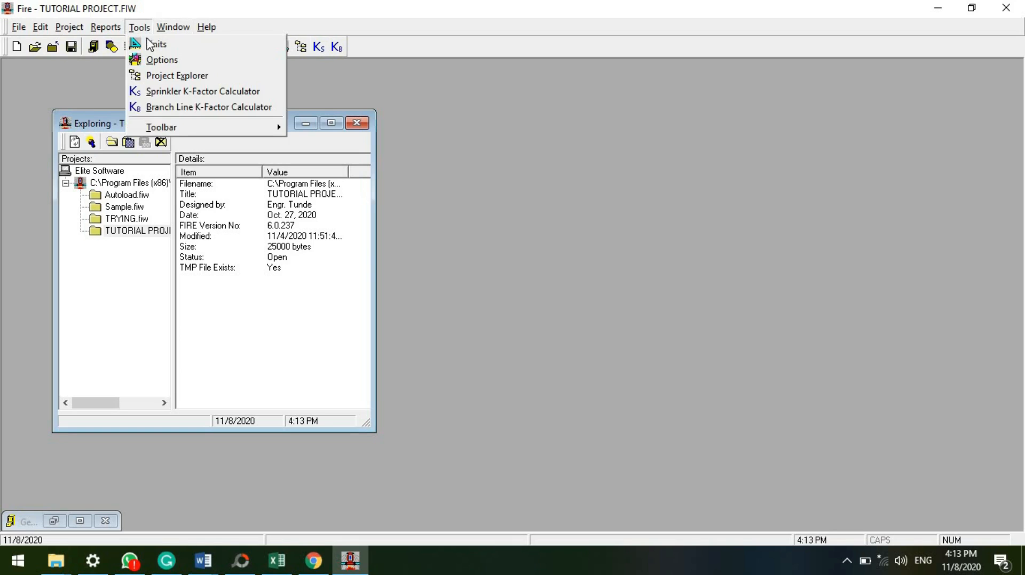
mouse_move(203, 90)
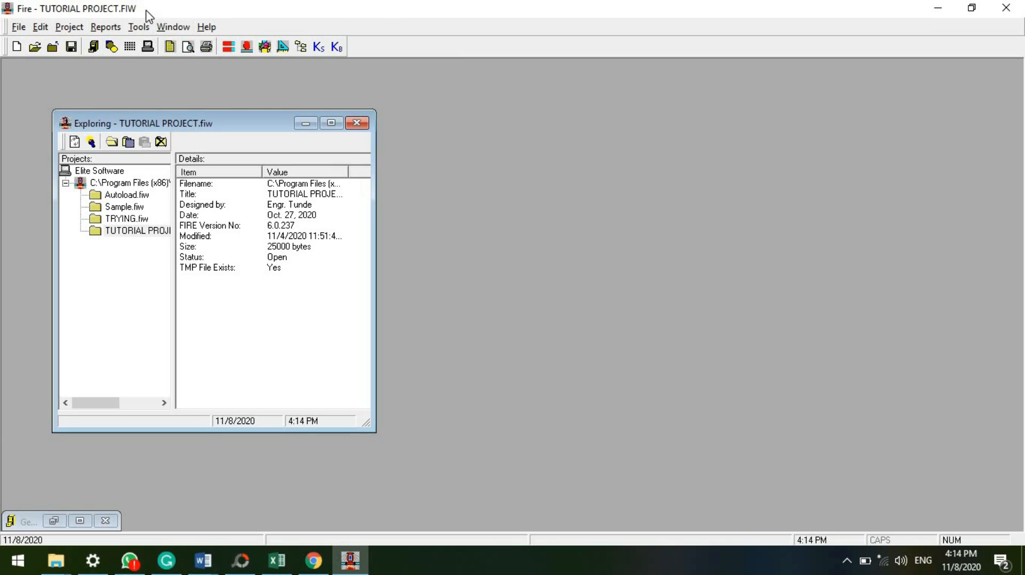
mouse_move(314, 85)
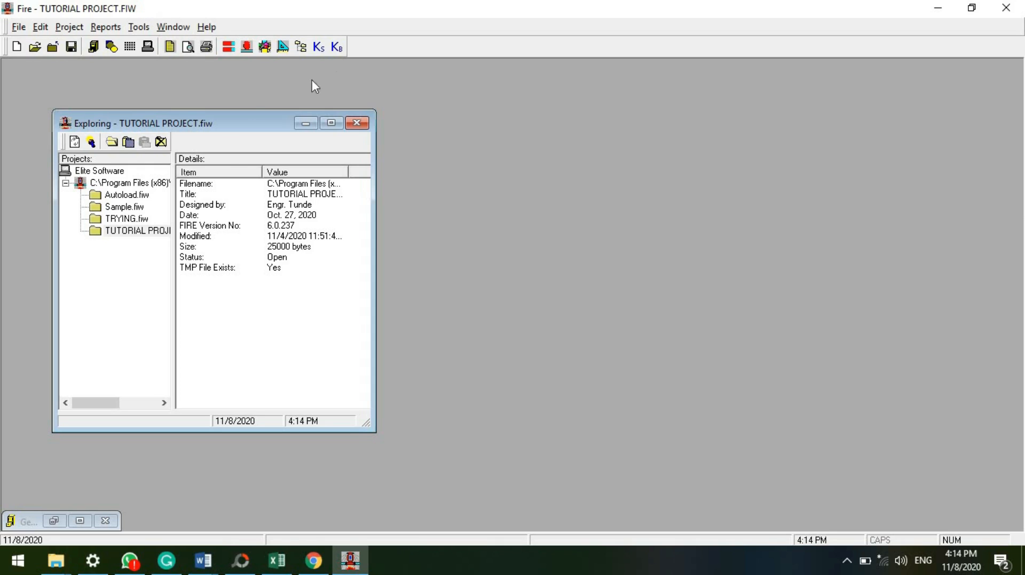
mouse_move(351, 48)
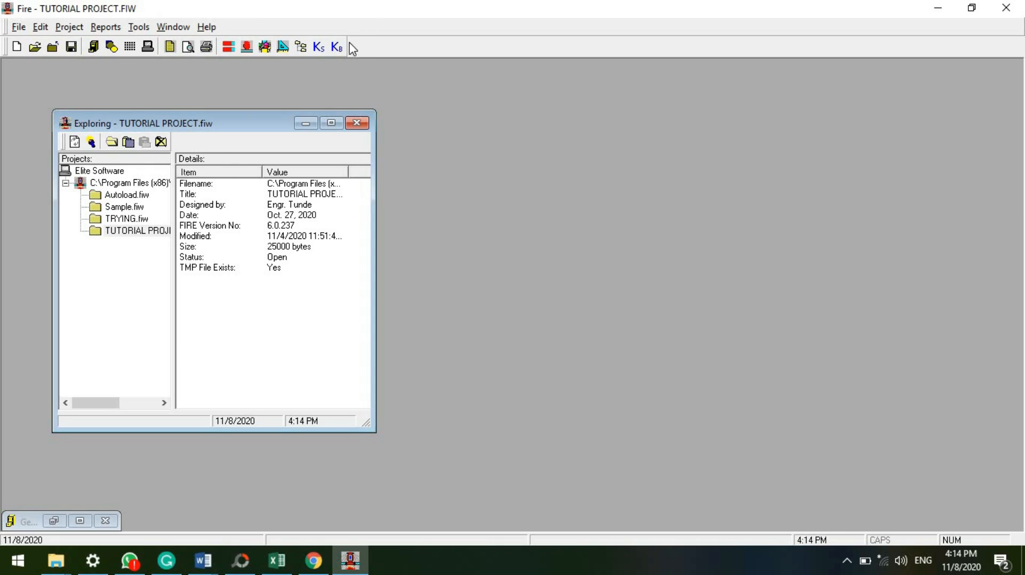
mouse_move(336, 47)
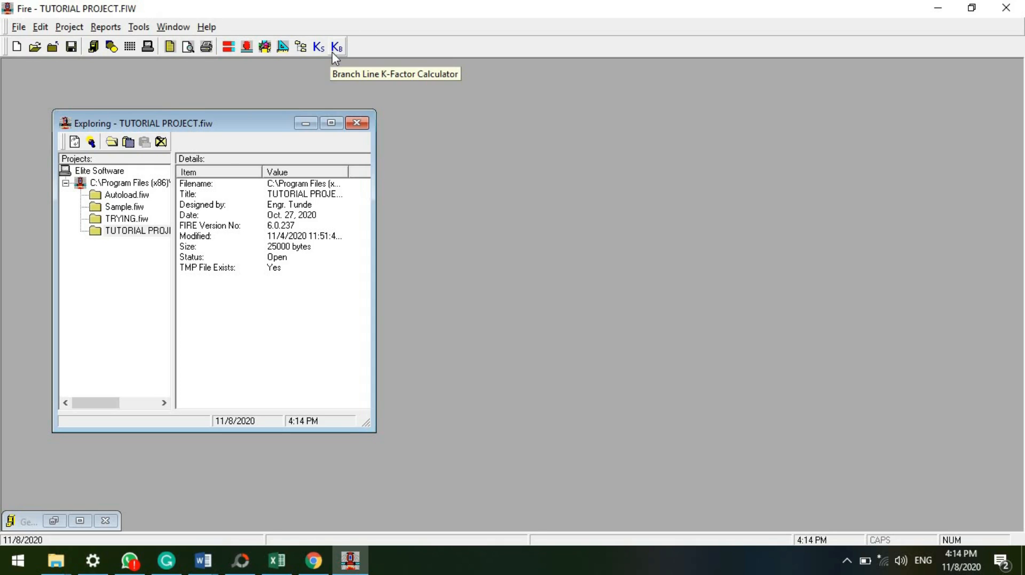
click(336, 47)
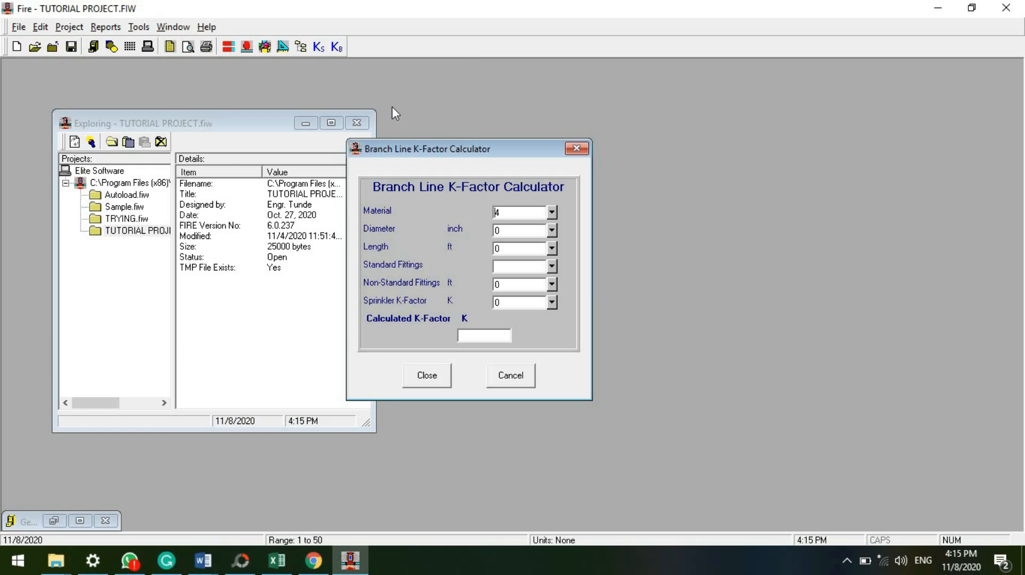
mouse_move(425, 144)
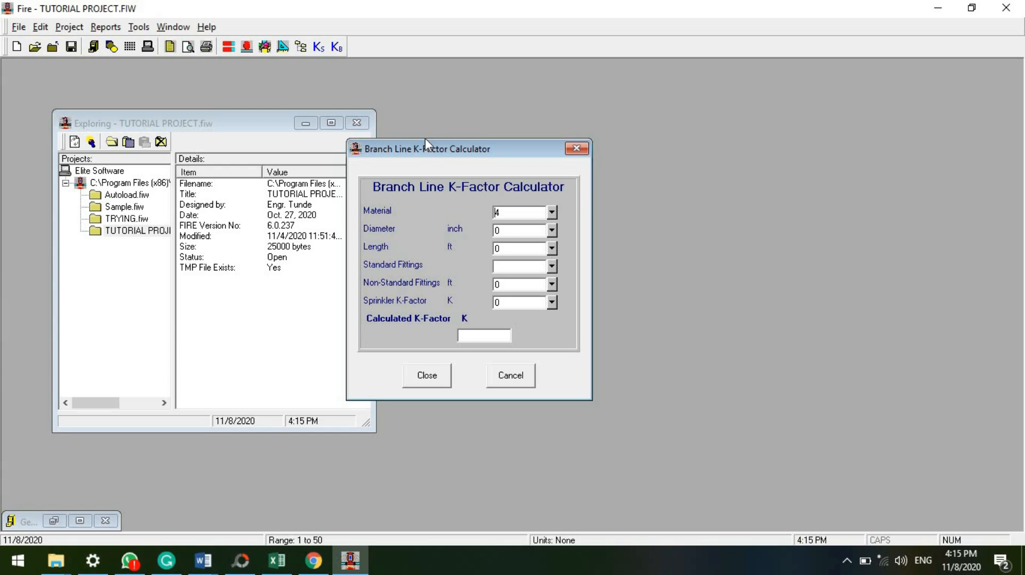
drag(430, 148, 647, 81)
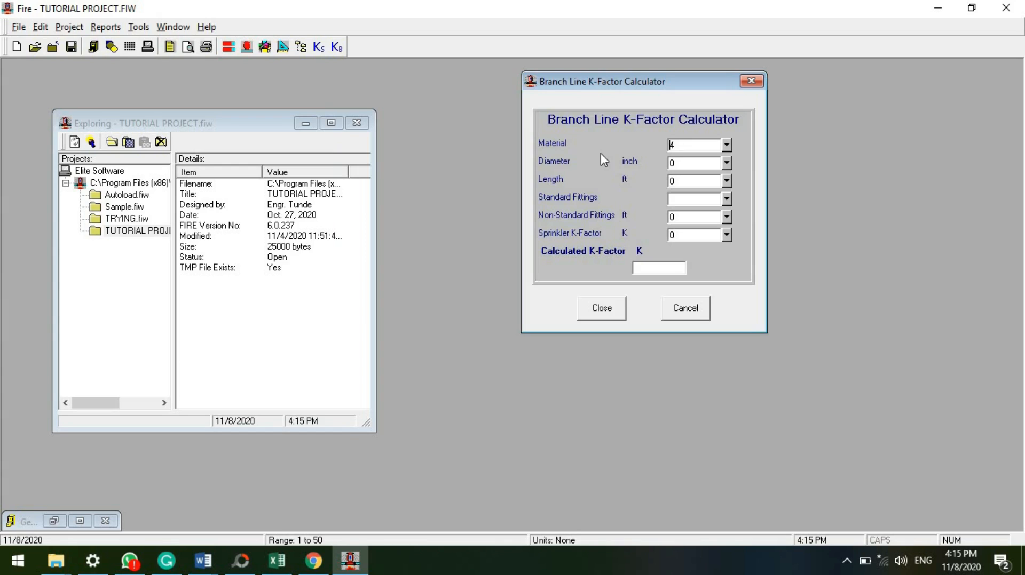
mouse_move(325, 454)
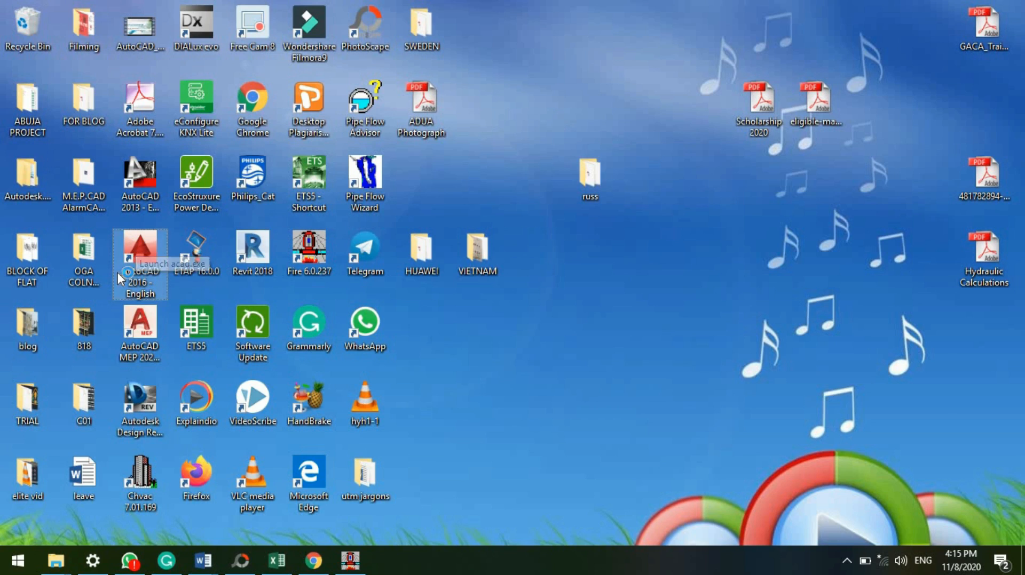
mouse_move(134, 301)
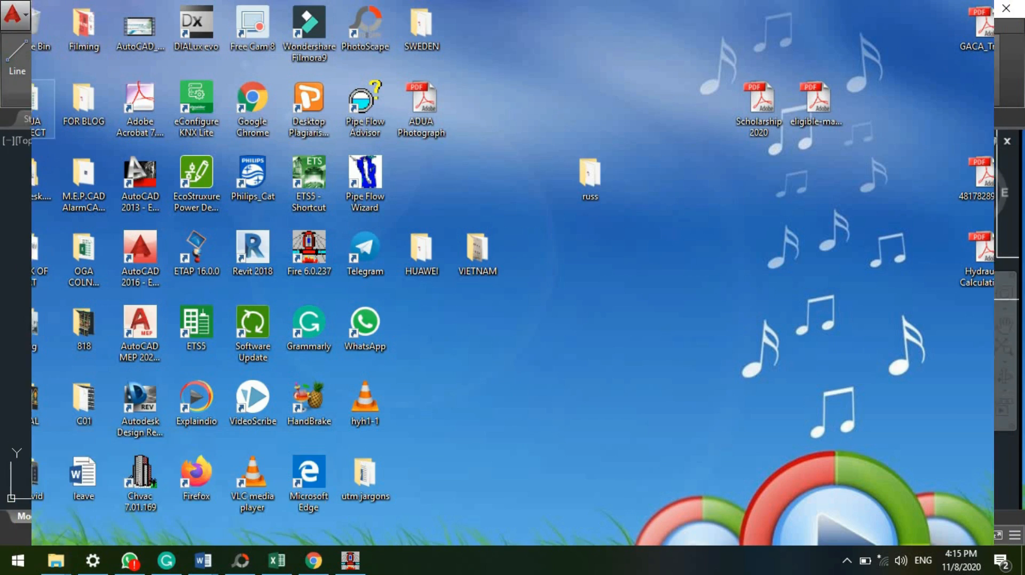
Launch AutoCAD 2016 and review the Ø25 bedroom pipe run in OGA CONEL MECH.dwg.
click(386, 560)
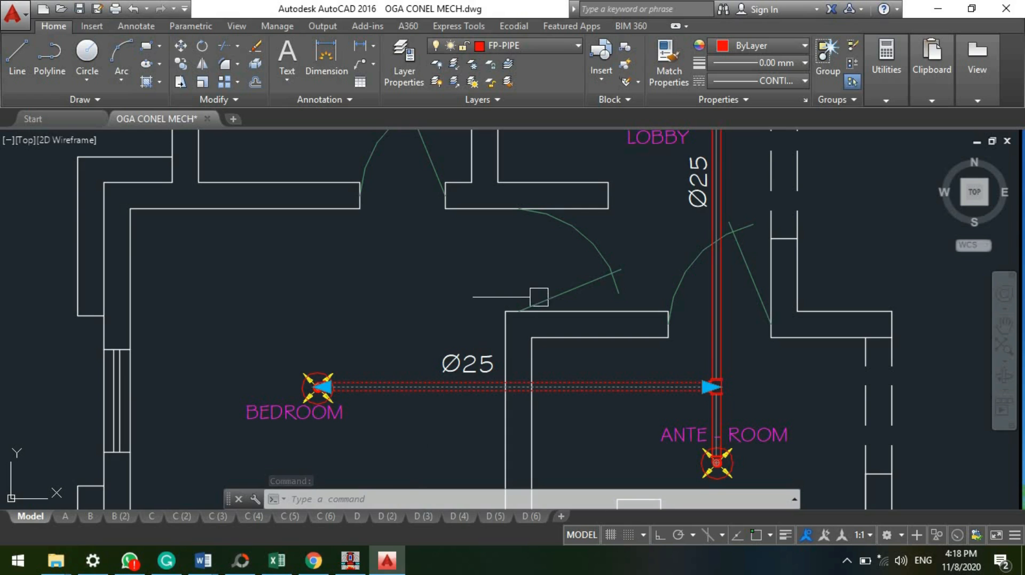
mouse_move(474, 324)
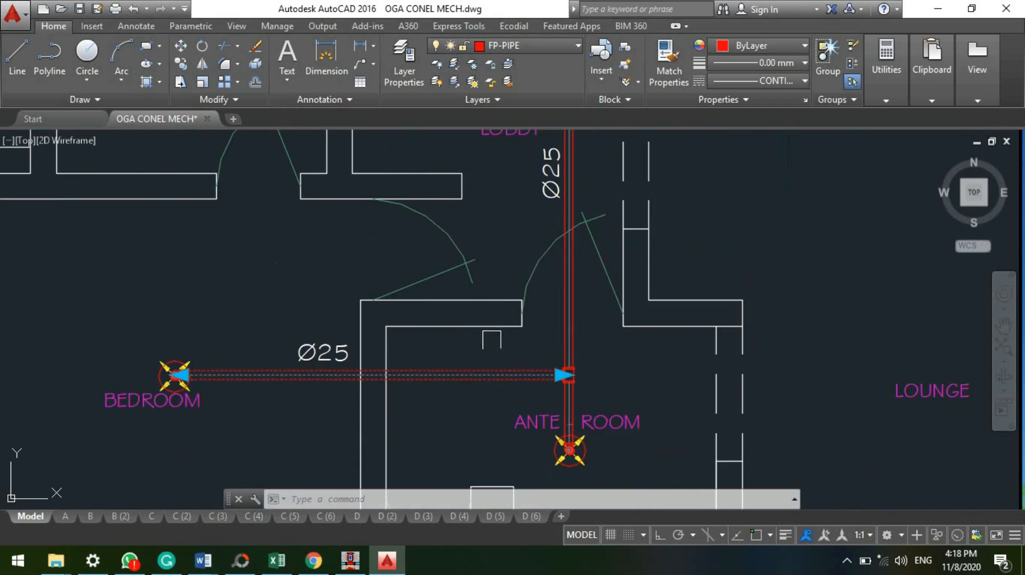
scroll(down, 3)
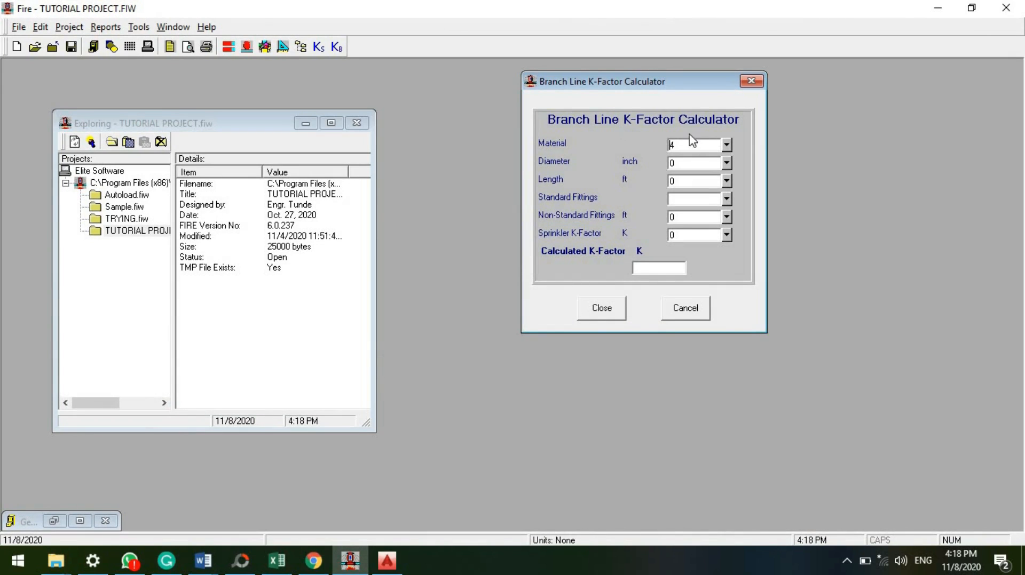
Move the calculator aside and choose pipe material reference 10 from the material list.
drag(601, 81, 526, 190)
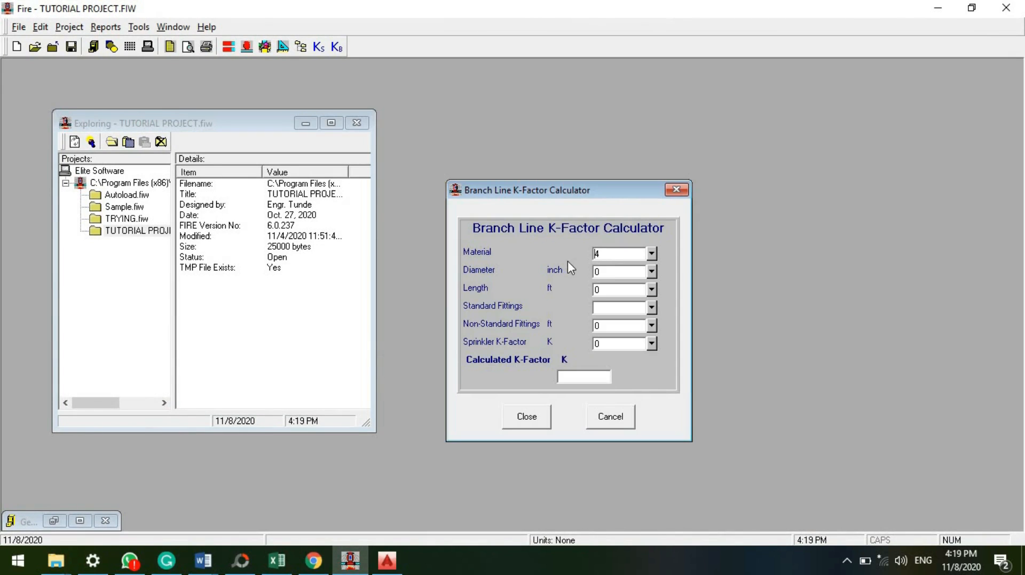
mouse_move(493, 274)
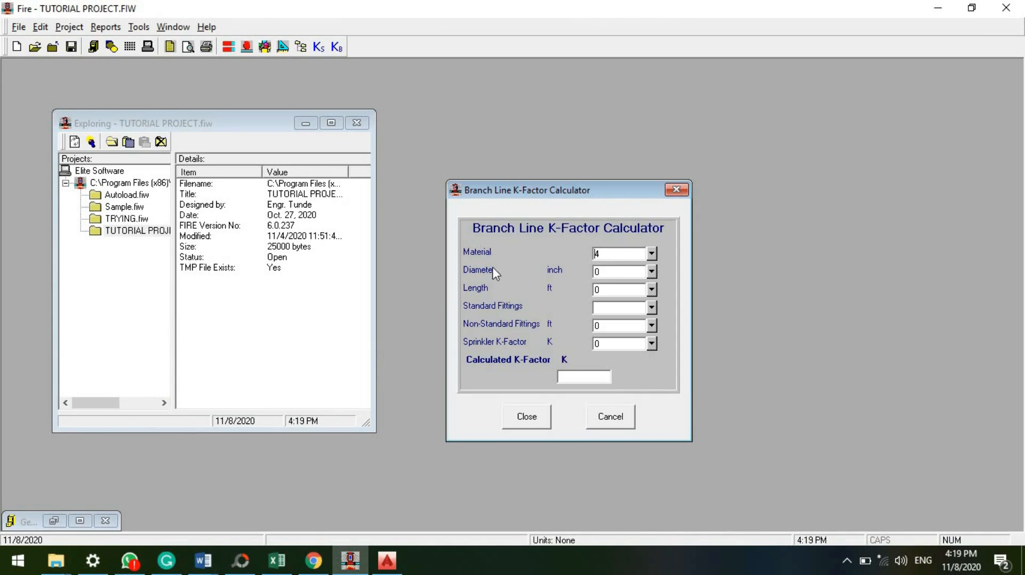
mouse_move(483, 300)
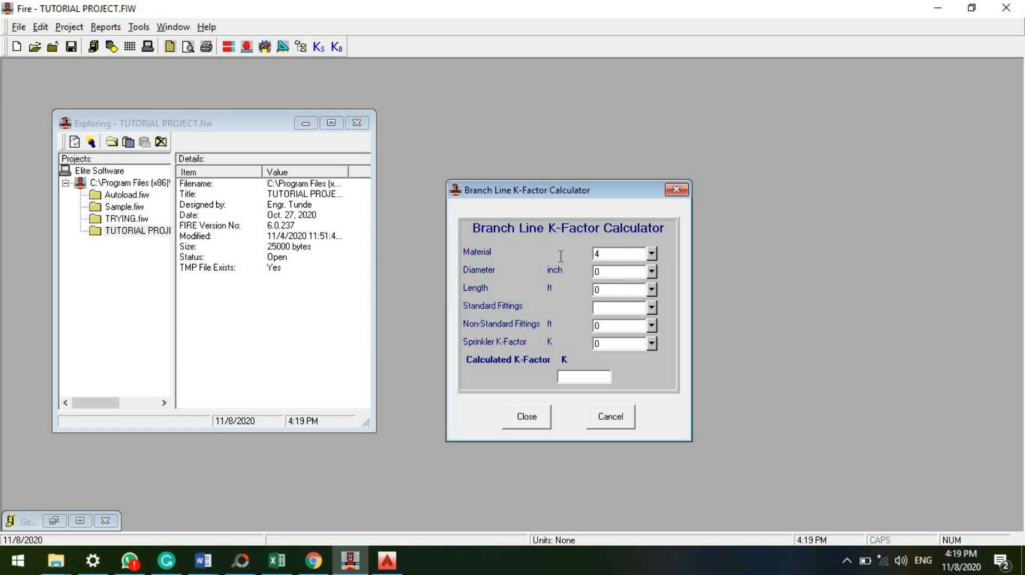
click(651, 253)
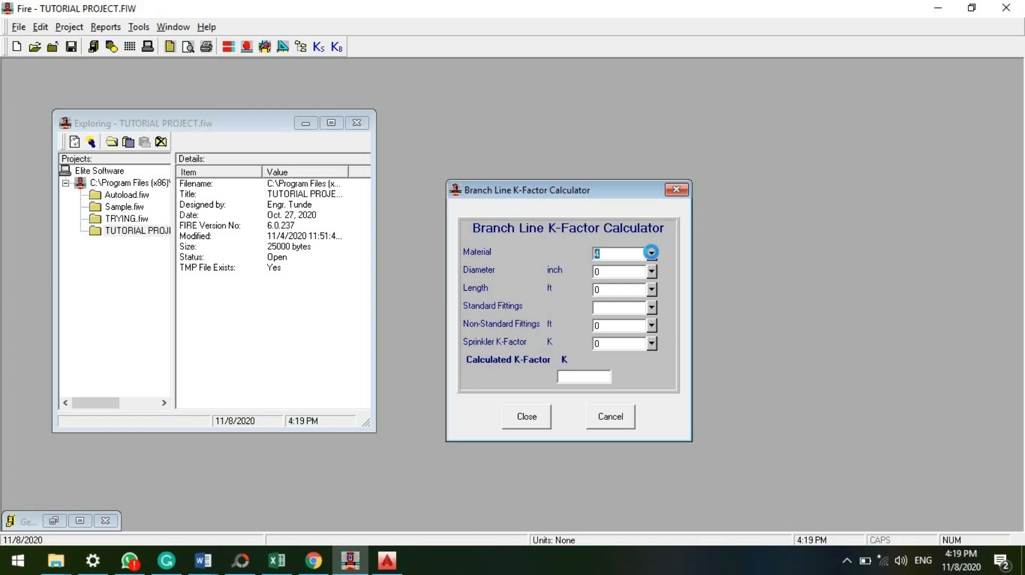
click(649, 253)
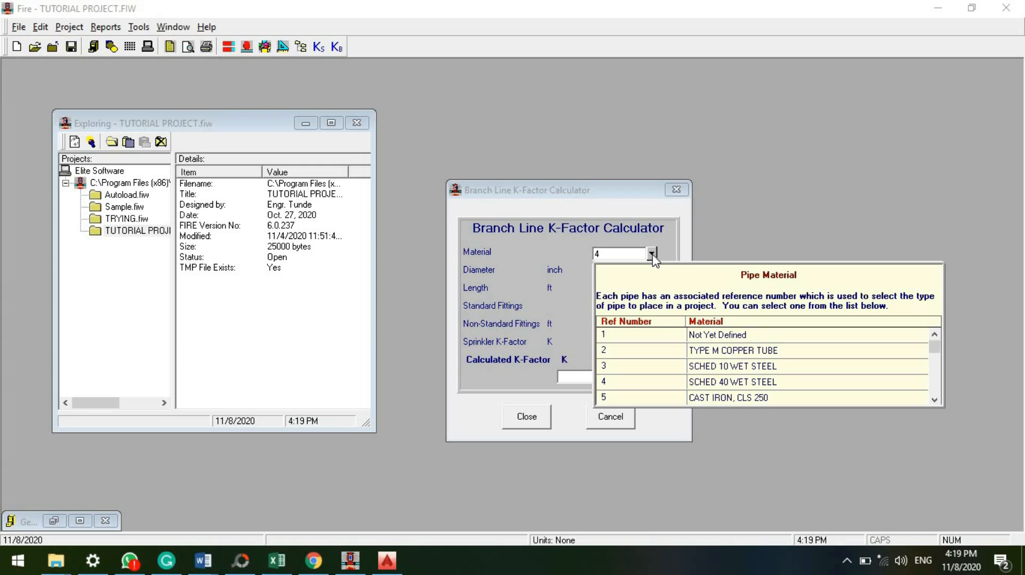
mouse_move(710, 377)
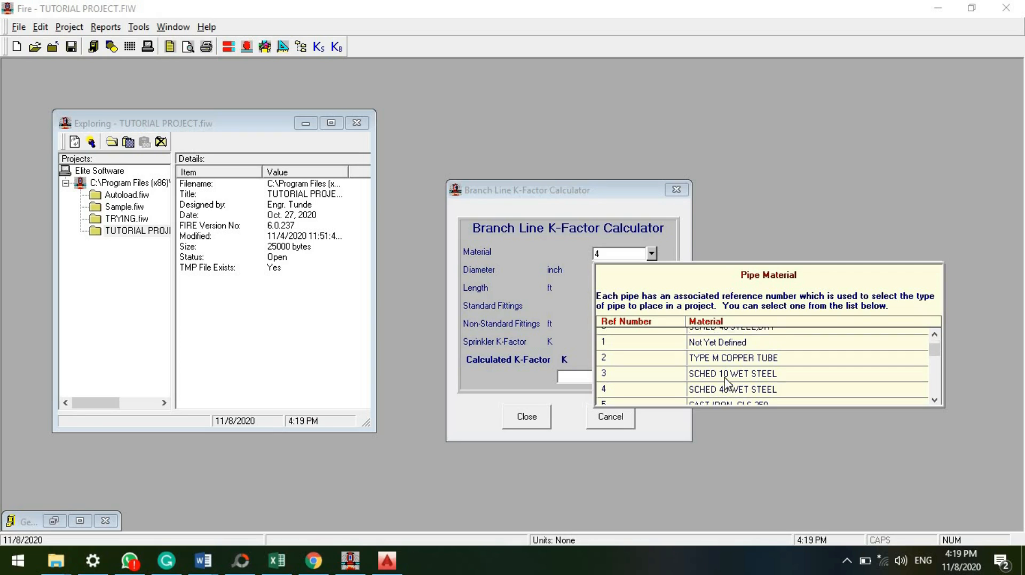
scroll(down, 3)
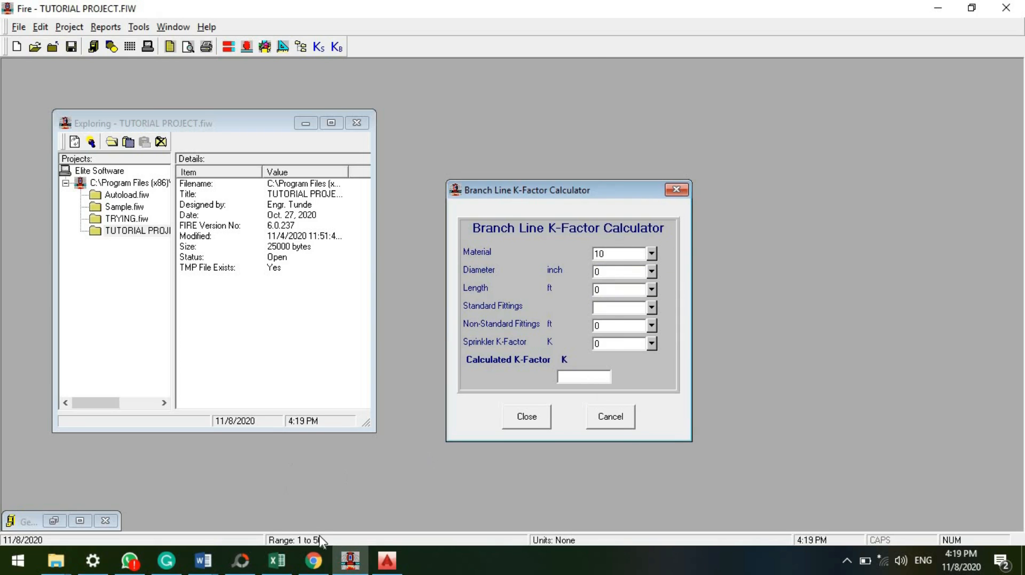
click(385, 561)
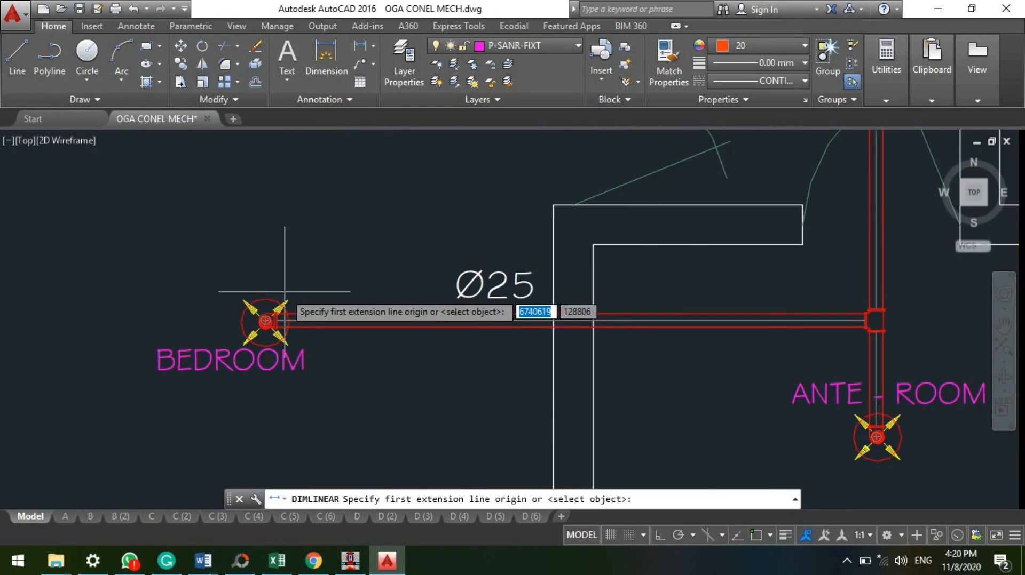
click(266, 321)
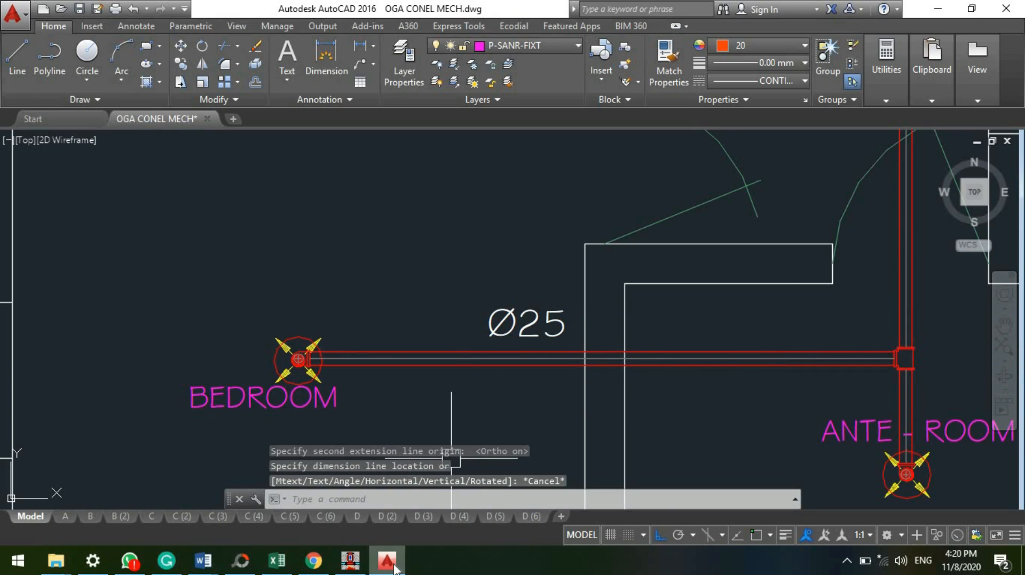
click(349, 561)
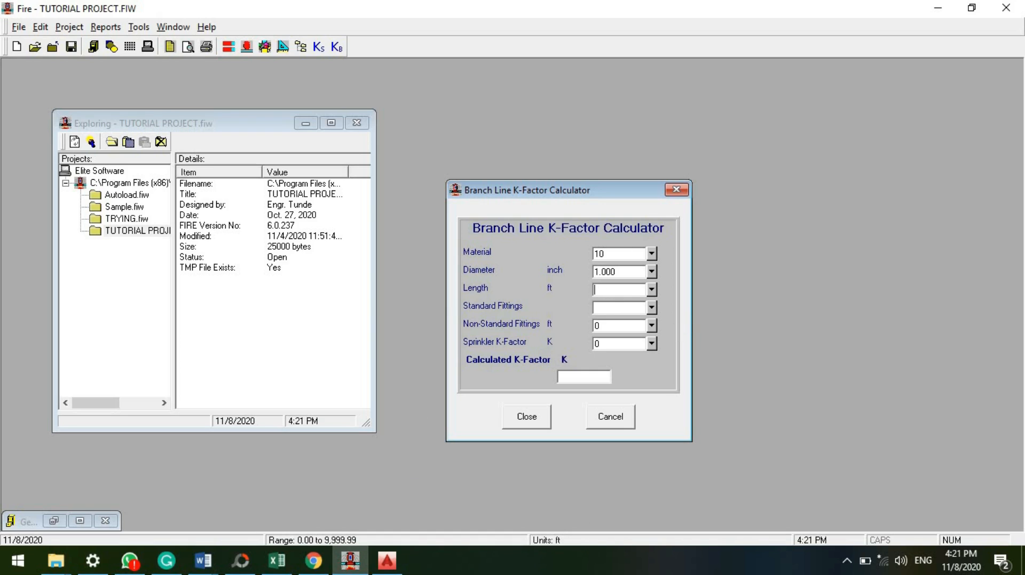
Enter a 1.000 inch diameter and a 12 ft length for the branch line.
text(11.5)
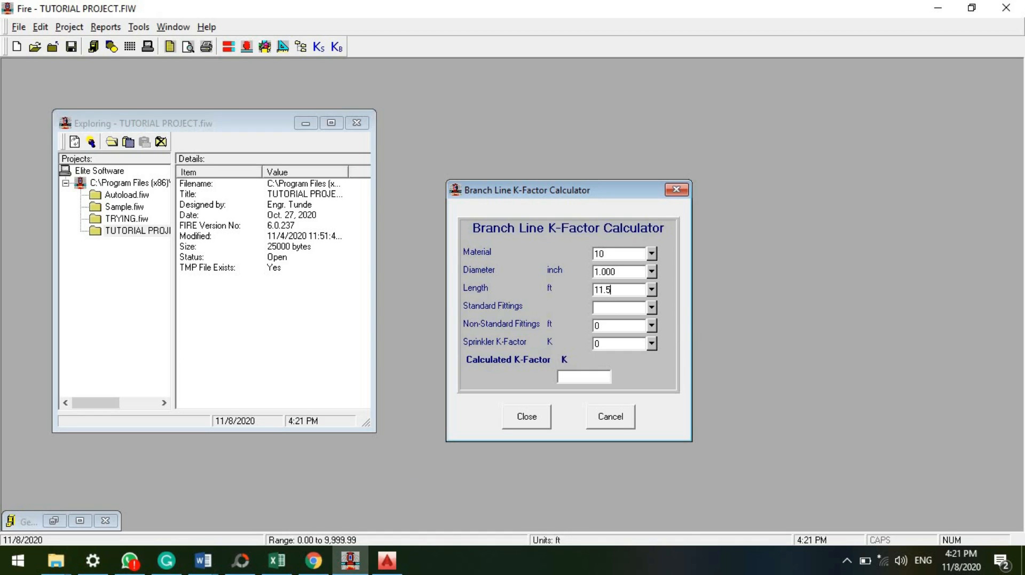
mouse_move(667, 318)
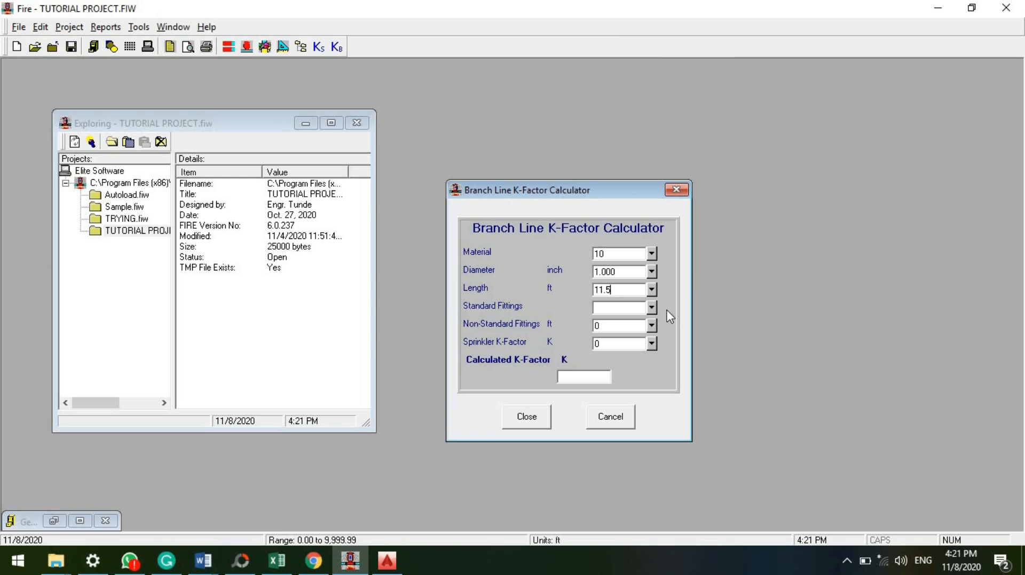
click(651, 308)
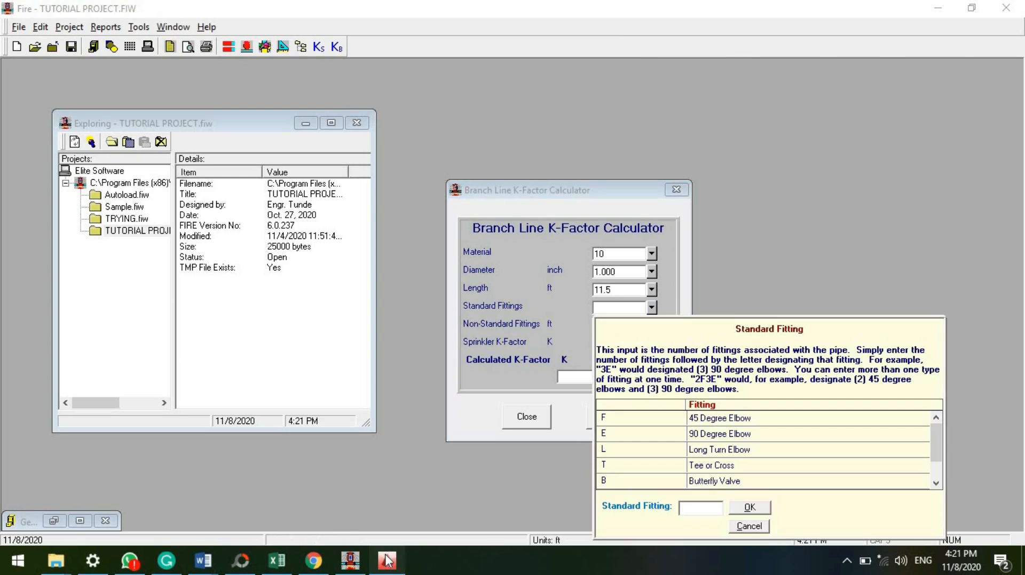
click(386, 561)
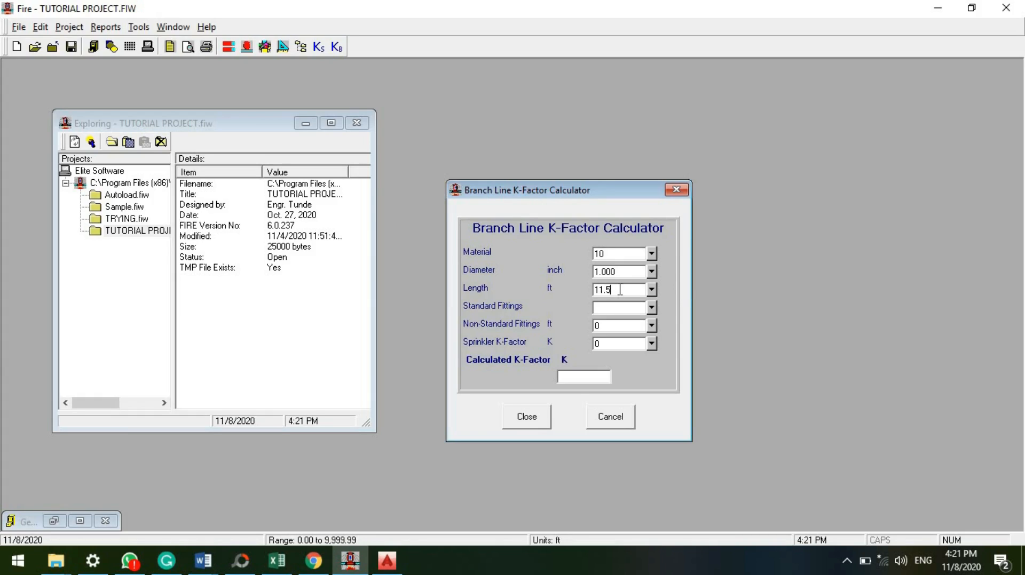
text(12)
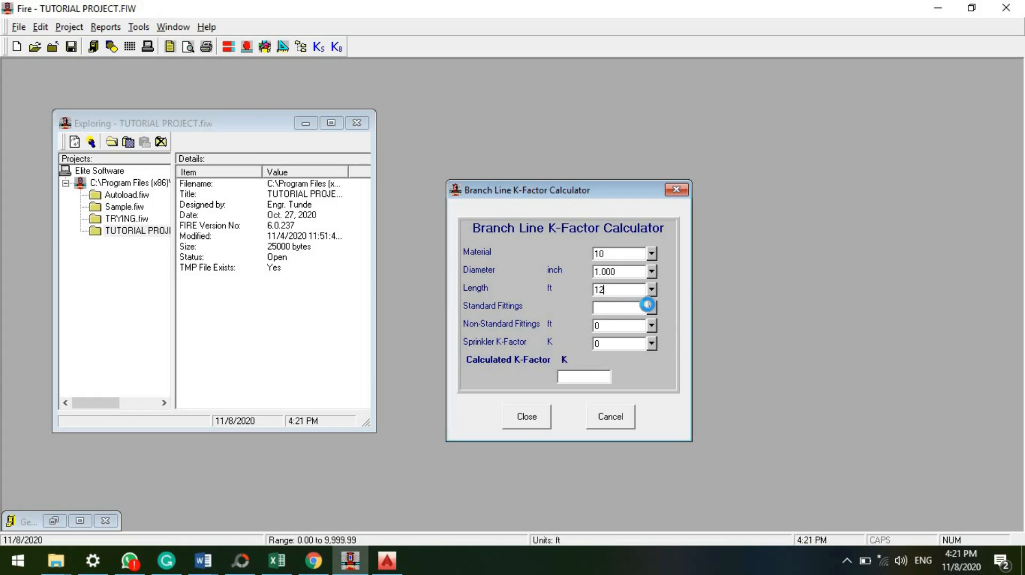
Set standard fittings to T (one tee or cross) and move to non-standard fittings.
click(650, 305)
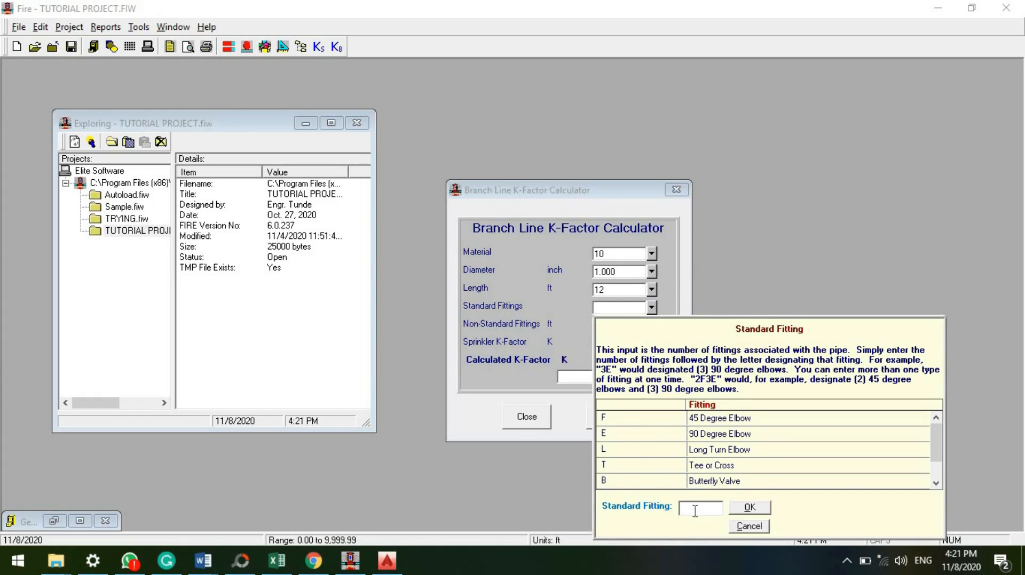
text(T)
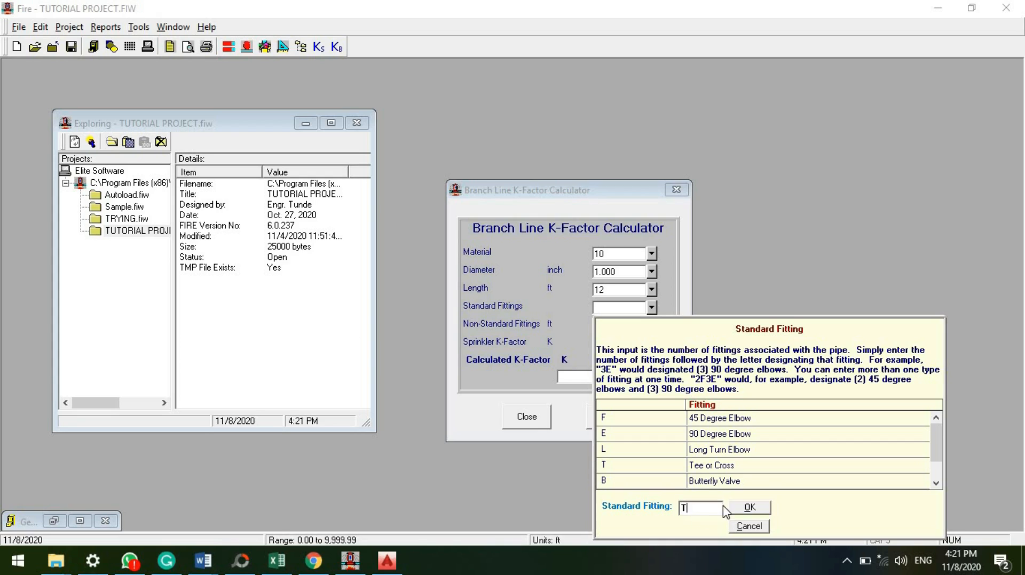
click(748, 525)
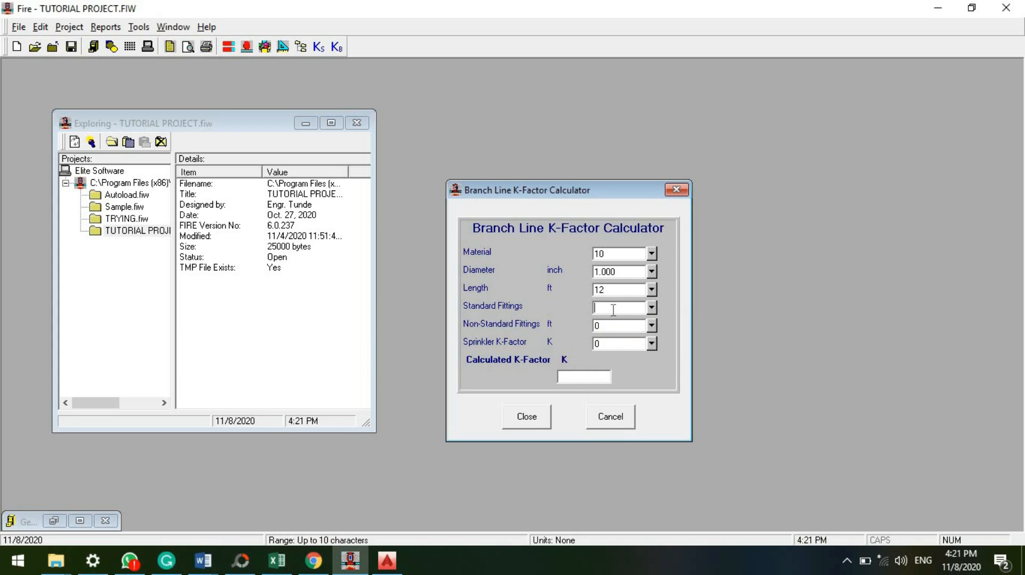
text(T)
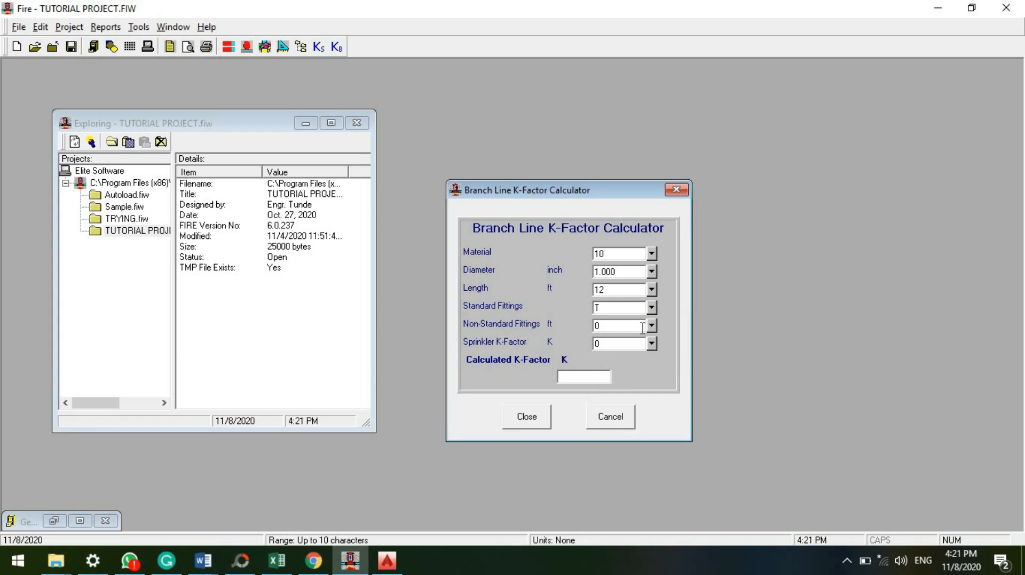
click(618, 307)
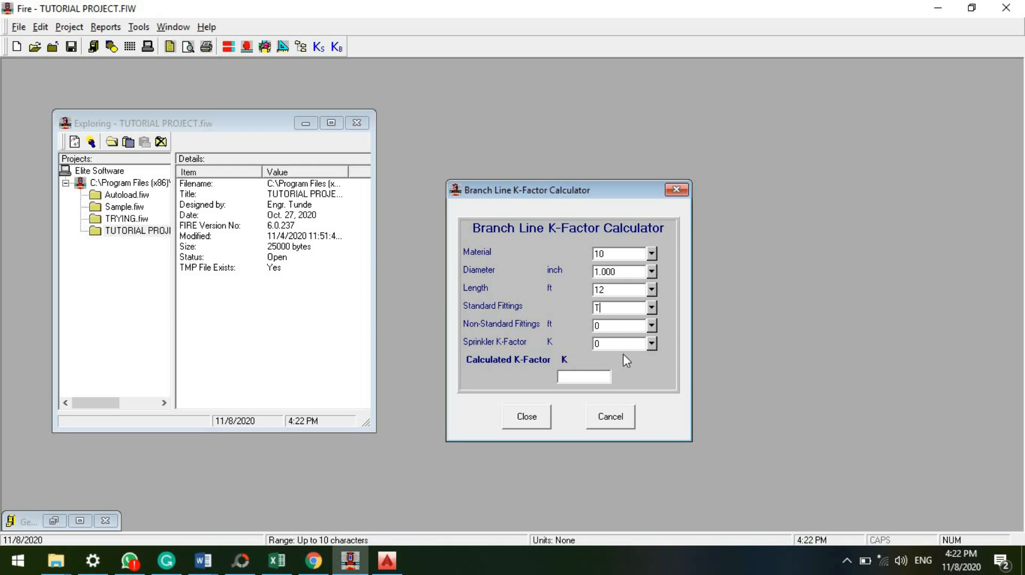
mouse_move(637, 357)
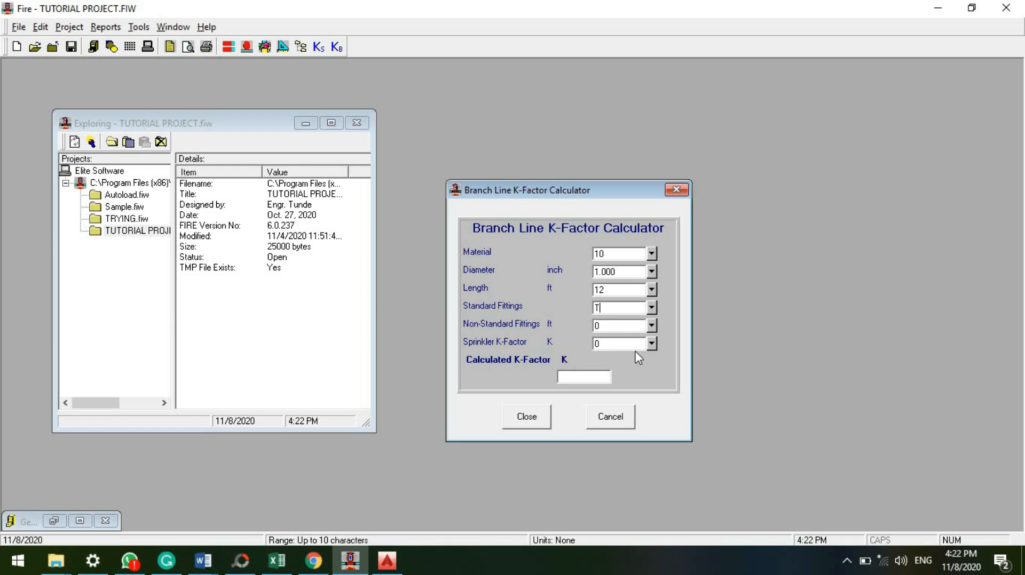
mouse_move(650, 352)
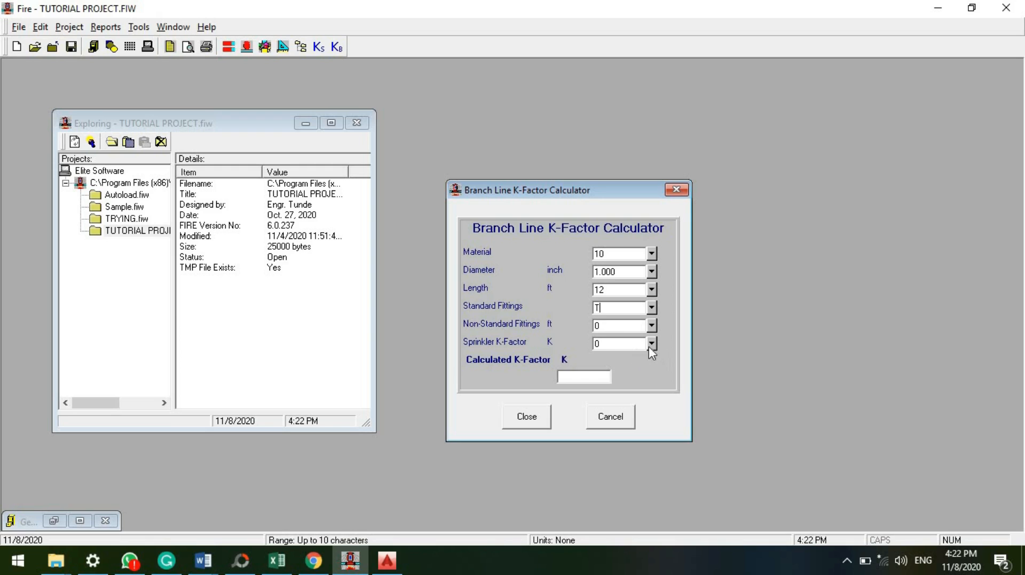
Check the sprinkler K-factor reference list, keeping K 5.8 for a 5.55 branch line result.
click(651, 344)
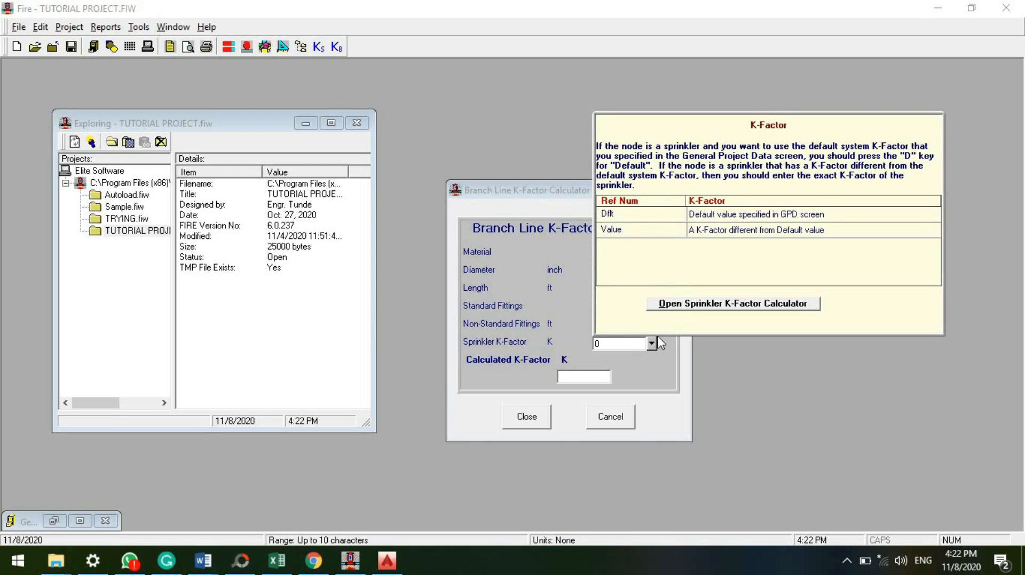
click(387, 561)
text(5.8)
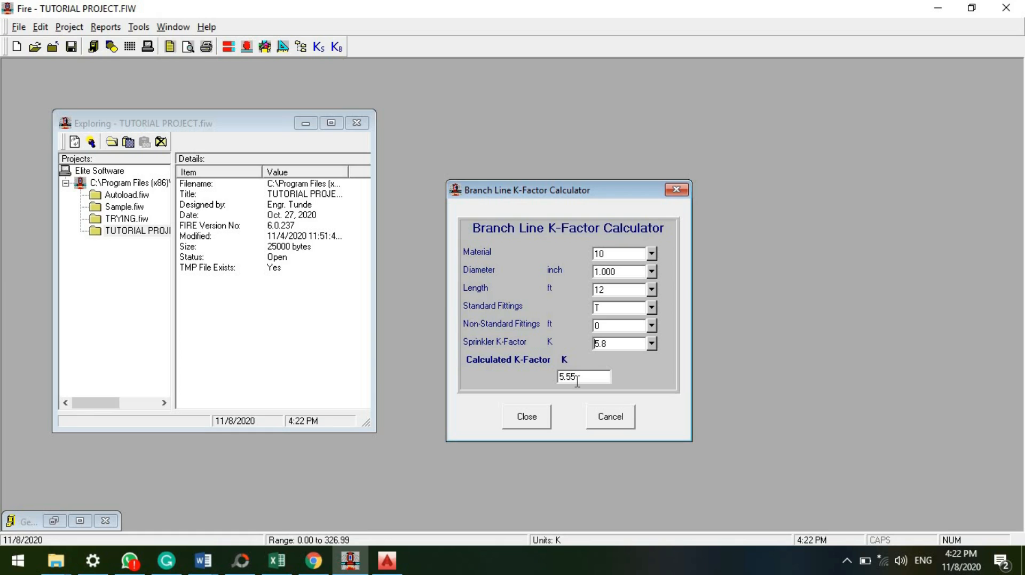
mouse_move(546, 385)
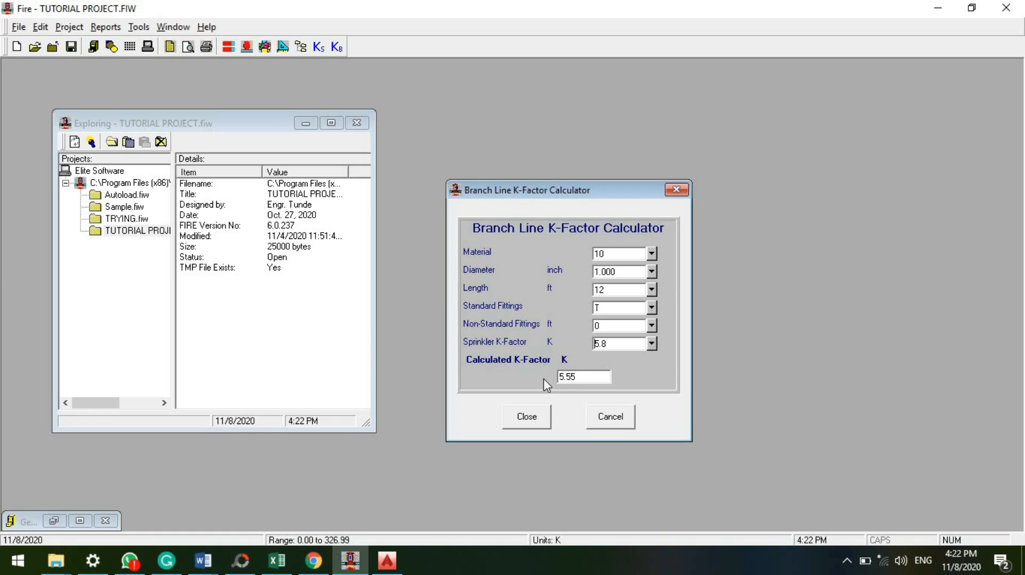
mouse_move(560, 377)
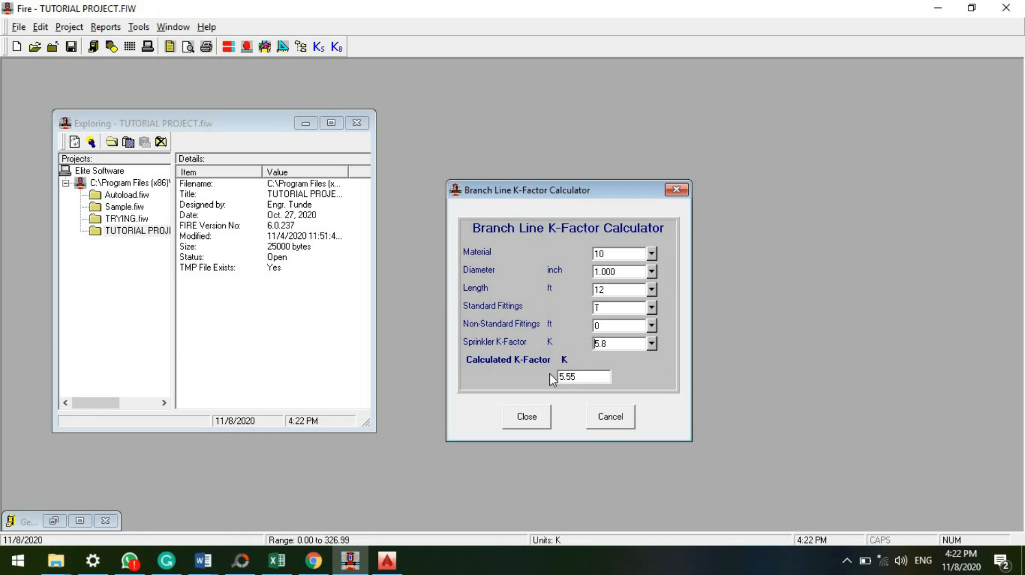
mouse_move(551, 379)
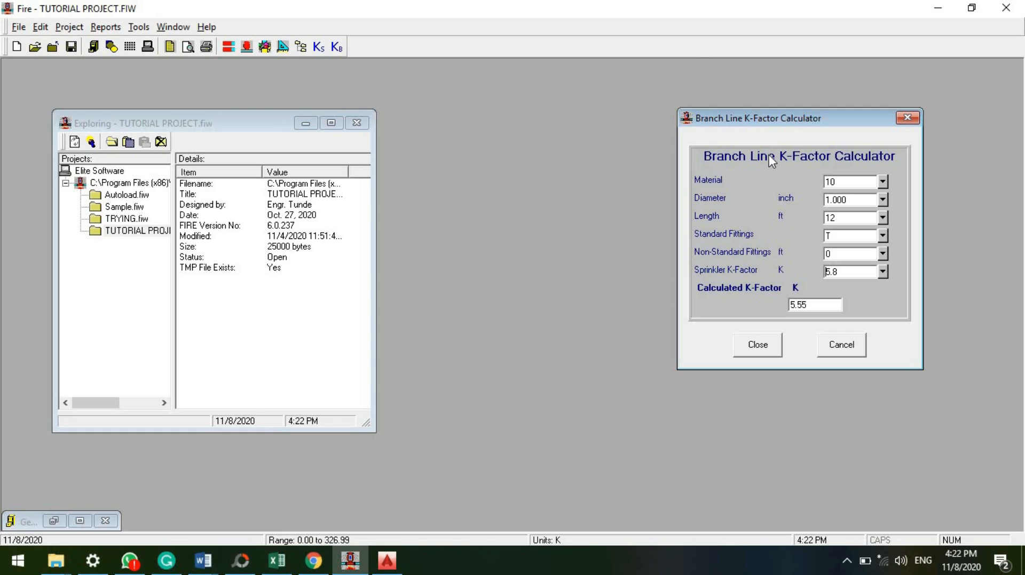
mouse_move(858, 125)
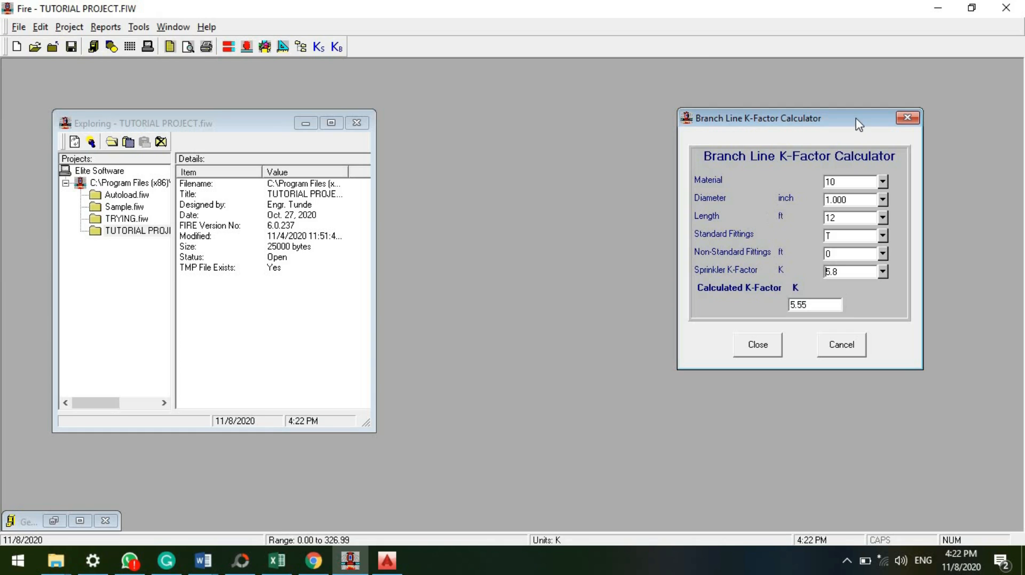
mouse_move(336, 61)
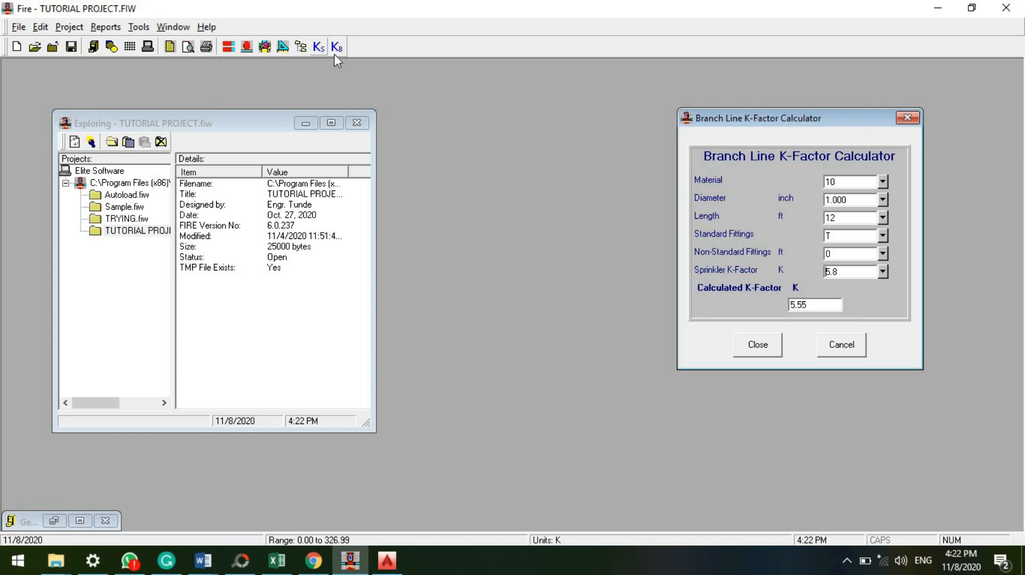
In the Sprinkler K-Factor Calculator, get 15.05 psi from 22.5 gpm and K-factor 5.8.
click(318, 46)
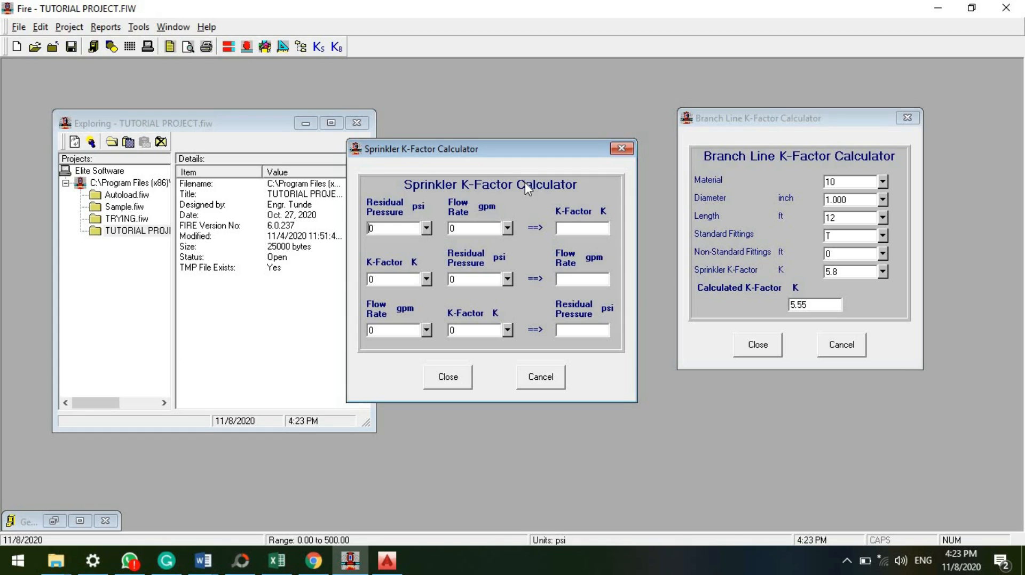
mouse_move(454, 326)
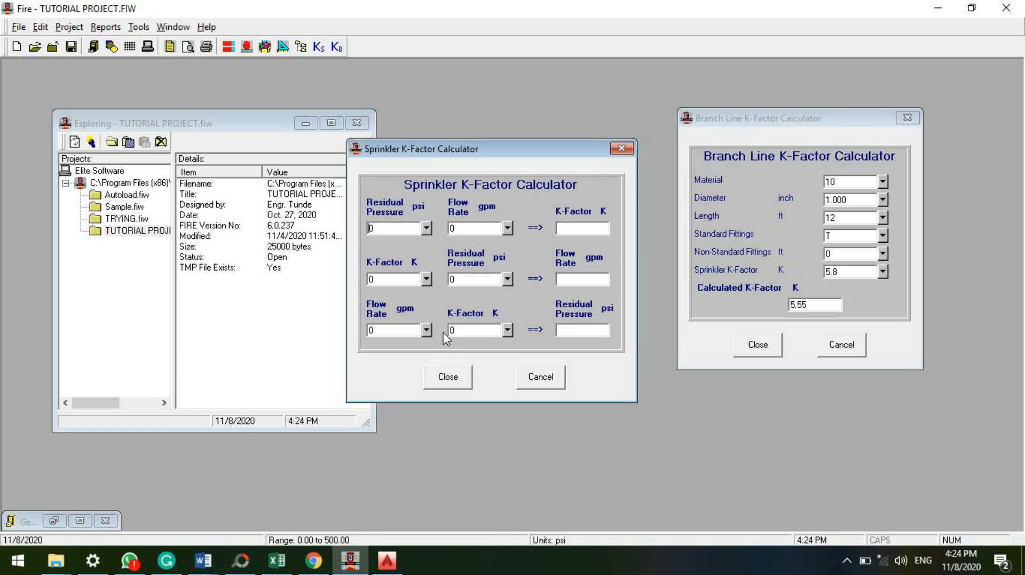
mouse_move(498, 301)
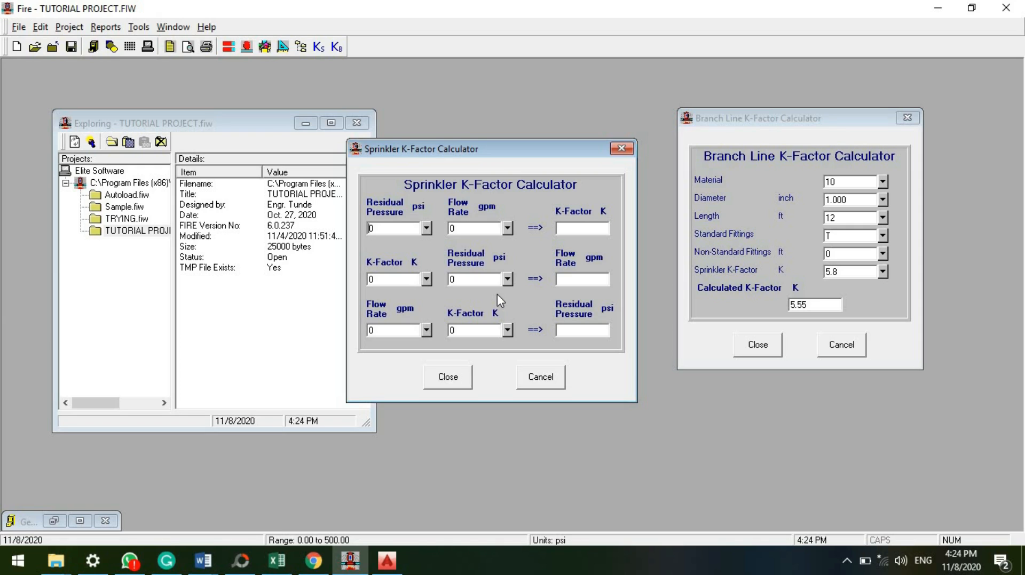
text(22.5)
click(479, 330)
text(5.8)
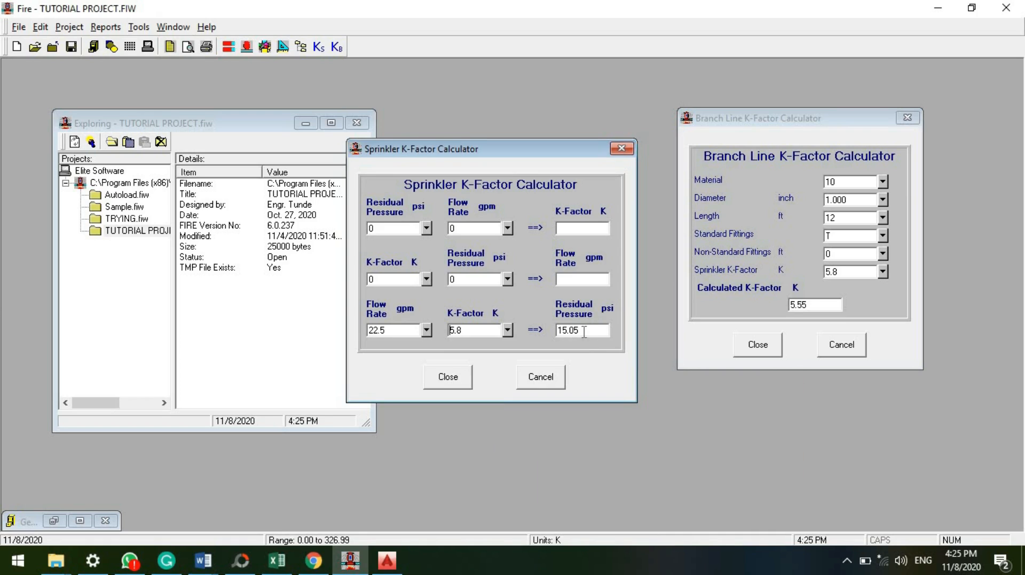
mouse_move(530, 350)
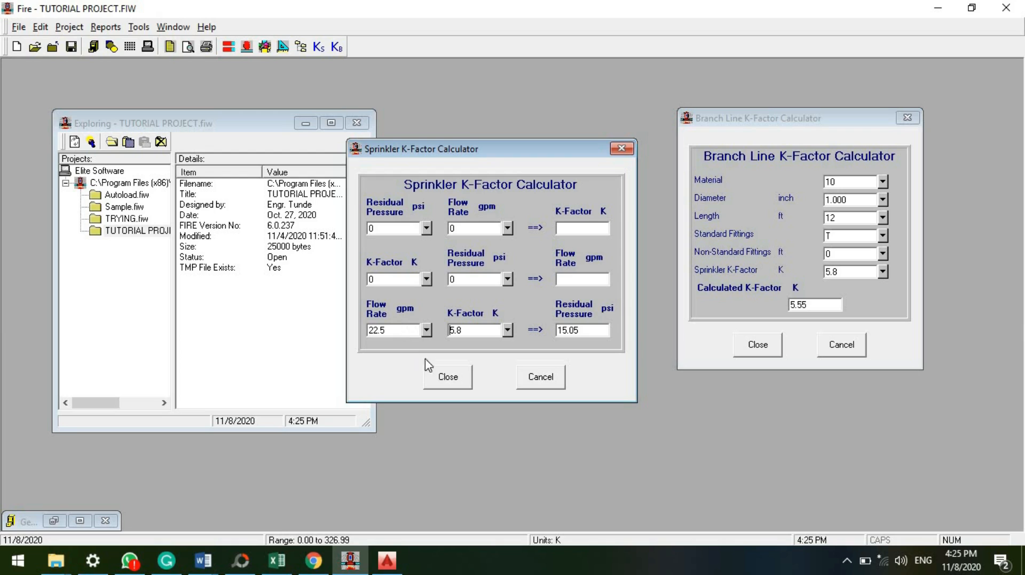
mouse_move(581, 346)
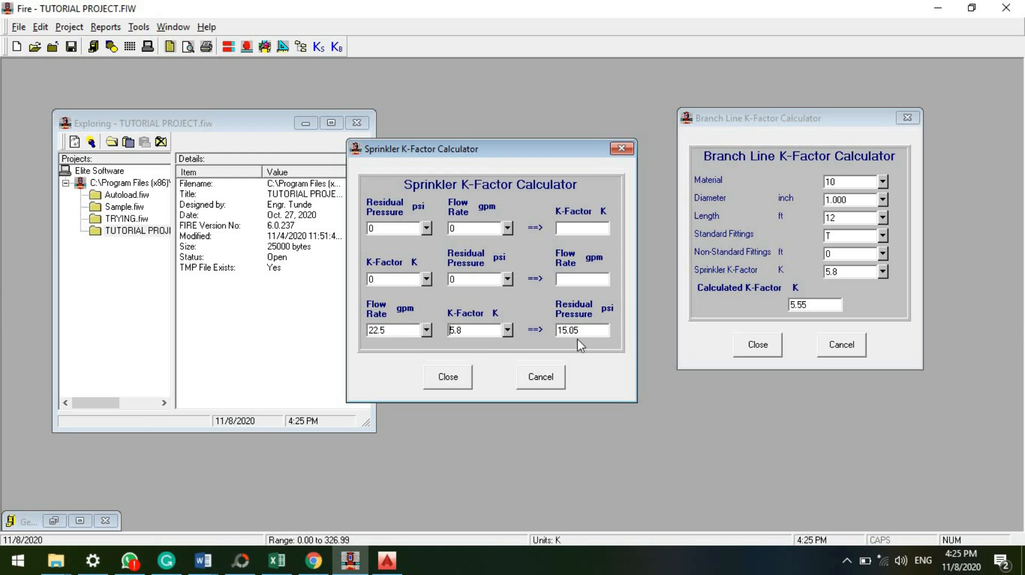
mouse_move(563, 359)
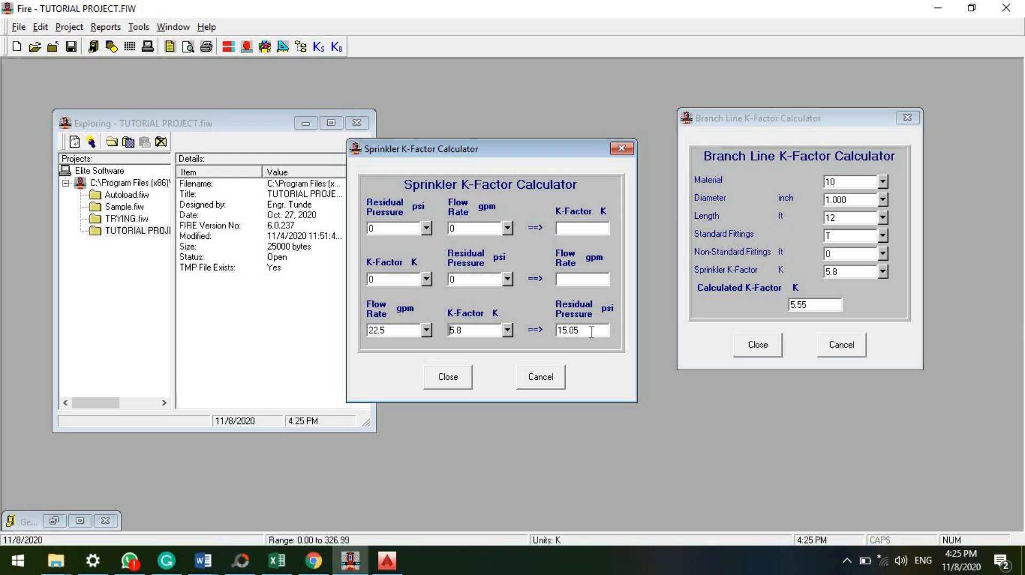
mouse_move(584, 344)
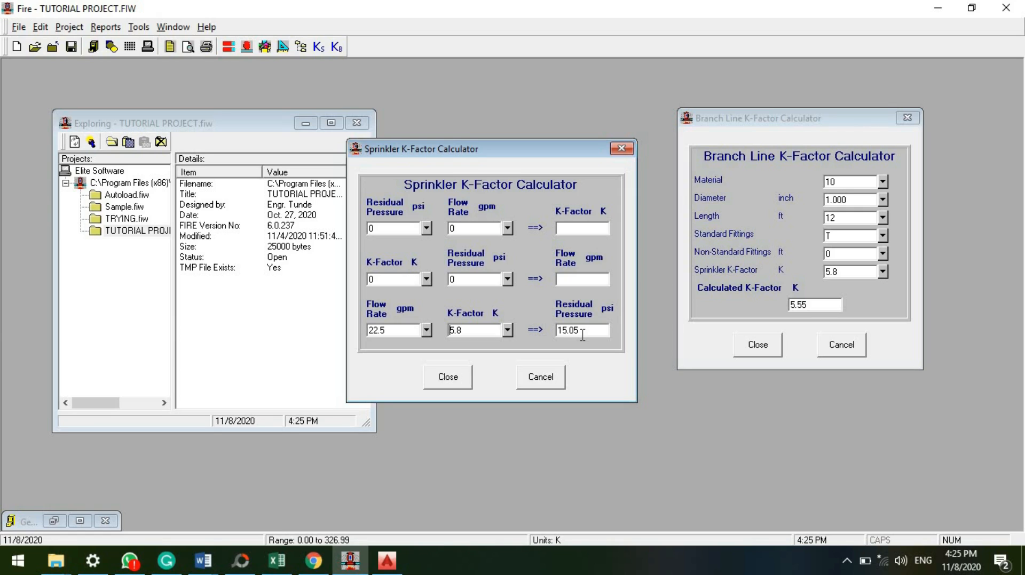
mouse_move(447, 208)
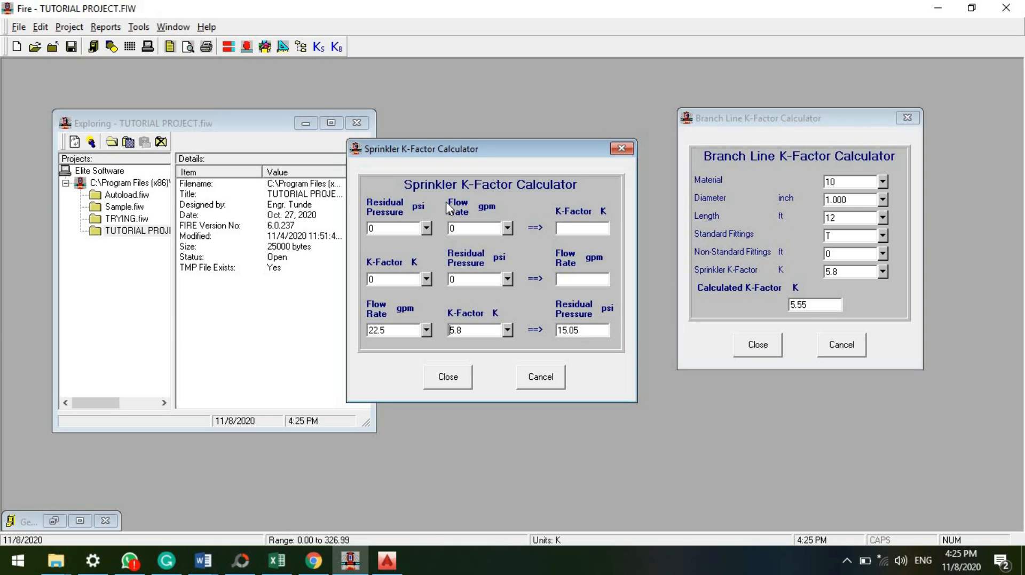
mouse_move(424, 234)
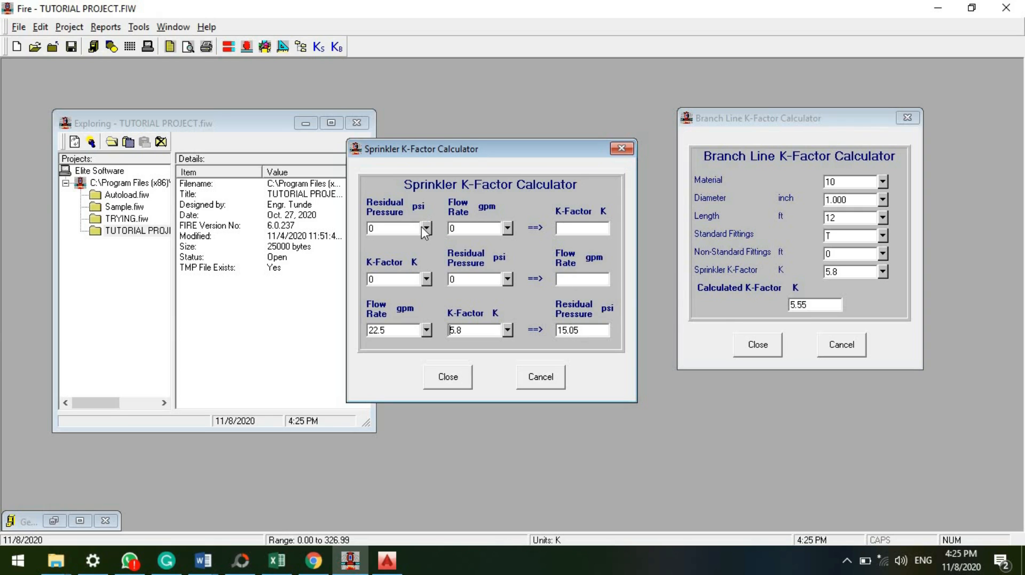
mouse_move(353, 228)
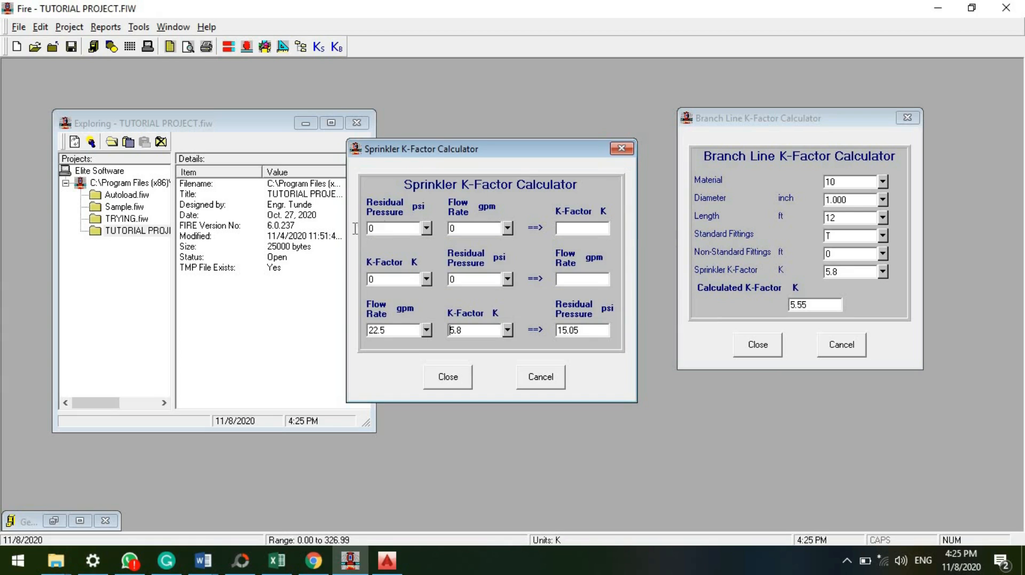
Derive K 5.3 from 18 psi and 22.5 gpm, then close both calculators.
text(1)
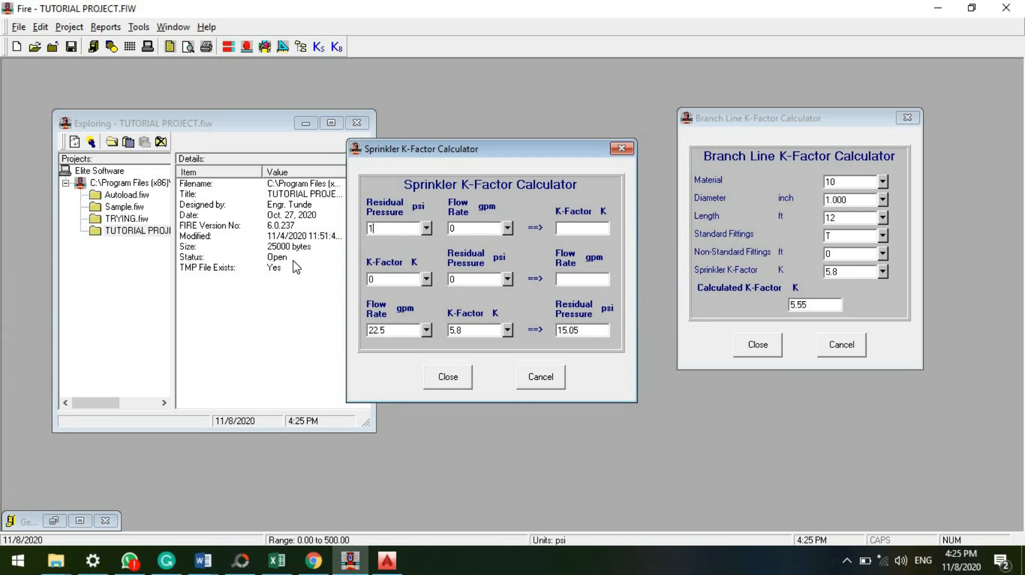
text(8)
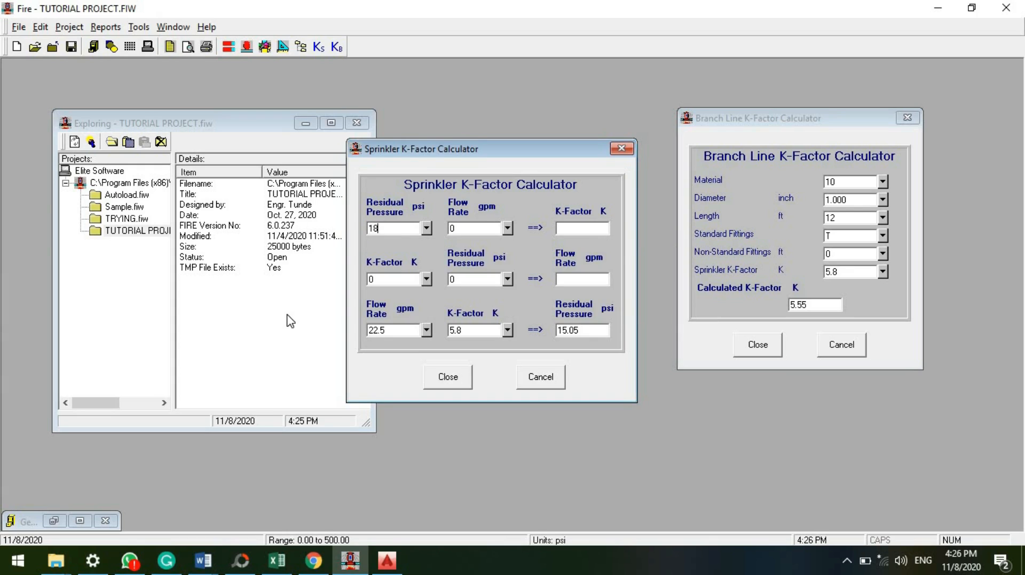
mouse_move(608, 211)
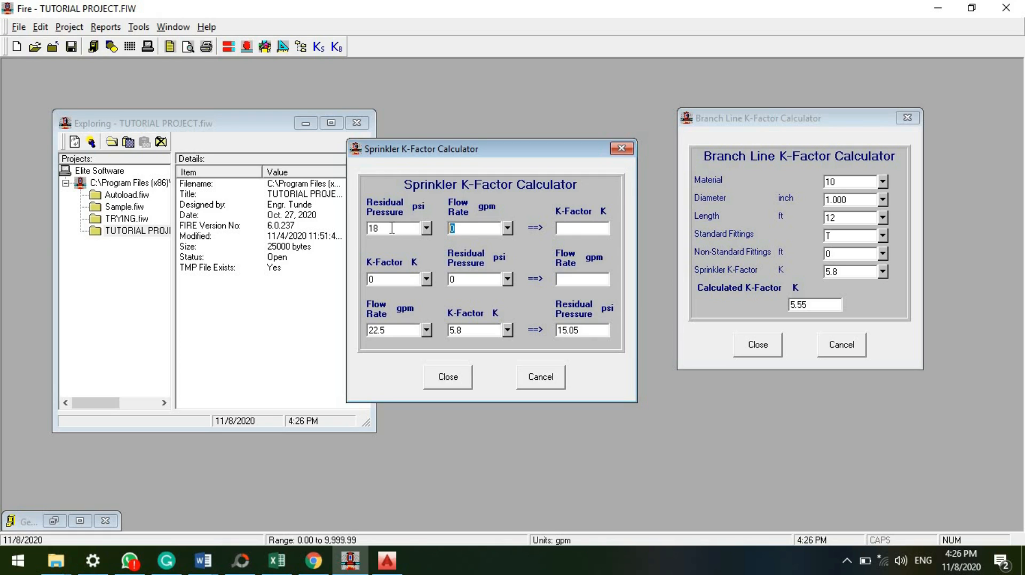
text(22.5)
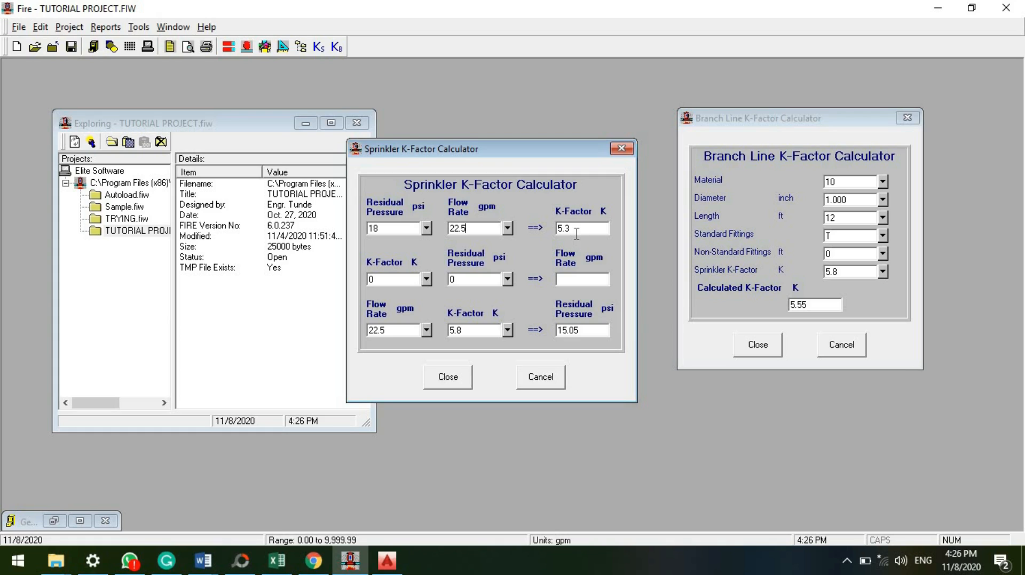
click(447, 376)
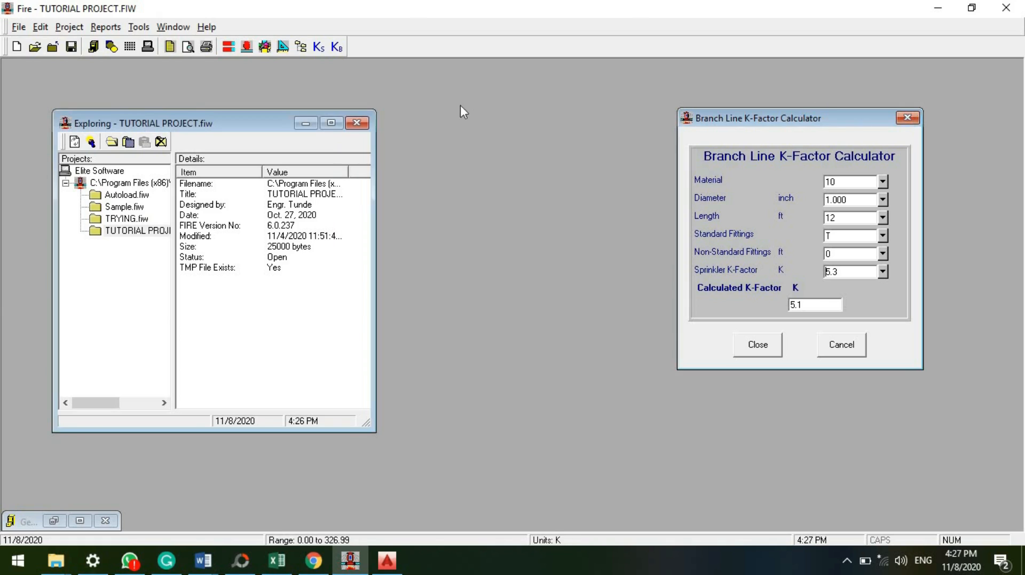
click(756, 345)
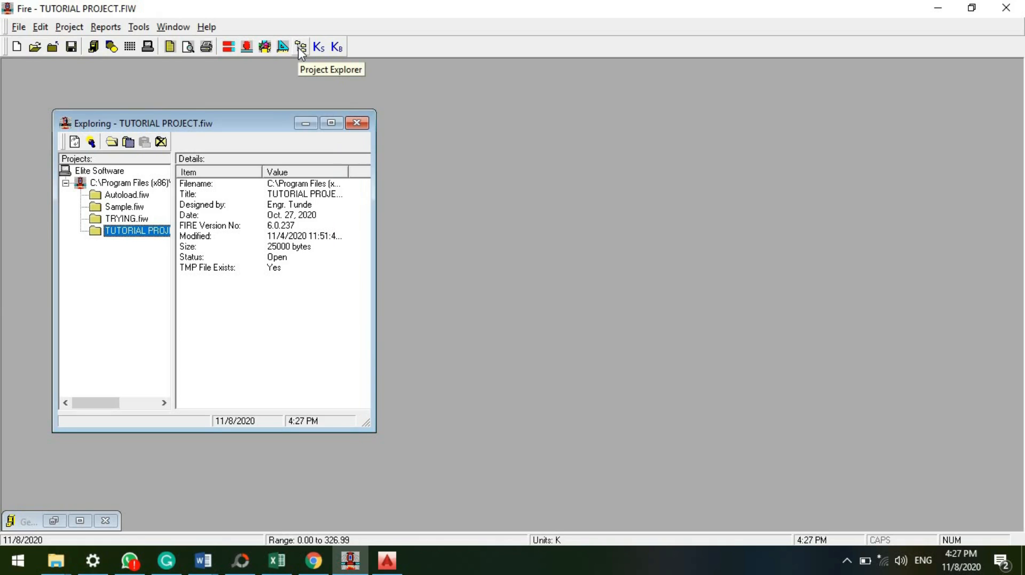
mouse_move(330, 7)
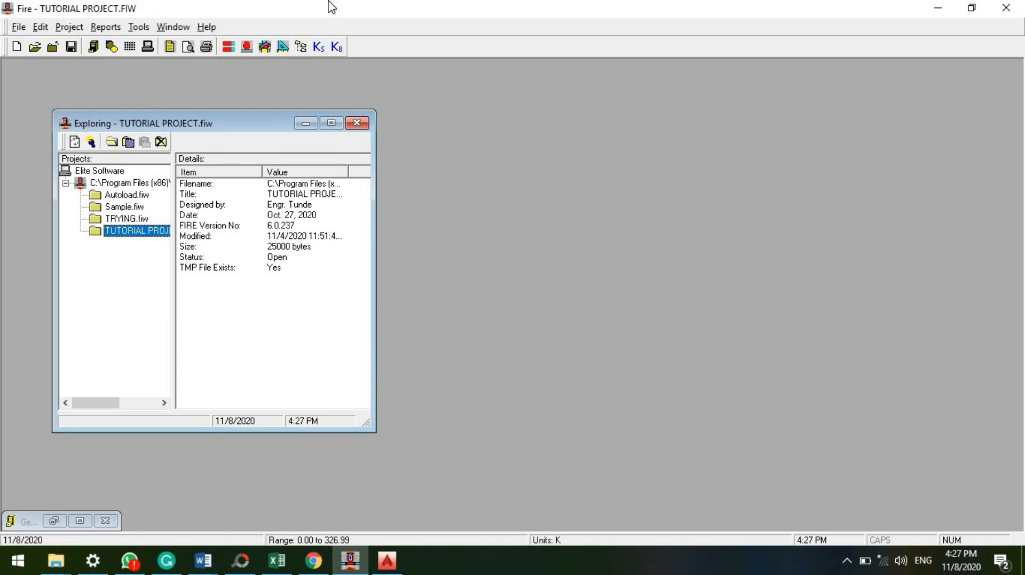
Confirm US (IP) as the data unit system.
click(282, 46)
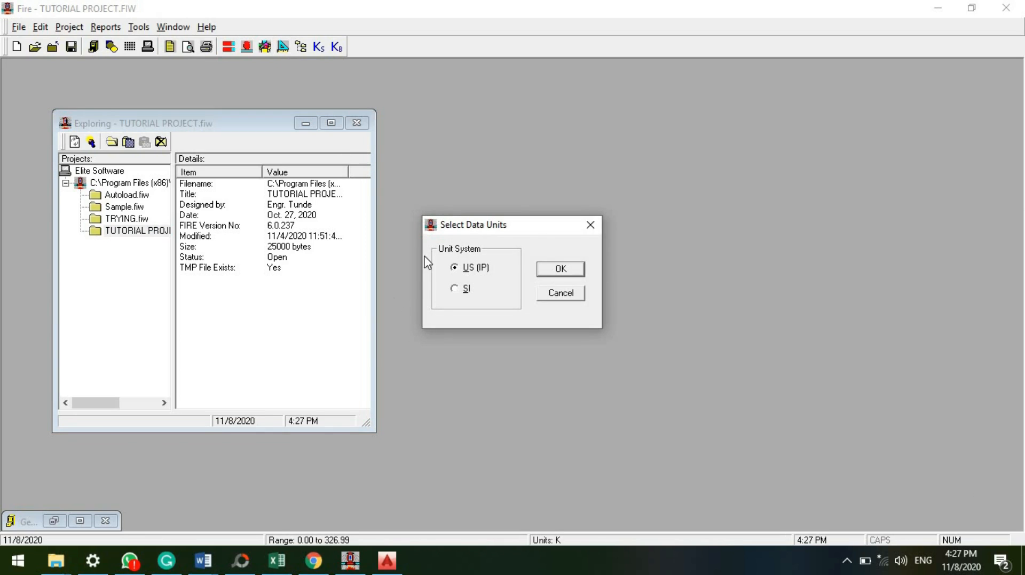
mouse_move(555, 329)
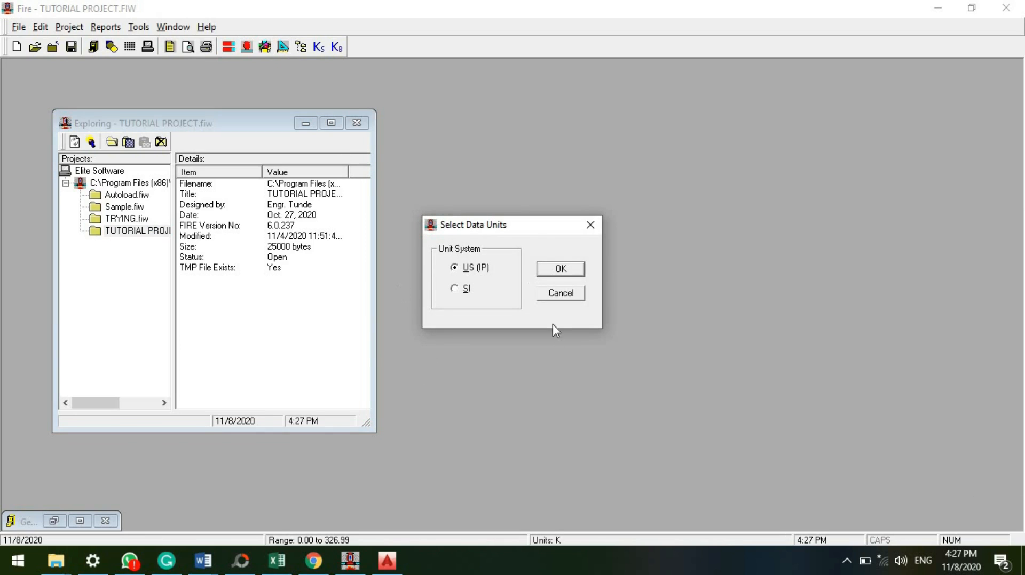
mouse_move(456, 288)
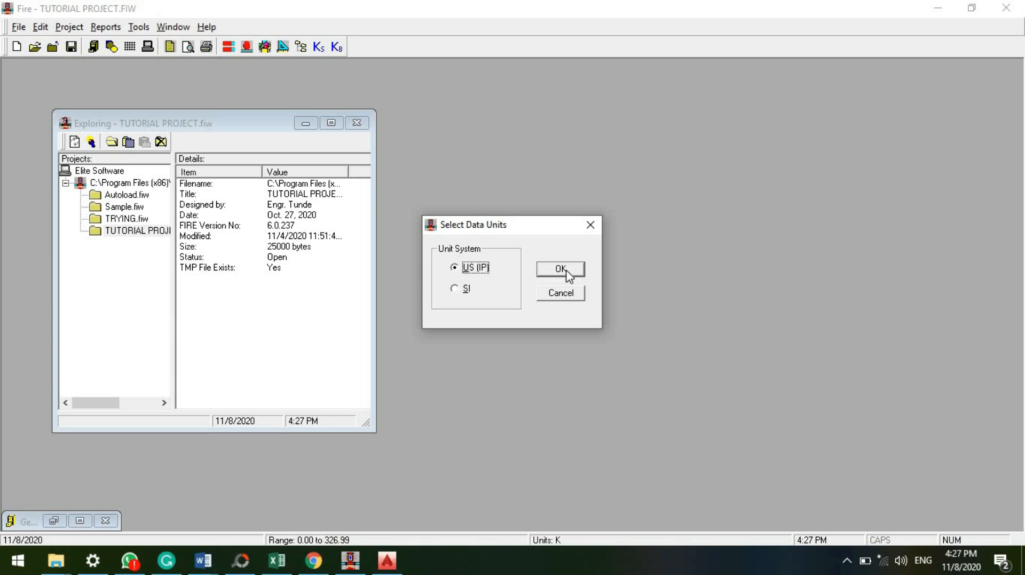
click(558, 269)
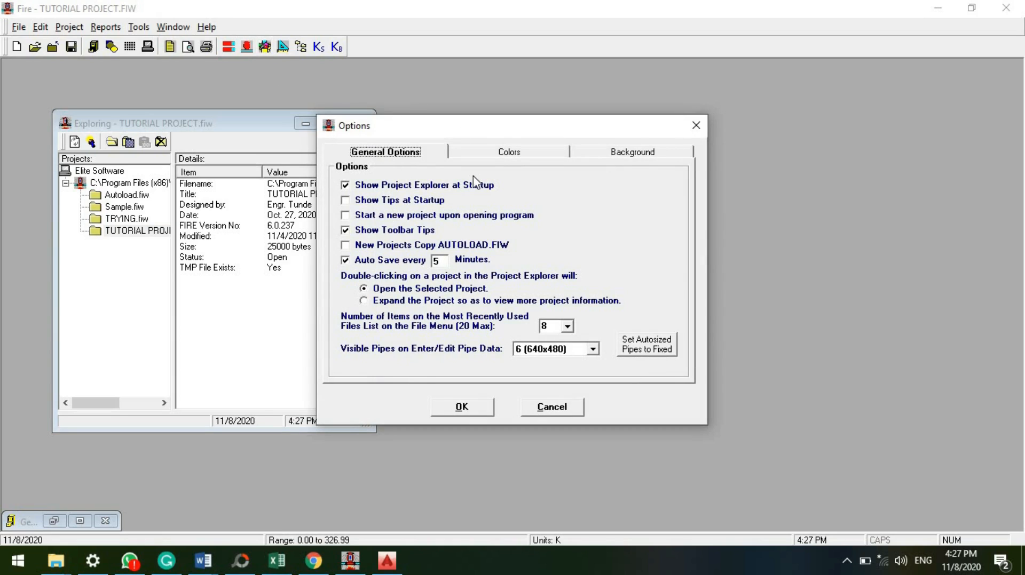
Set a custom red workspace background in Options and apply it.
click(630, 152)
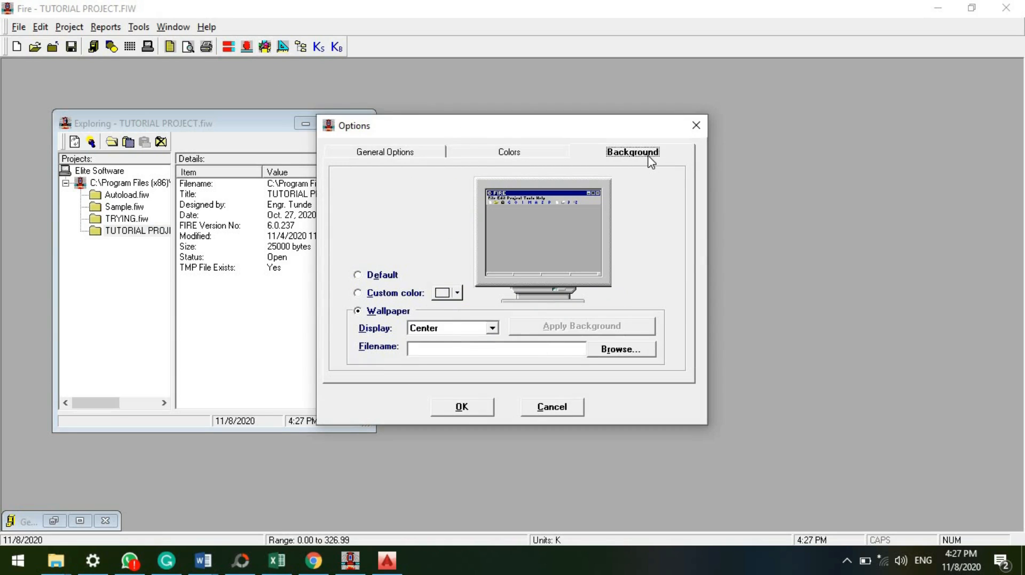
mouse_move(476, 329)
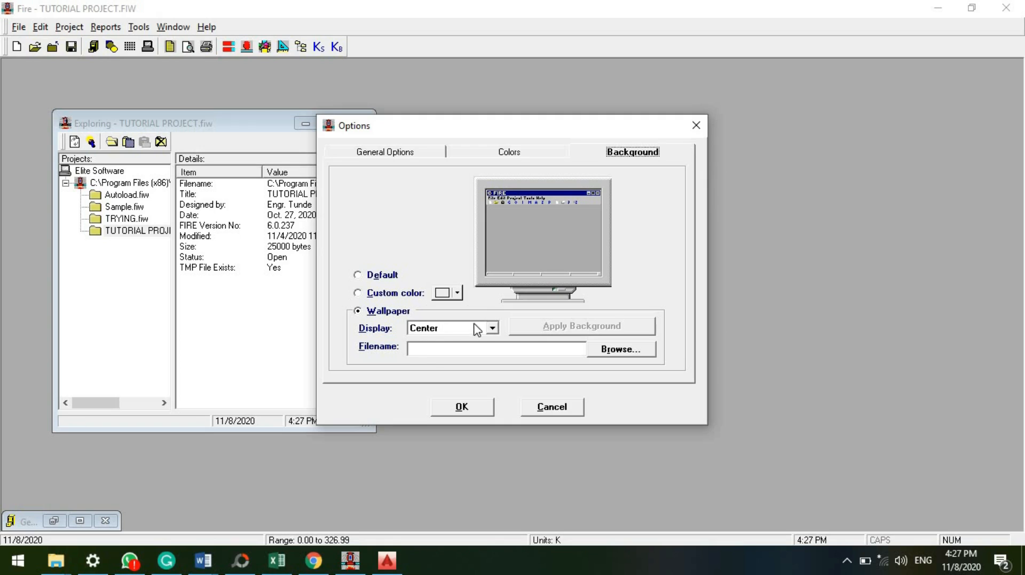
click(456, 292)
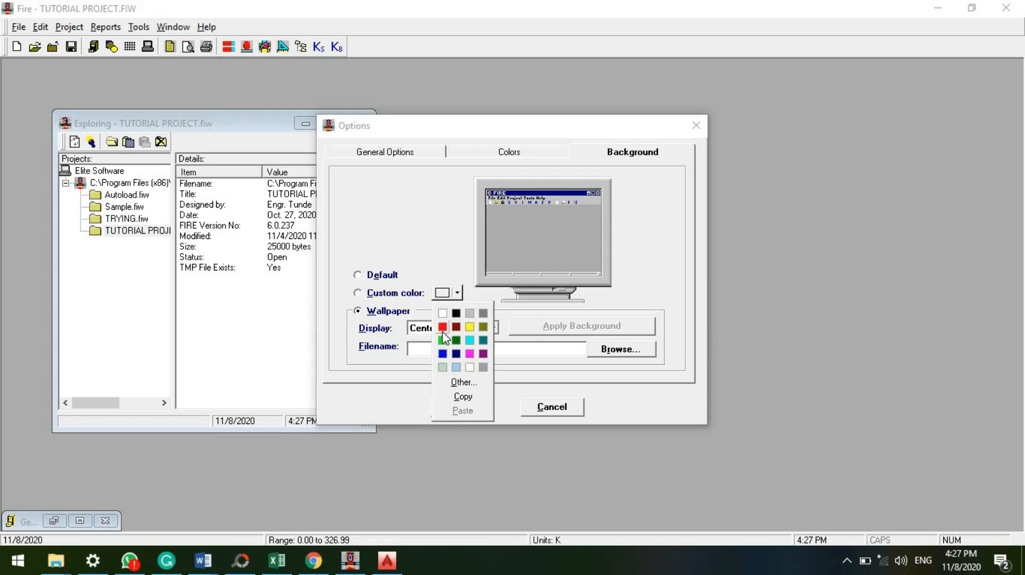
click(442, 327)
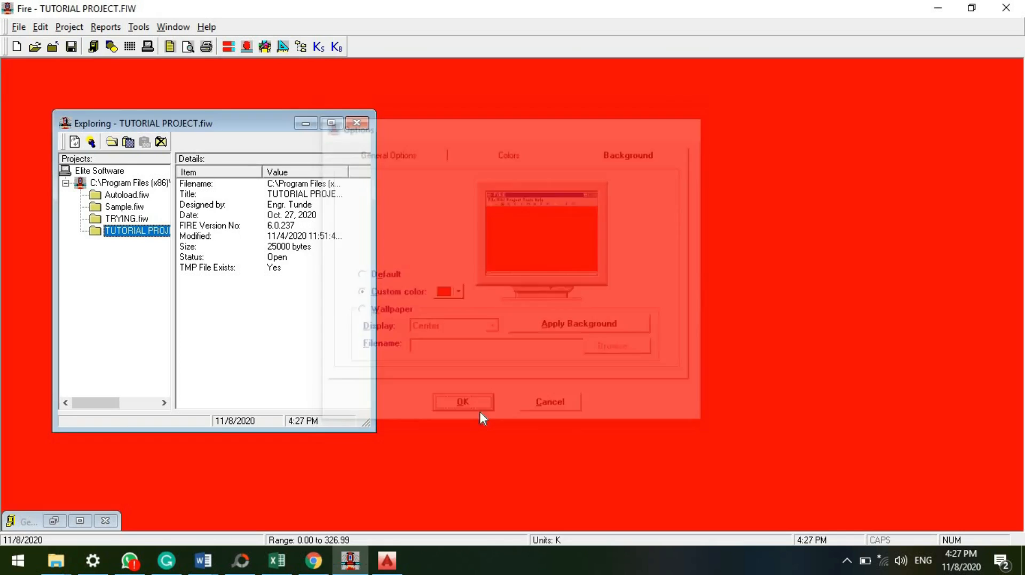
click(462, 401)
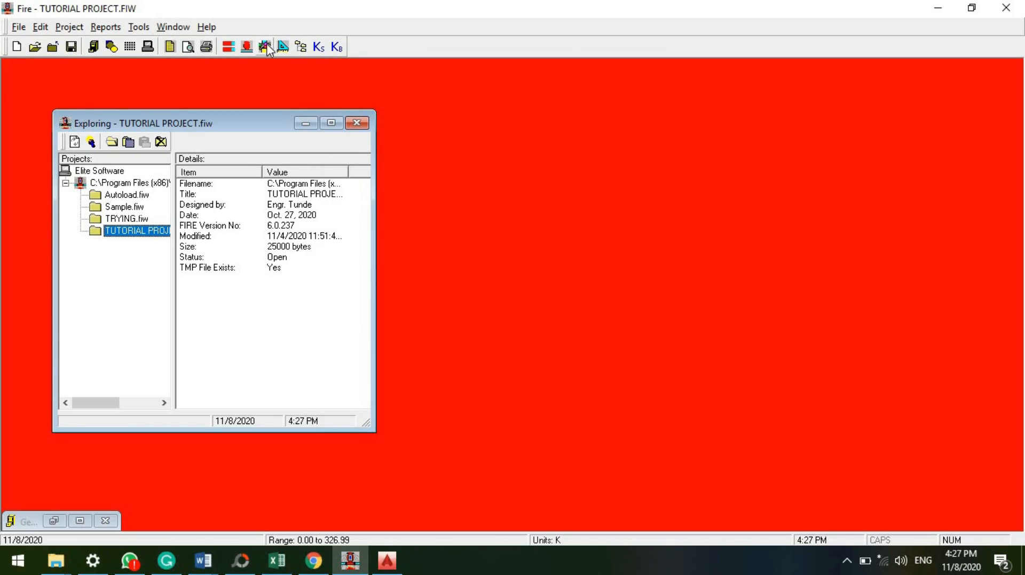
Restore the default grey background, glance at the Colors settings, and apply.
click(264, 46)
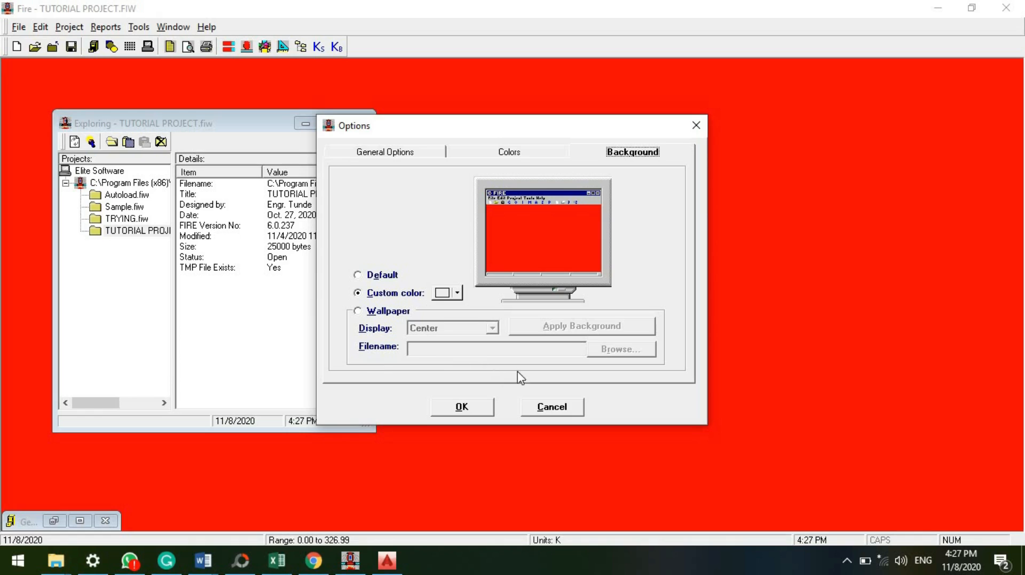
mouse_move(429, 304)
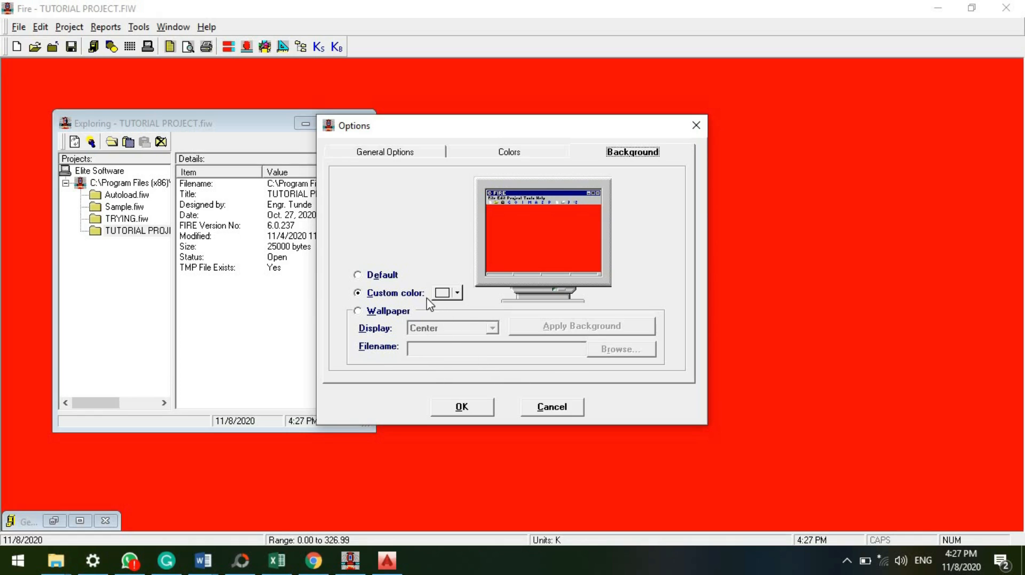
click(359, 274)
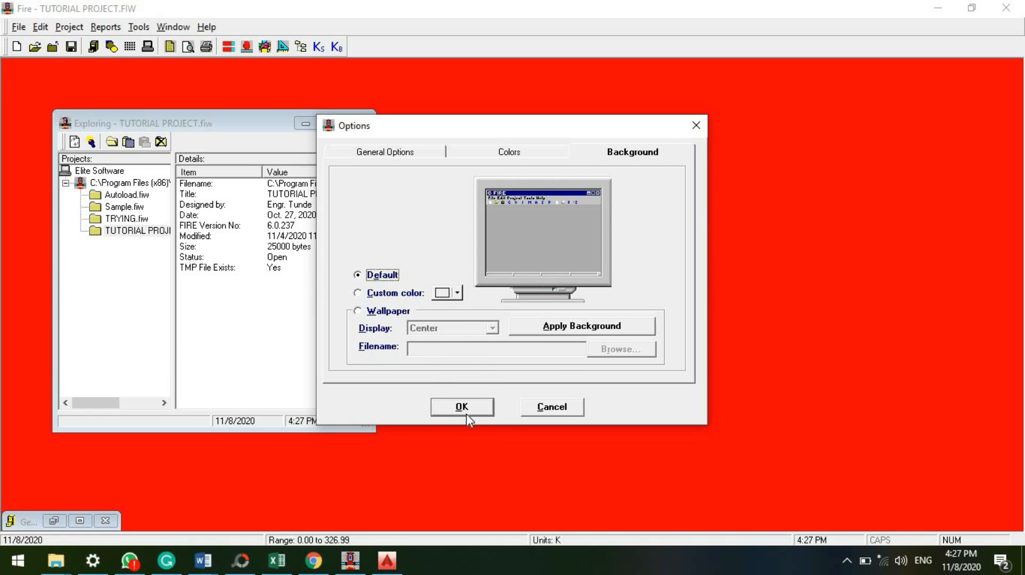
click(508, 152)
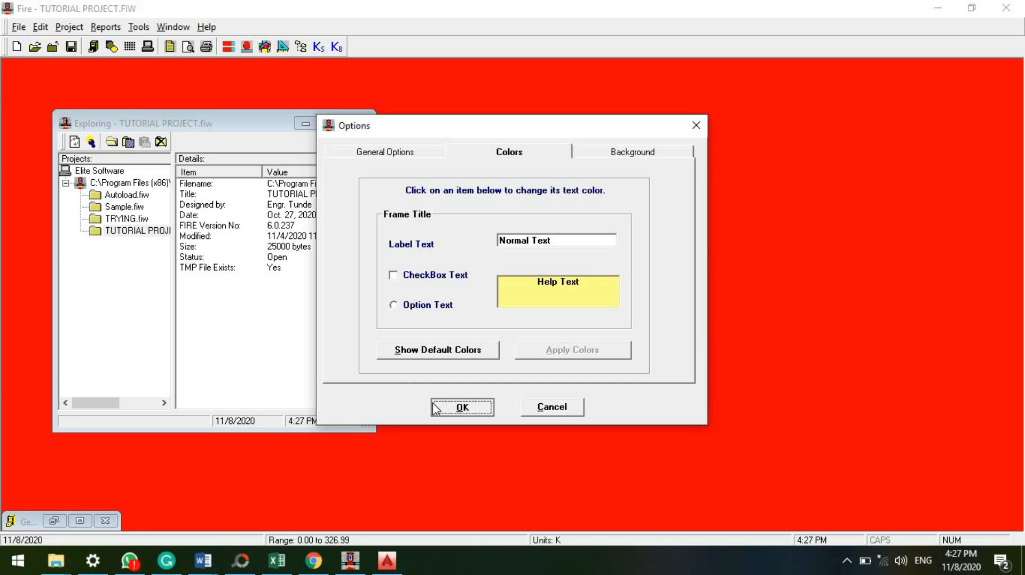
click(461, 406)
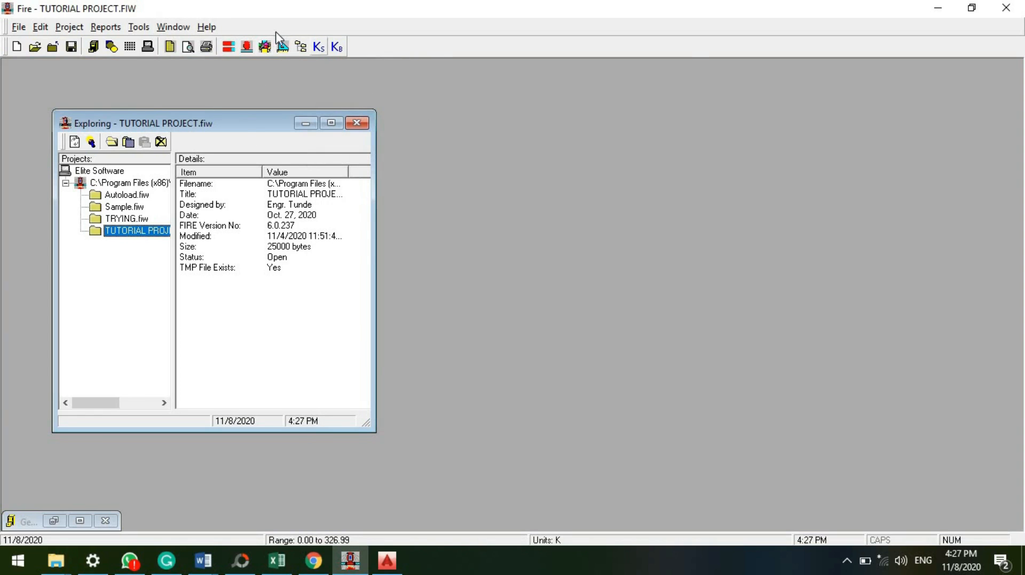
mouse_move(255, 109)
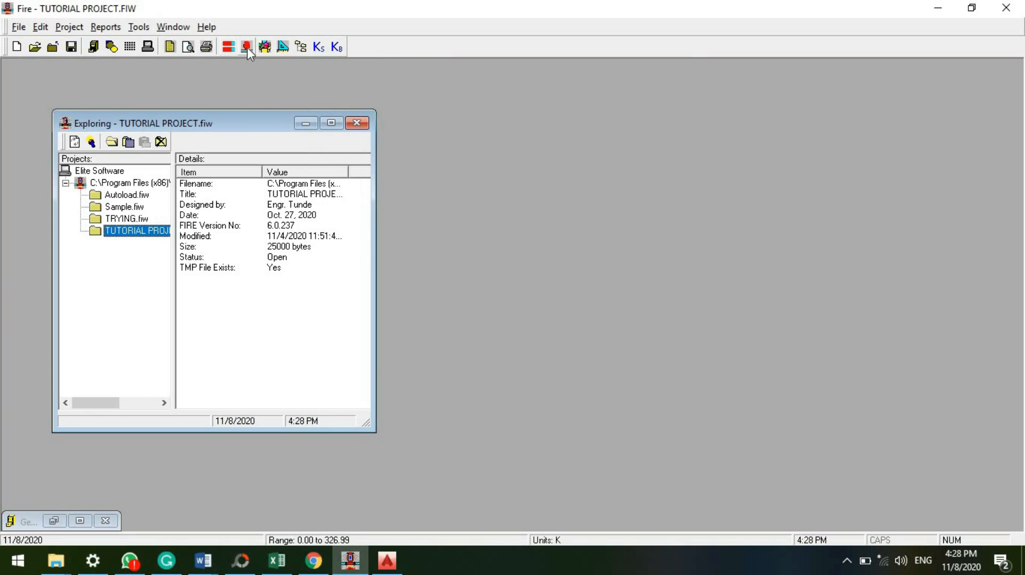
mouse_move(246, 46)
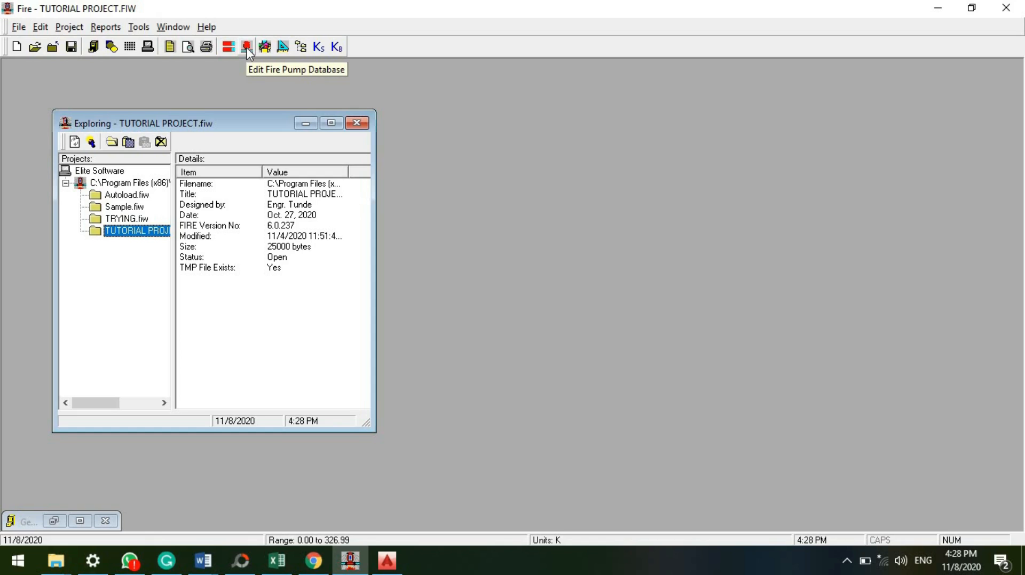
Recalculate the Taco Super Pumper X55 pump curve and keep it as the selected pump.
click(247, 46)
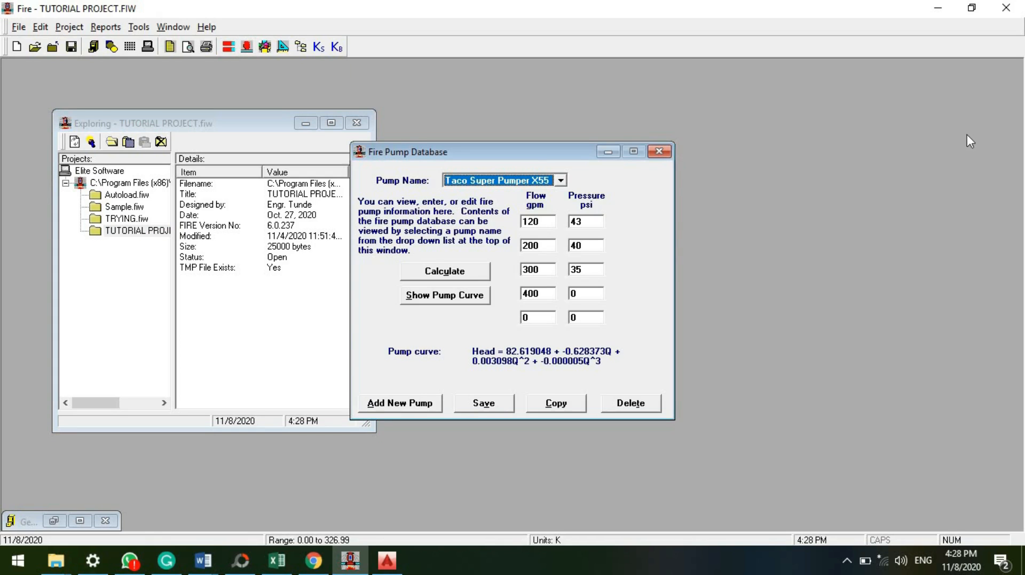
mouse_move(530, 176)
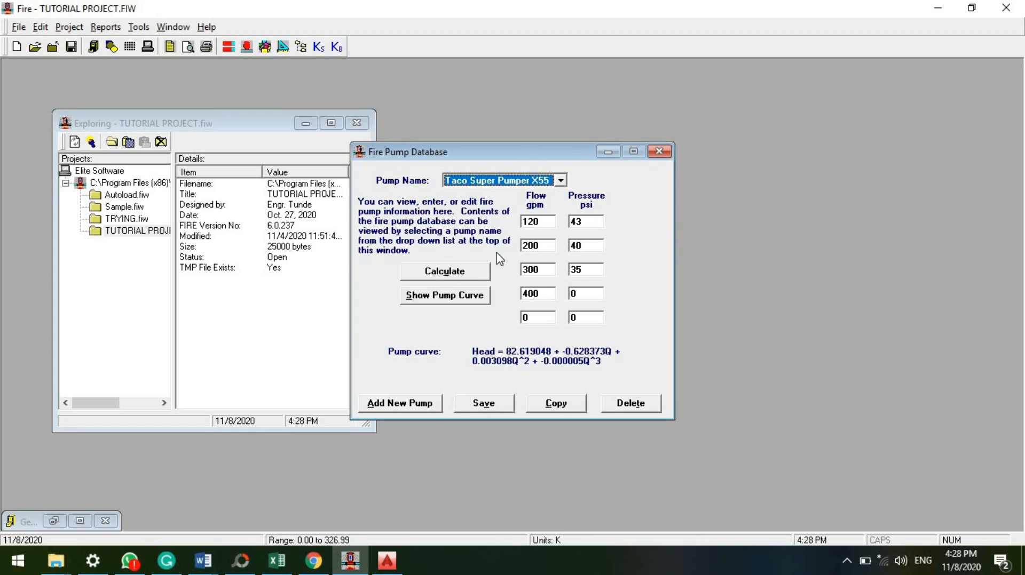
mouse_move(486, 202)
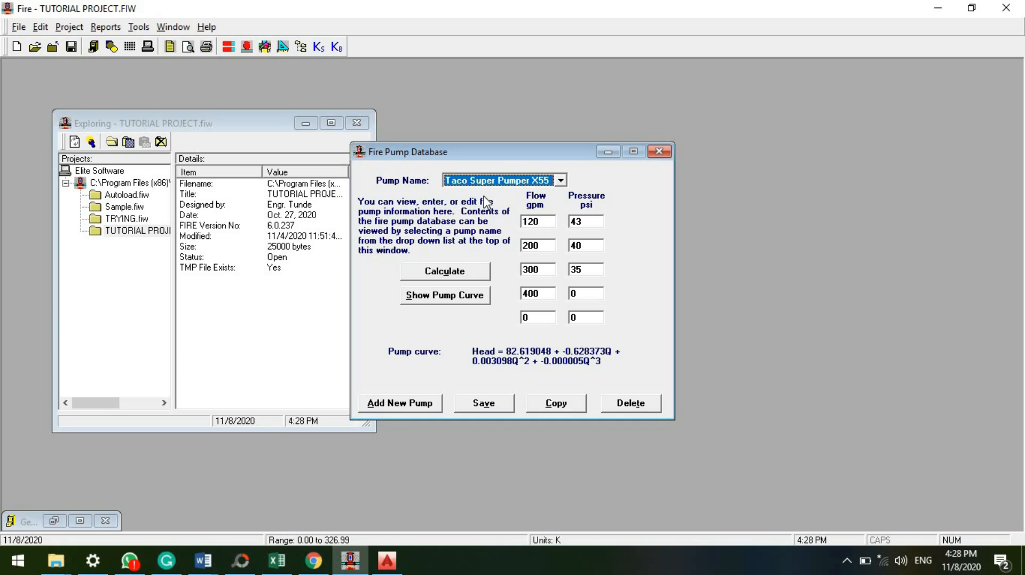
mouse_move(450, 260)
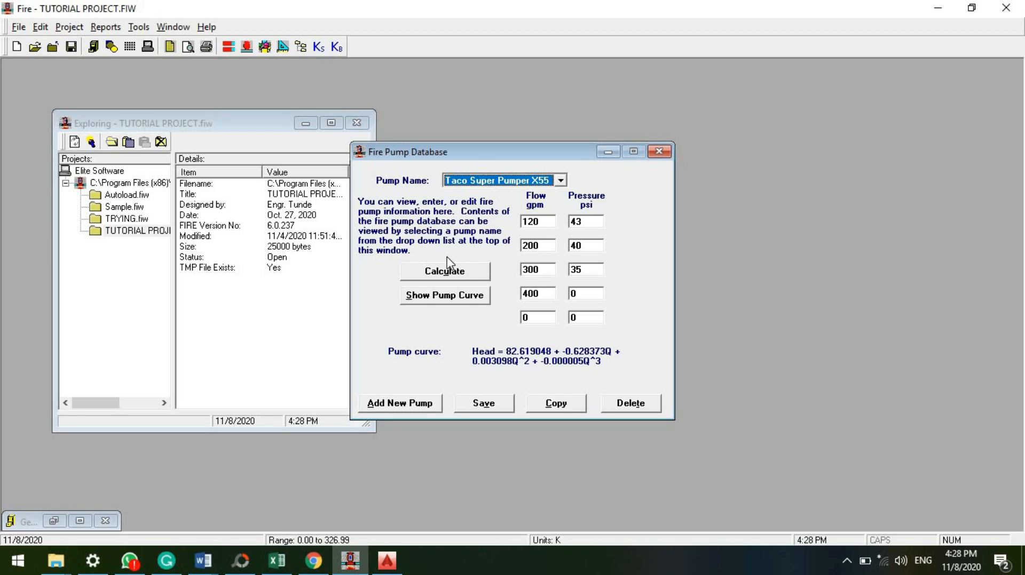
mouse_move(435, 292)
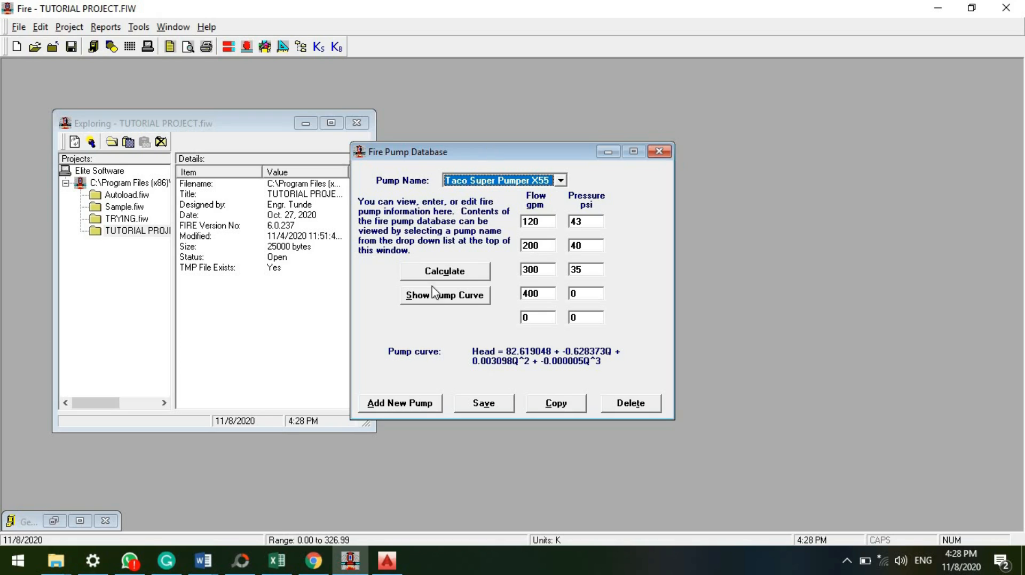
click(444, 271)
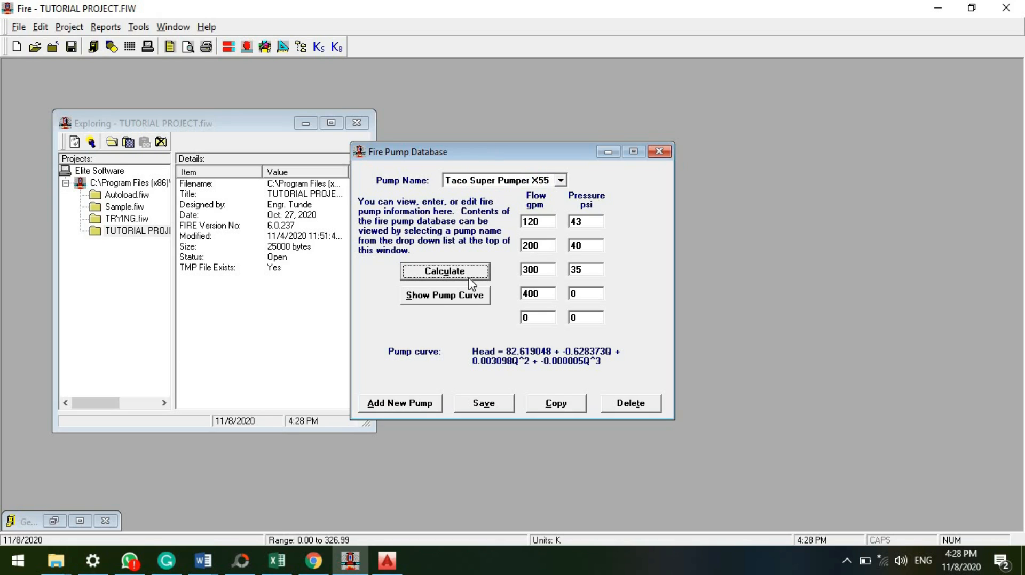
mouse_move(472, 314)
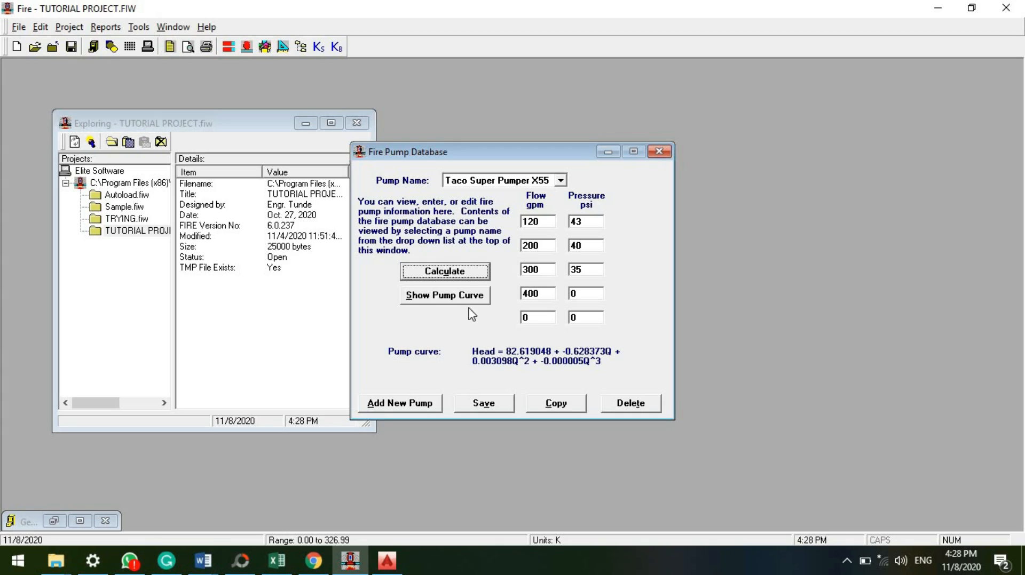
click(558, 179)
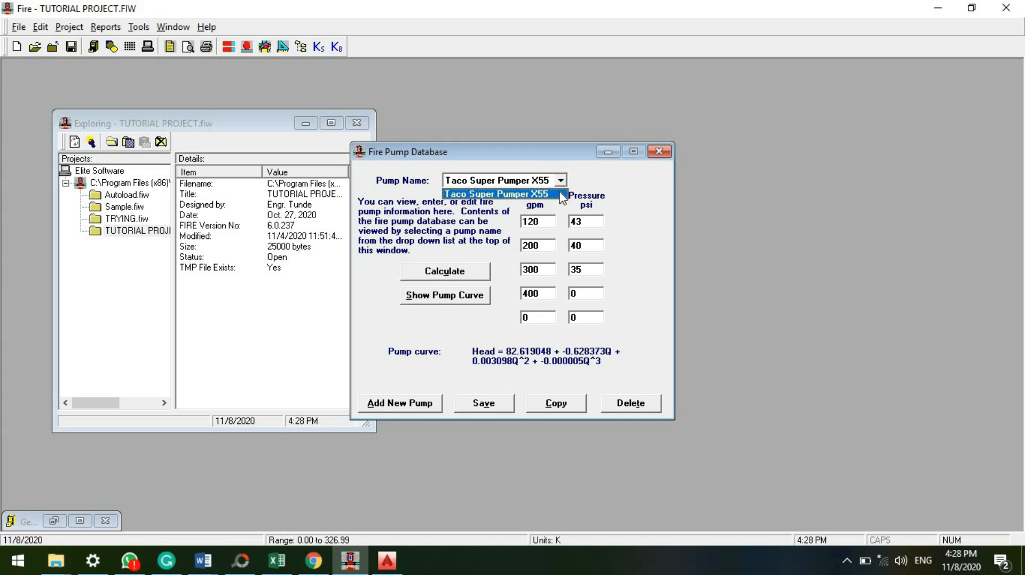
click(496, 193)
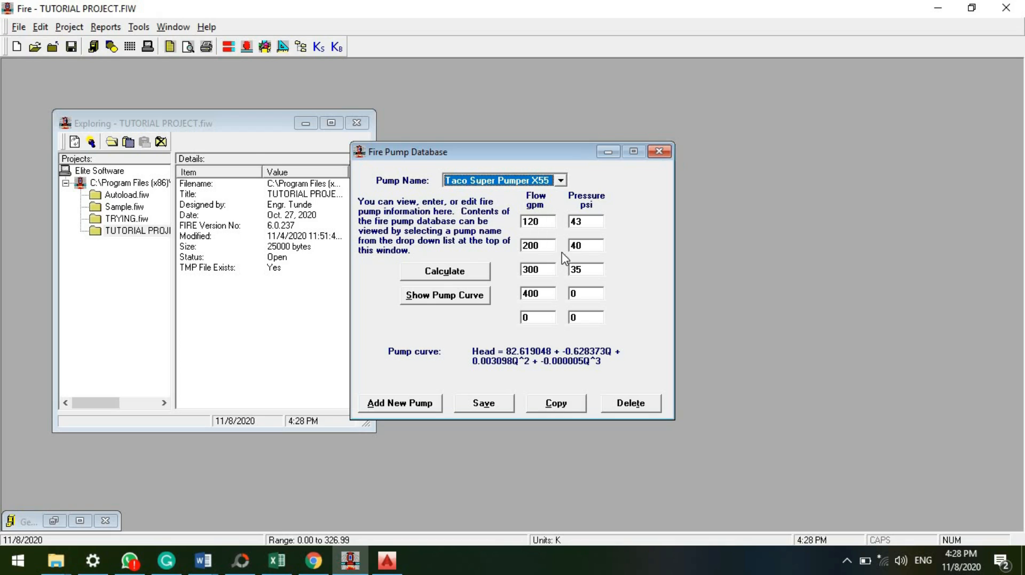
mouse_move(566, 252)
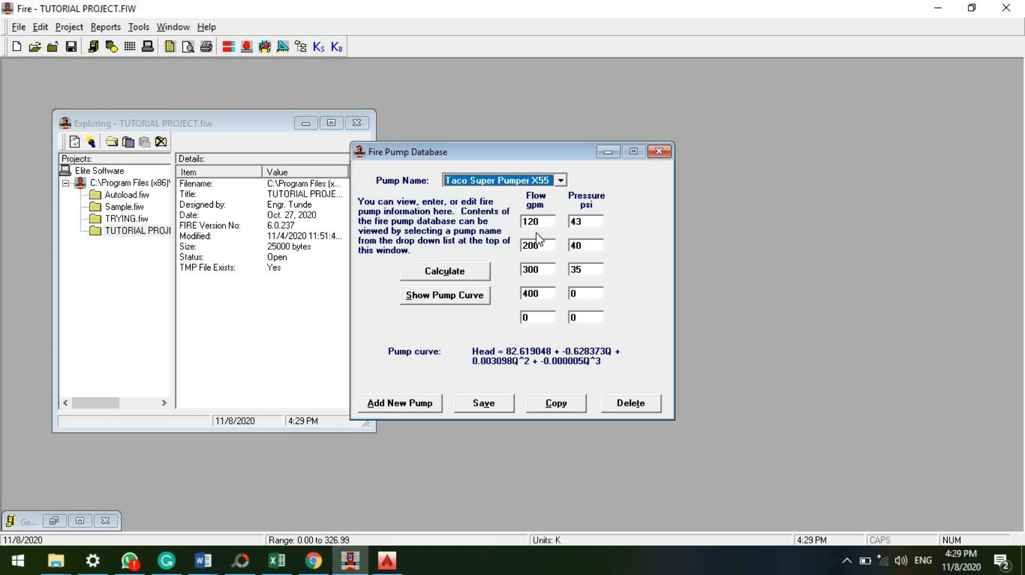
mouse_move(416, 279)
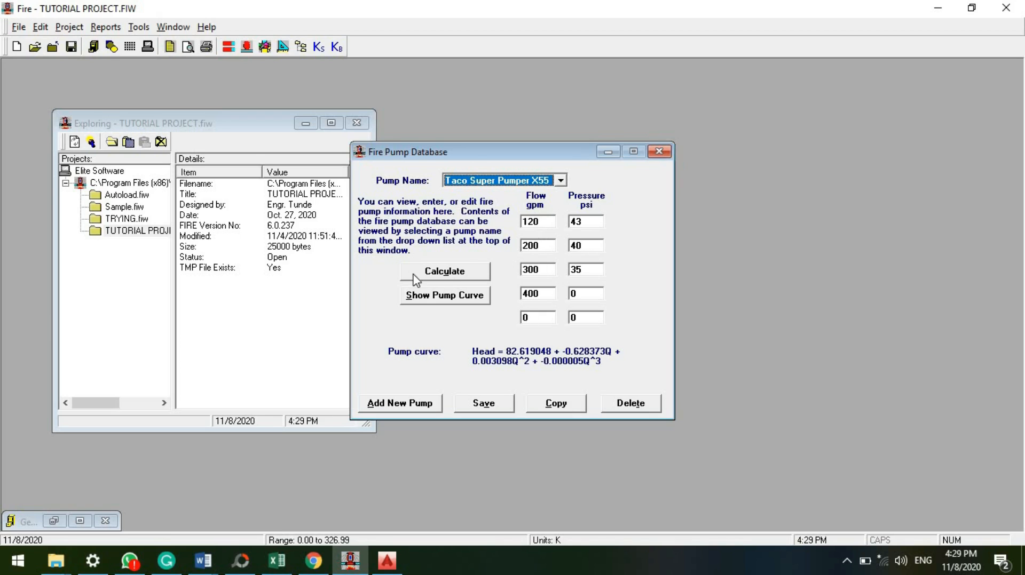
mouse_move(447, 309)
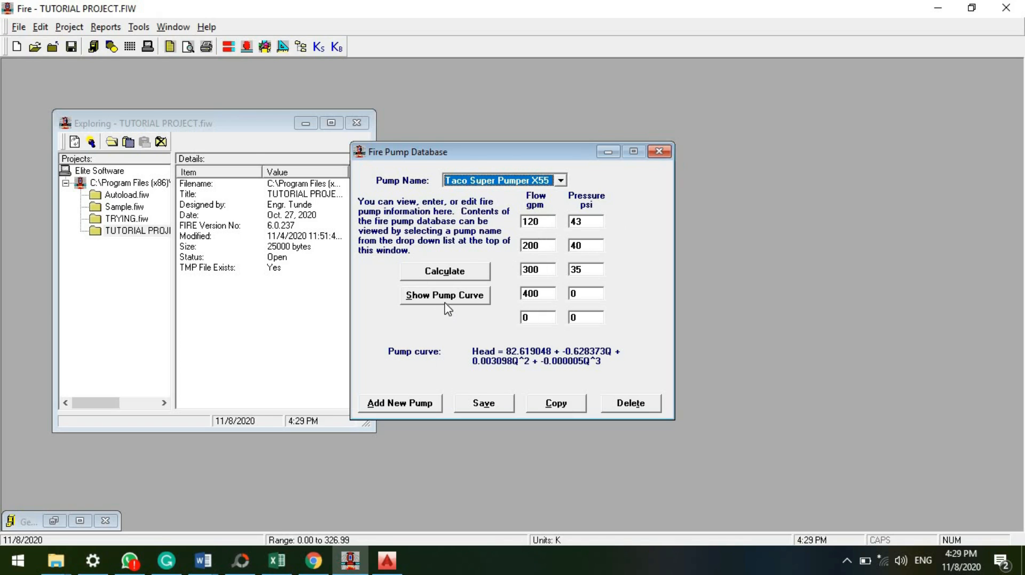
Start adding a new pump, then dismiss the new-pump name prompt unused.
click(558, 179)
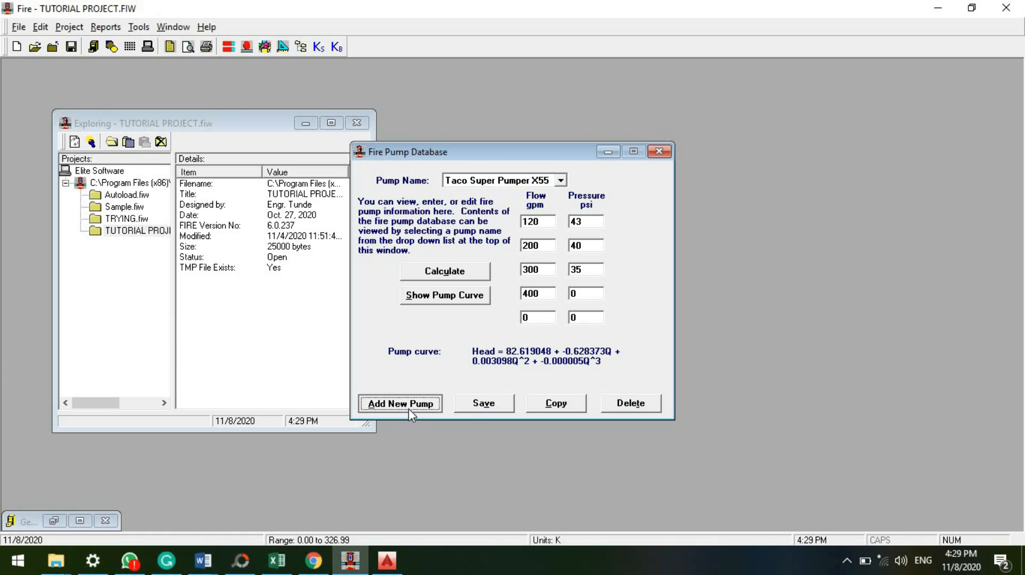
click(399, 404)
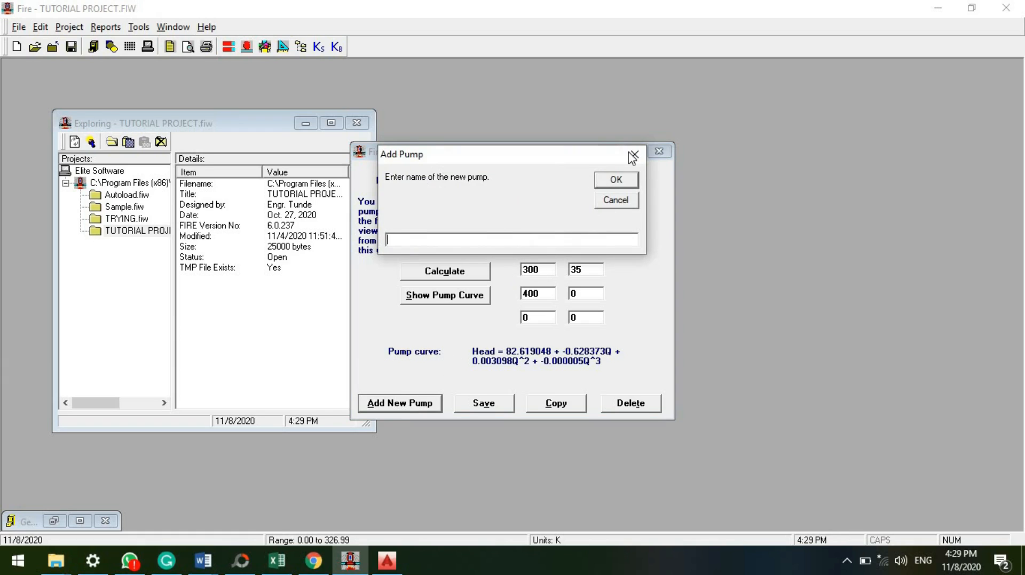
click(632, 156)
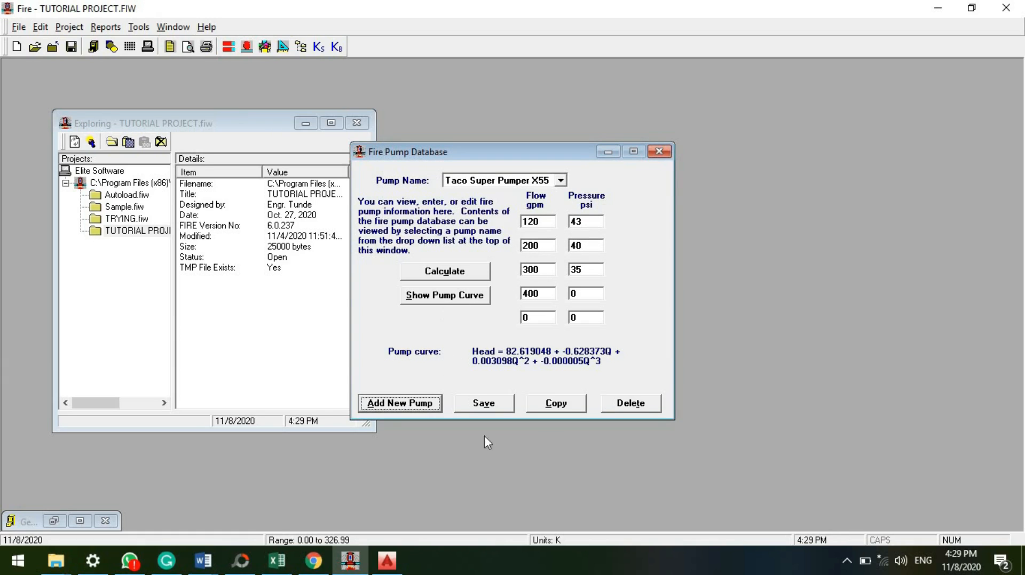
Close the pump database and bring up the pipe library editor showing 2 Type M copper tube at 0.75 inch.
click(658, 150)
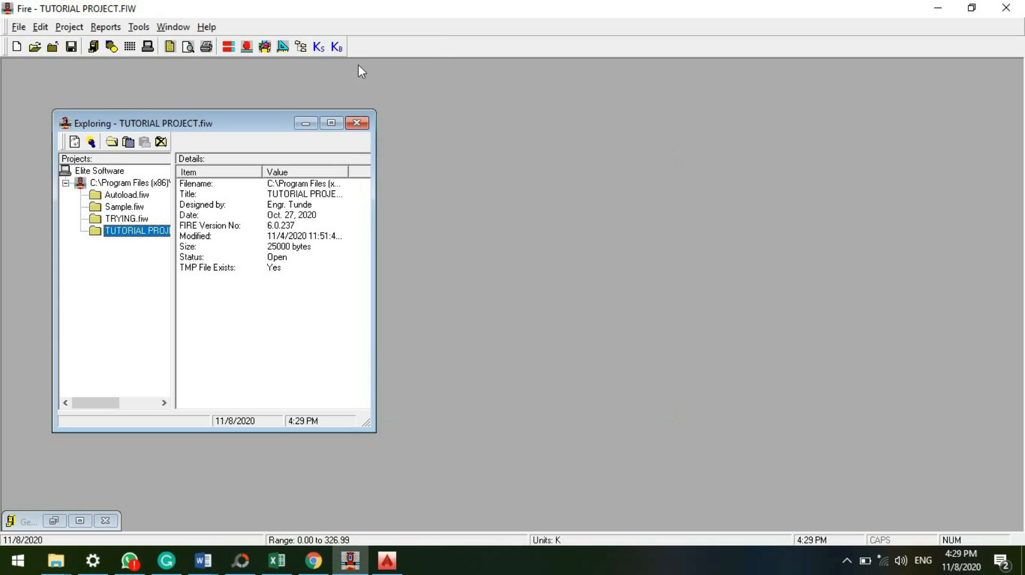
click(229, 46)
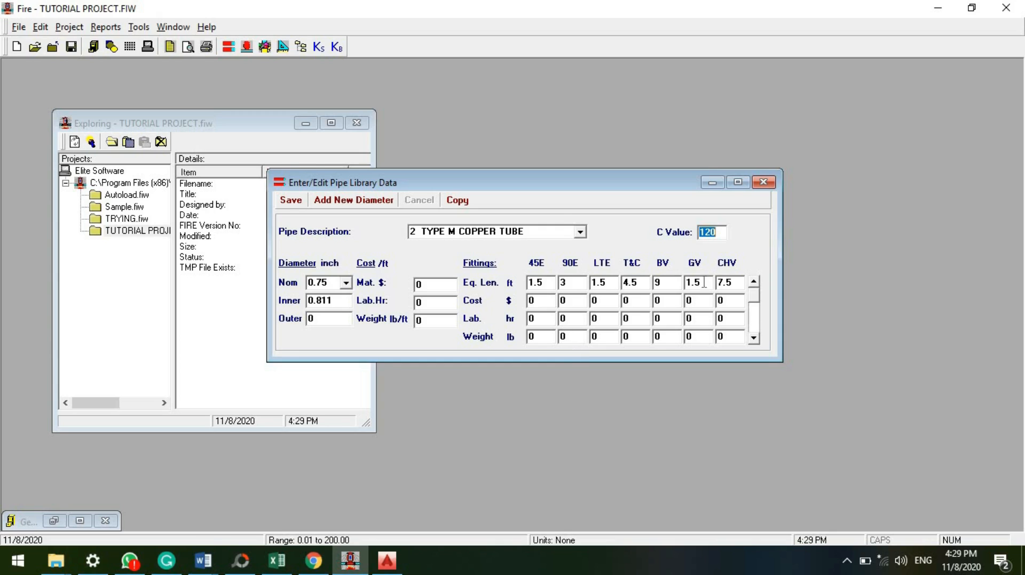
mouse_move(535, 262)
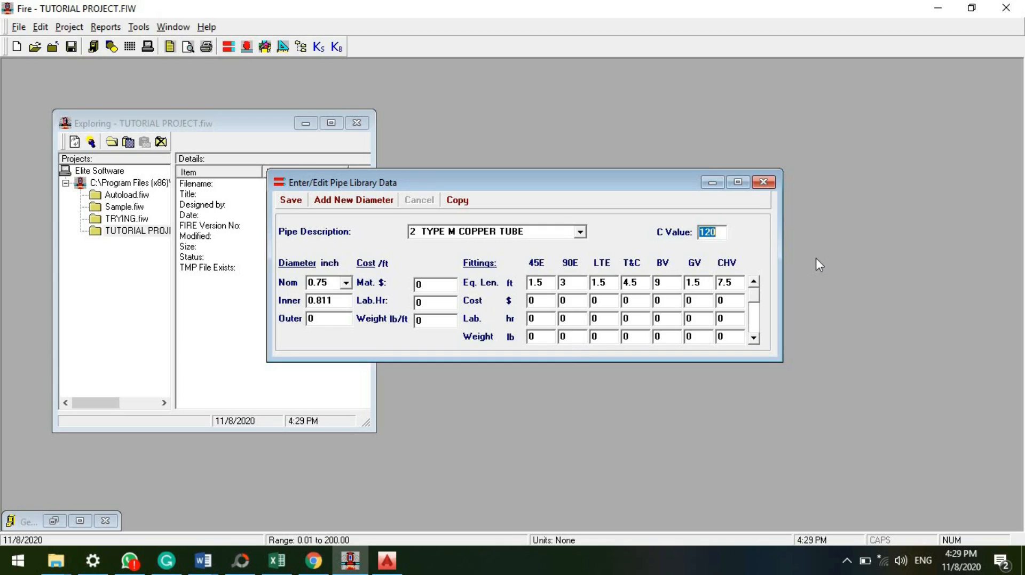
mouse_move(621, 211)
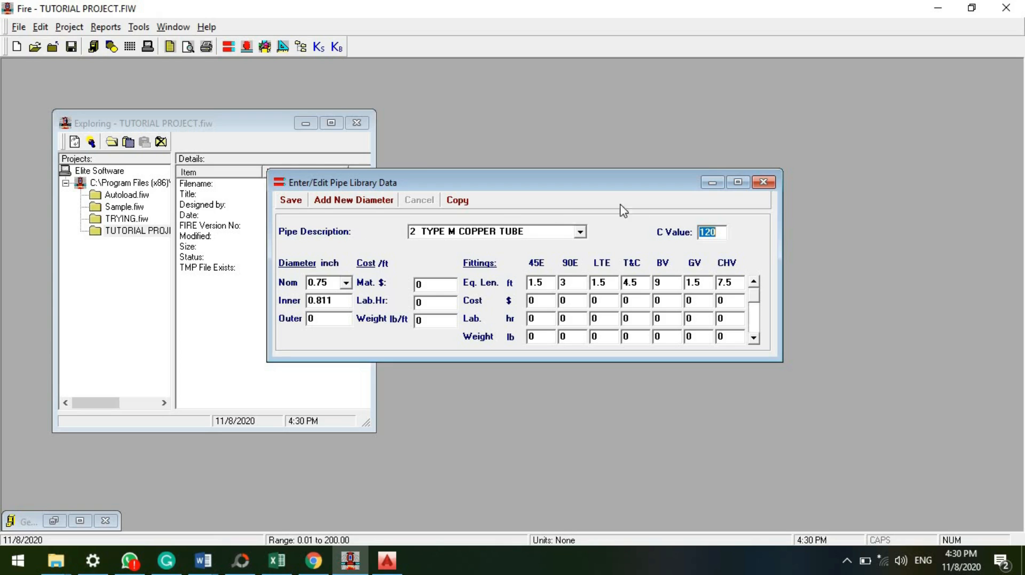
mouse_move(560, 256)
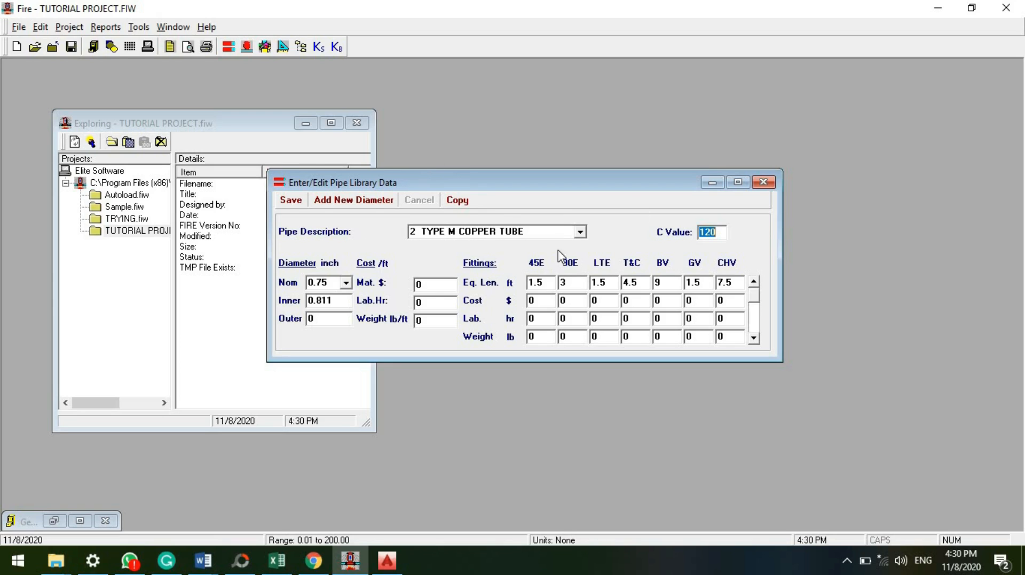